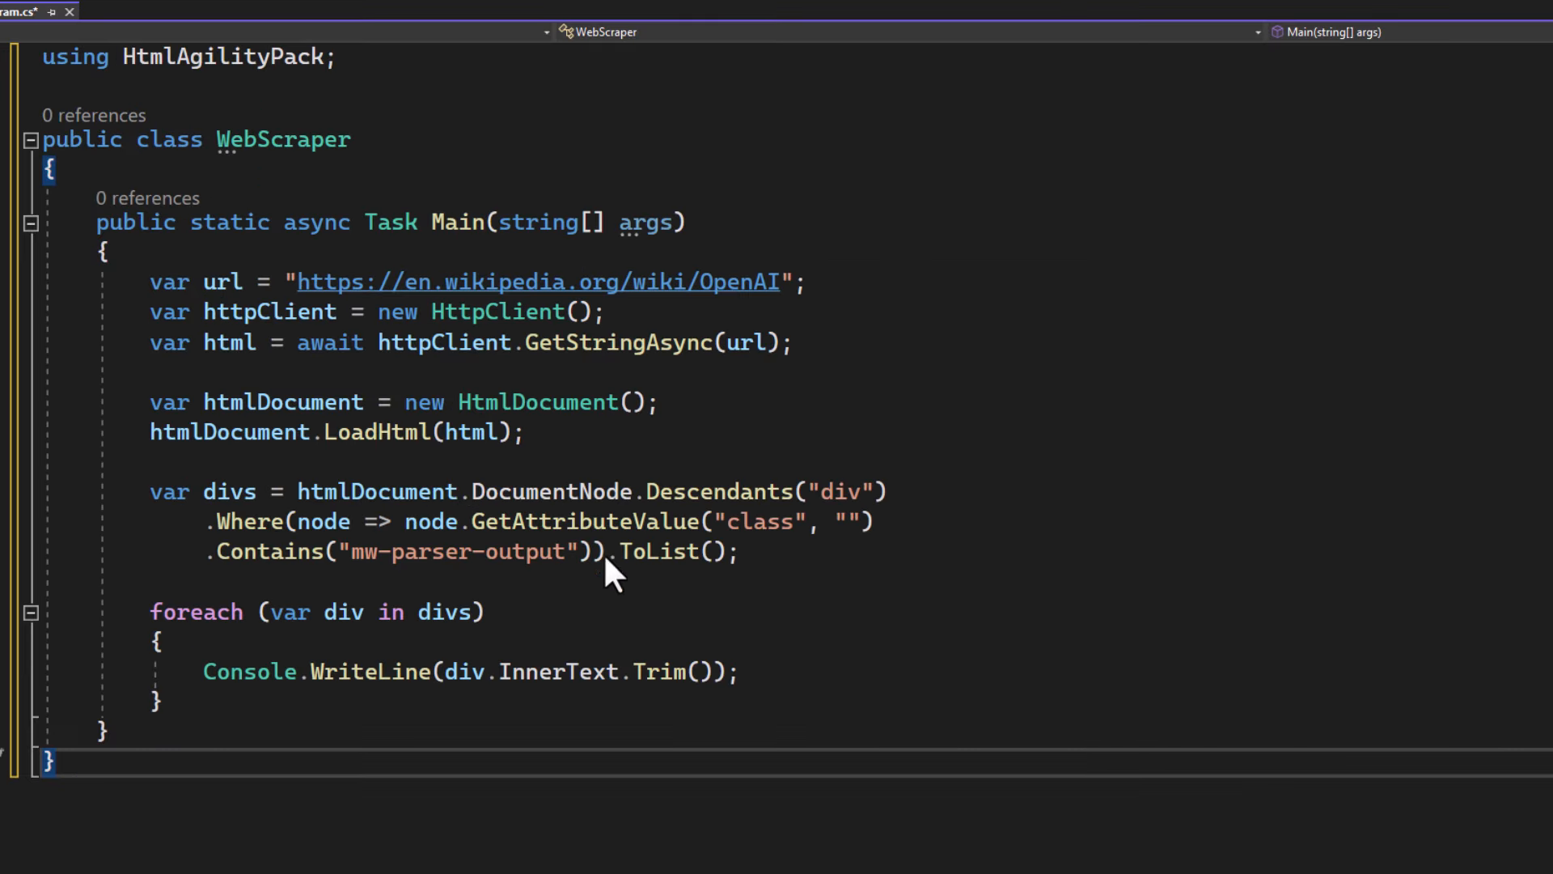
Select and delete the old scraping code in Main, leaving the method empty.
{"action": "double_click", "coordinate": [659, 673]}
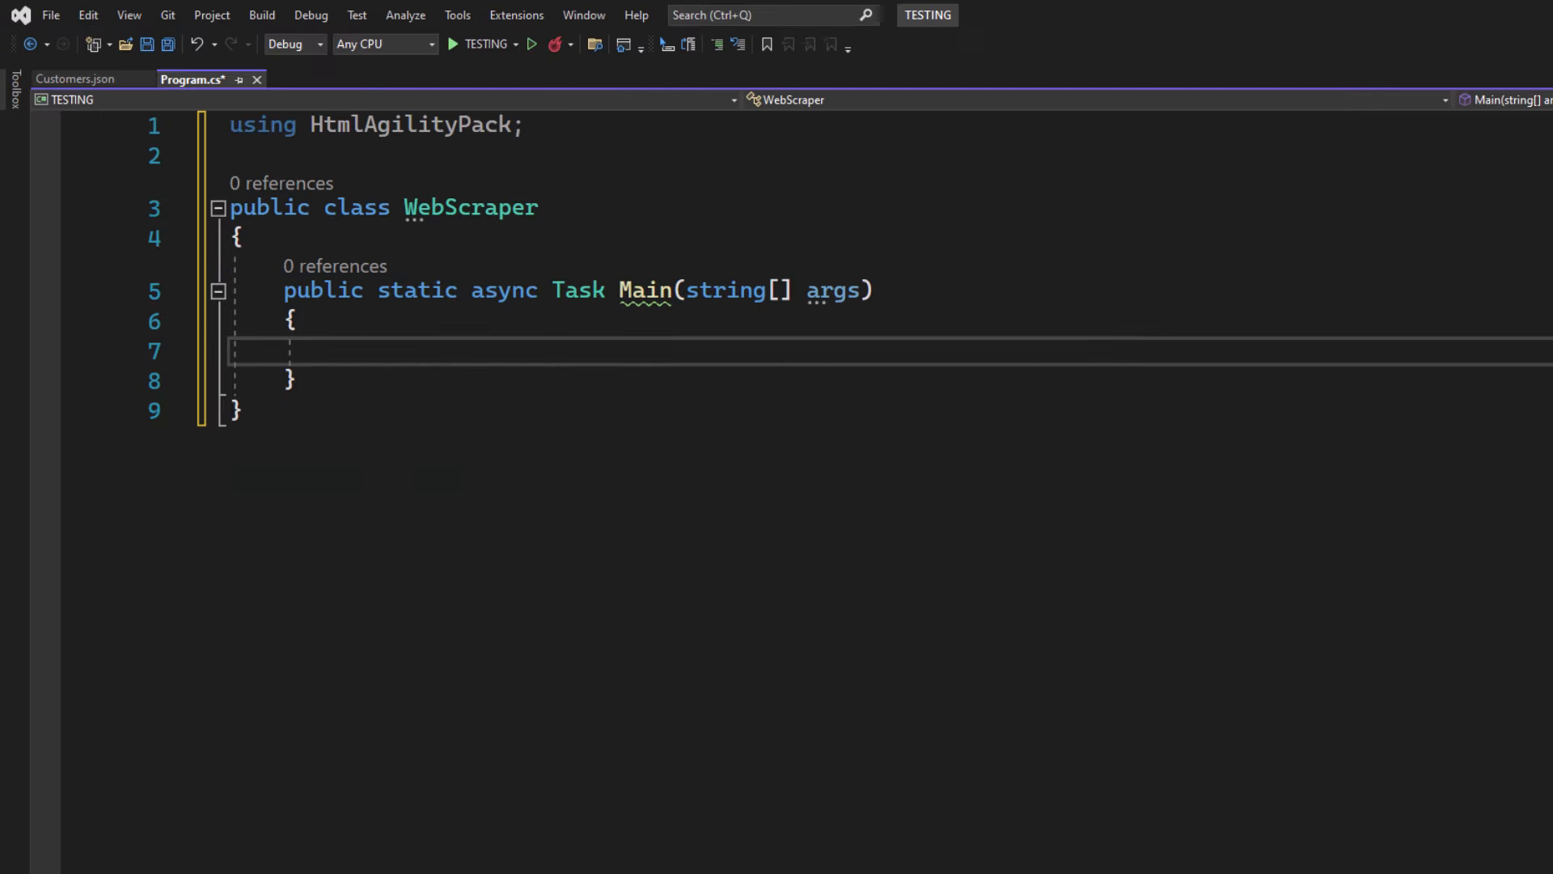
{"action": "mouse_move", "coordinate": [488, 440]}
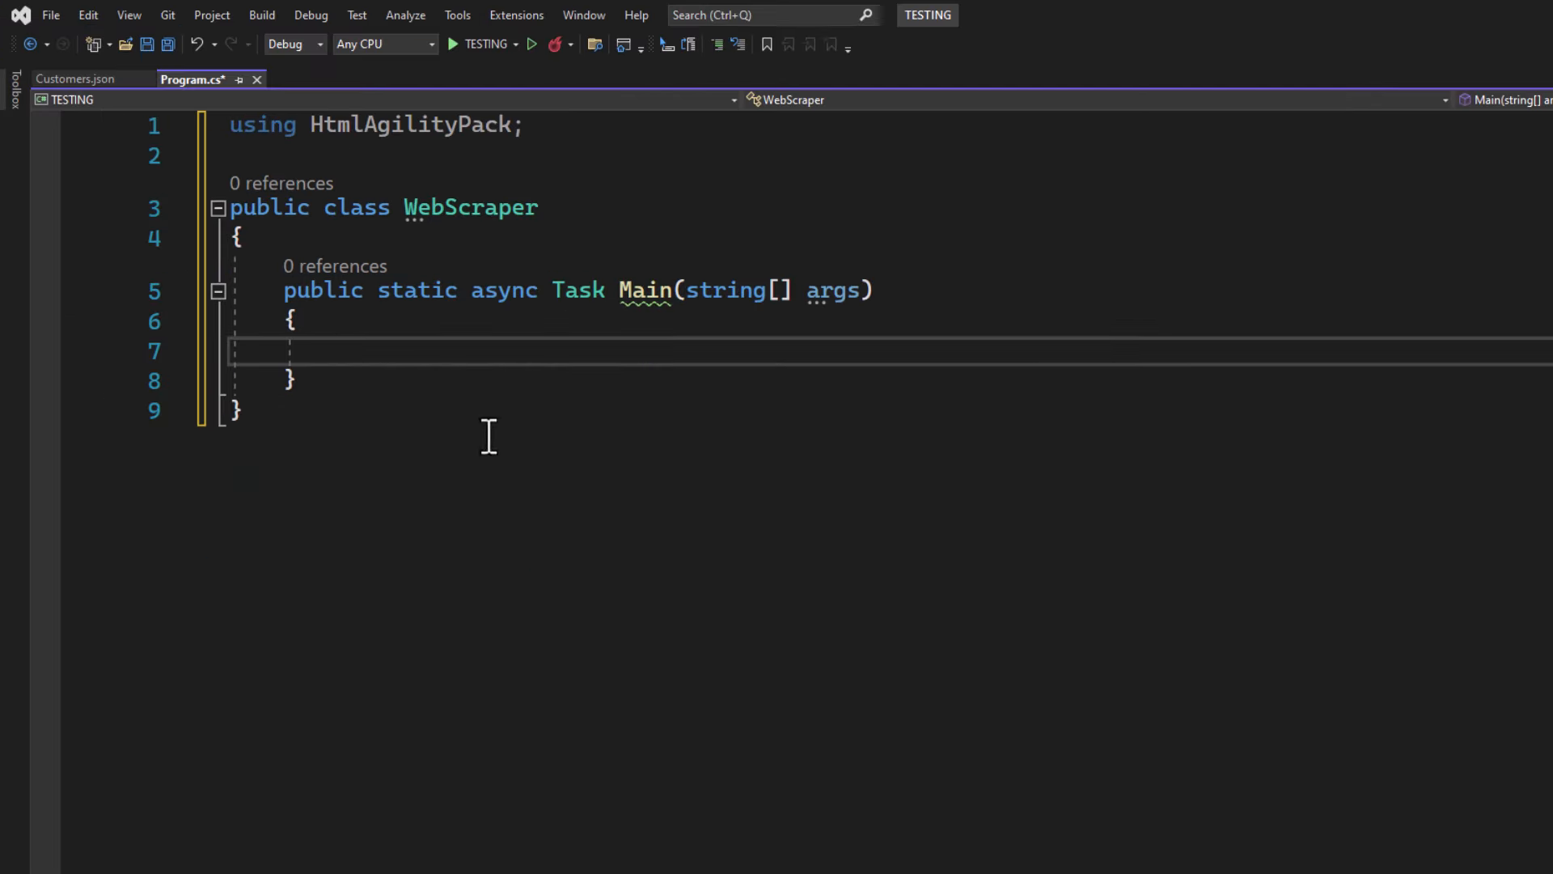
{"action": "mouse_move", "coordinate": [456, 273]}
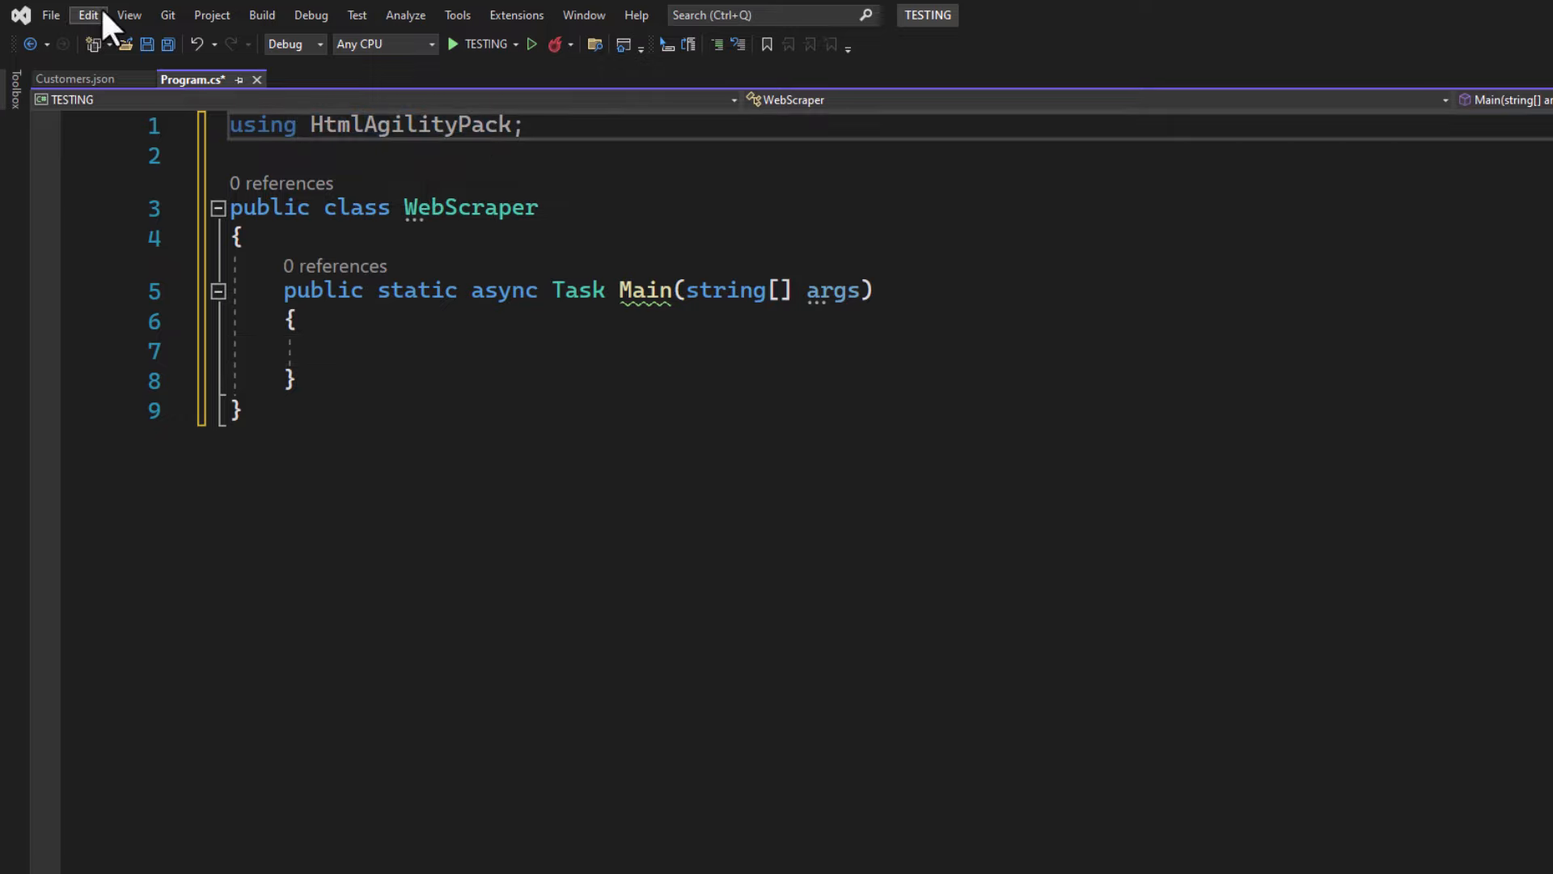
Look up HtmlAgilityPack in the project's NuGet package manager, then return to Program.cs.
{"action": "left_click", "coordinate": [212, 15]}
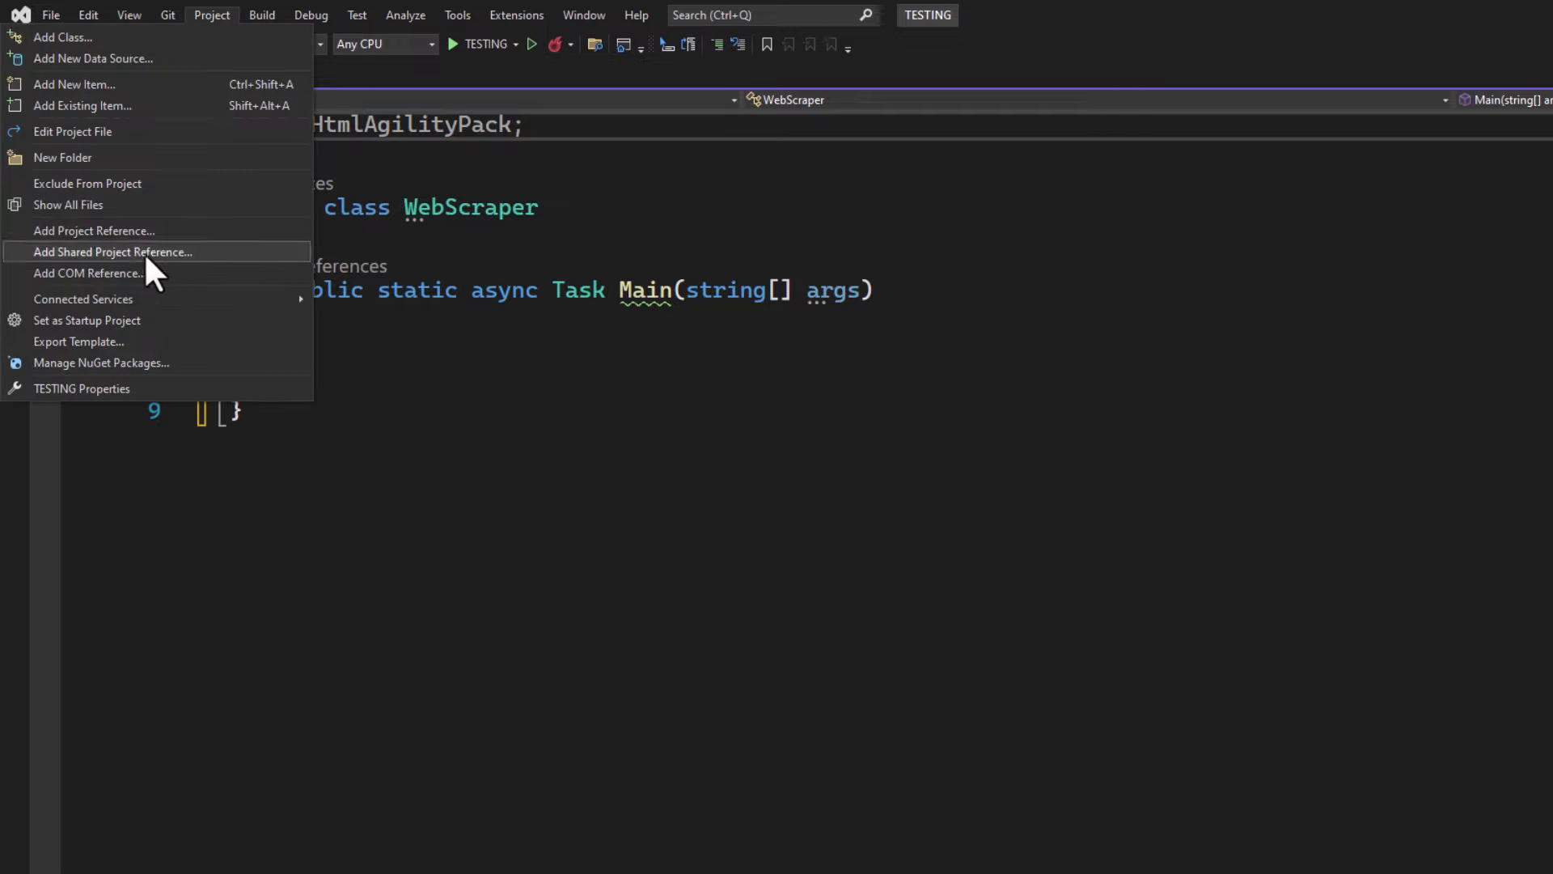
{"action": "left_click", "coordinate": [101, 362]}
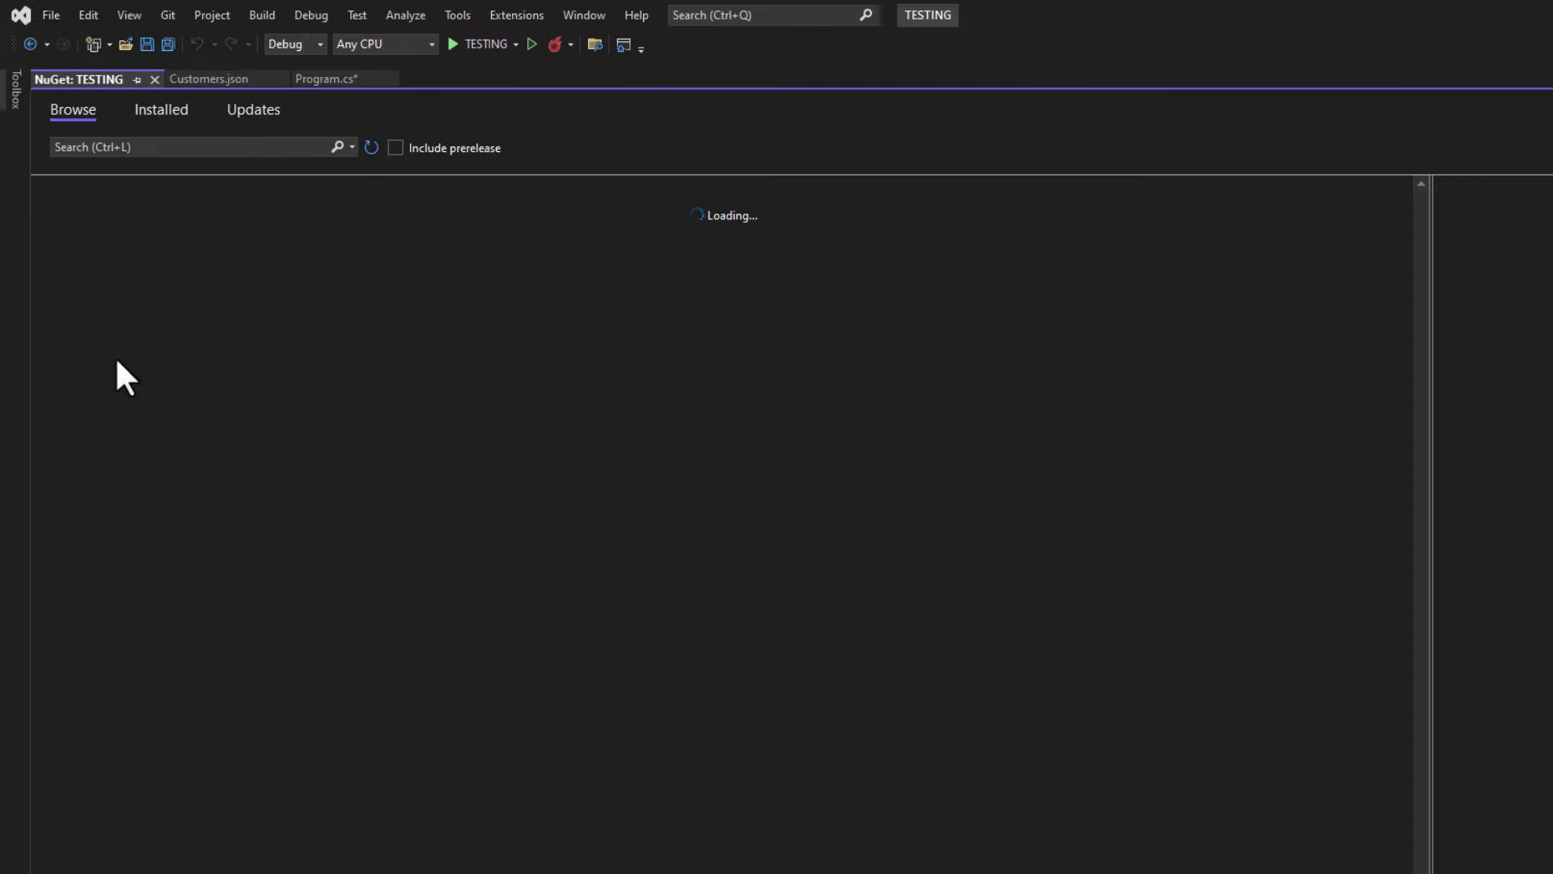
{"action": "type", "text": "HtmlAgilityPack"}
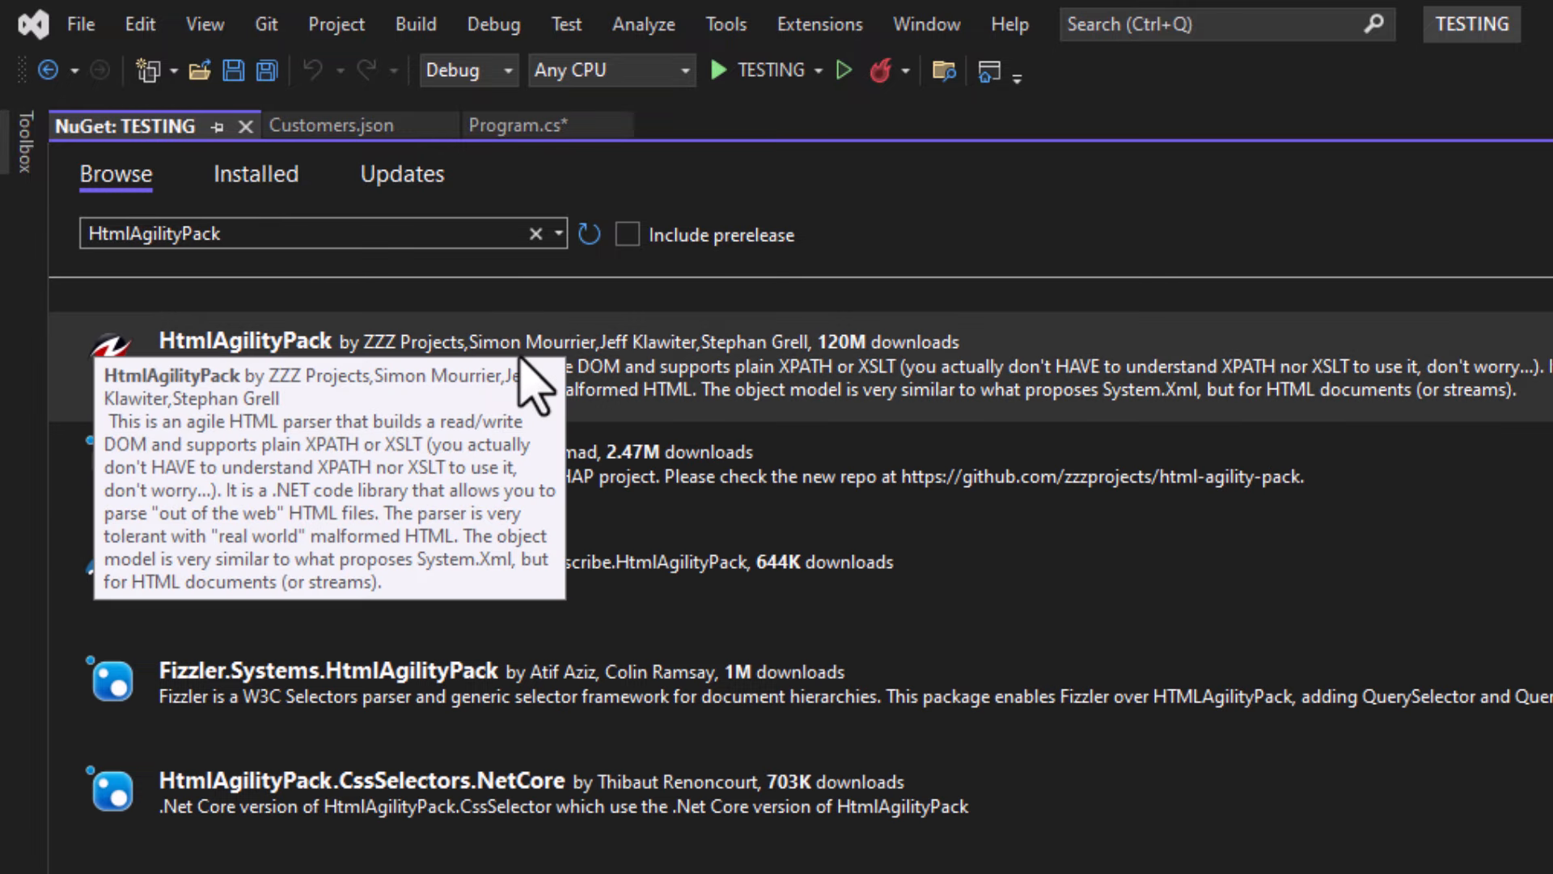
{"action": "left_click", "coordinate": [524, 125]}
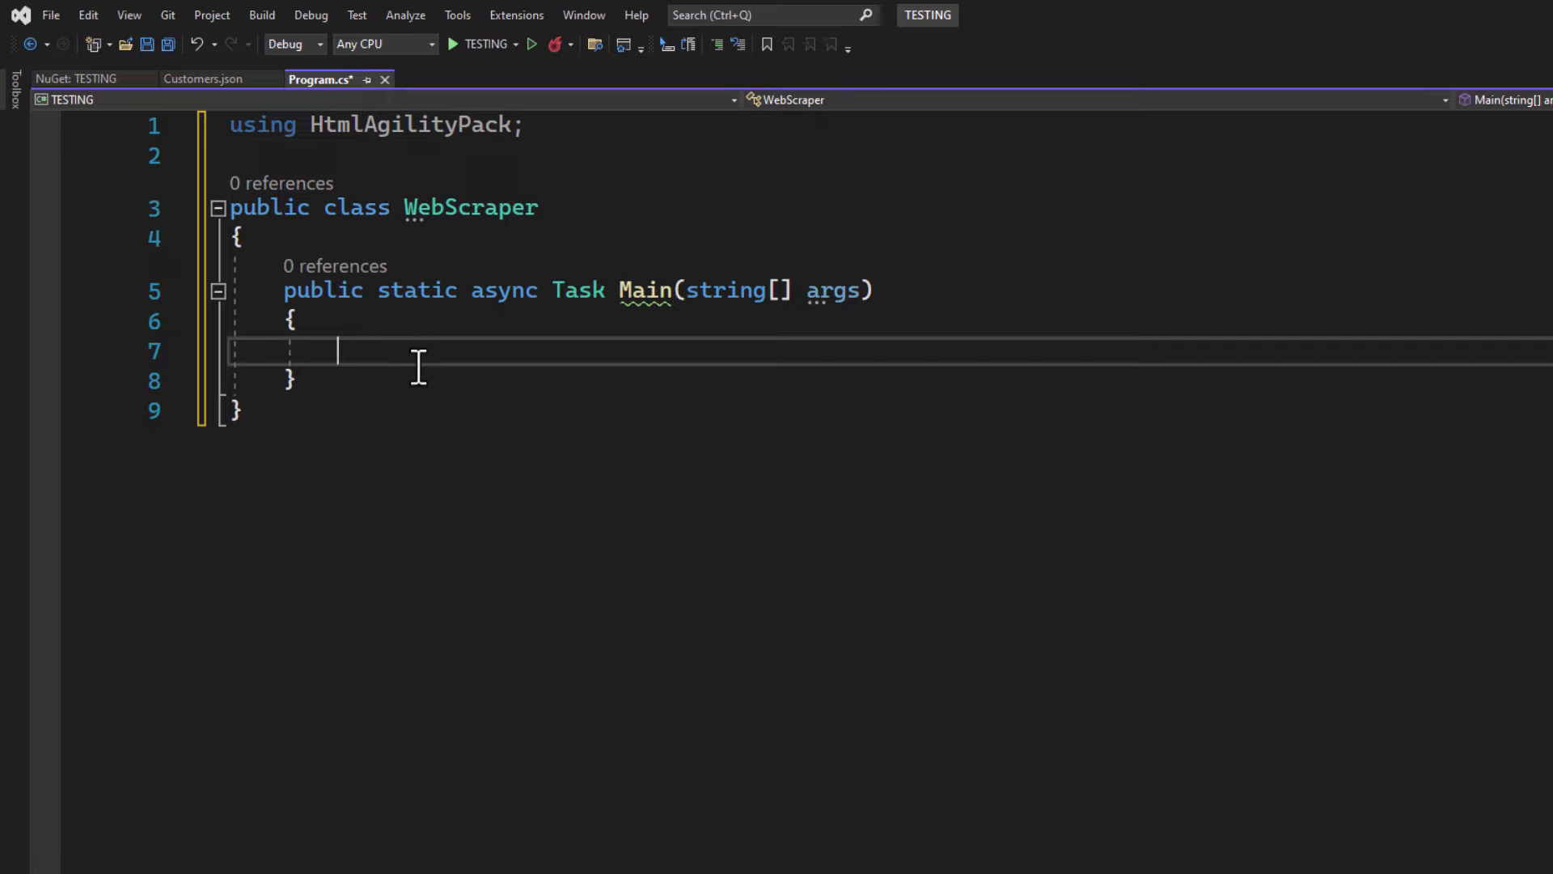
{"action": "mouse_move", "coordinate": [379, 380]}
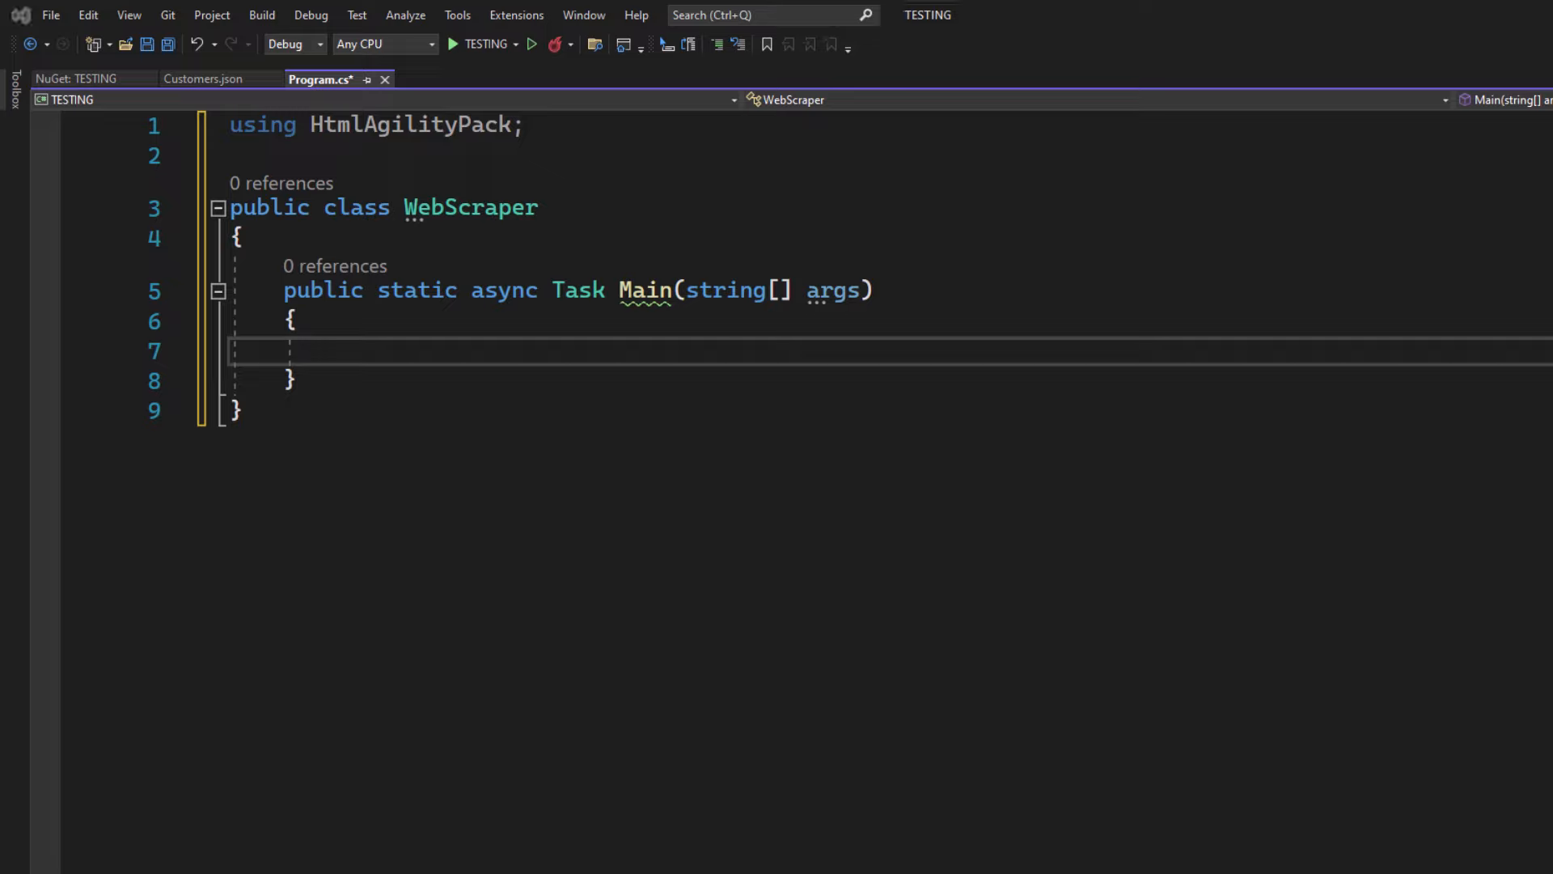
{"action": "mouse_move", "coordinate": [410, 356]}
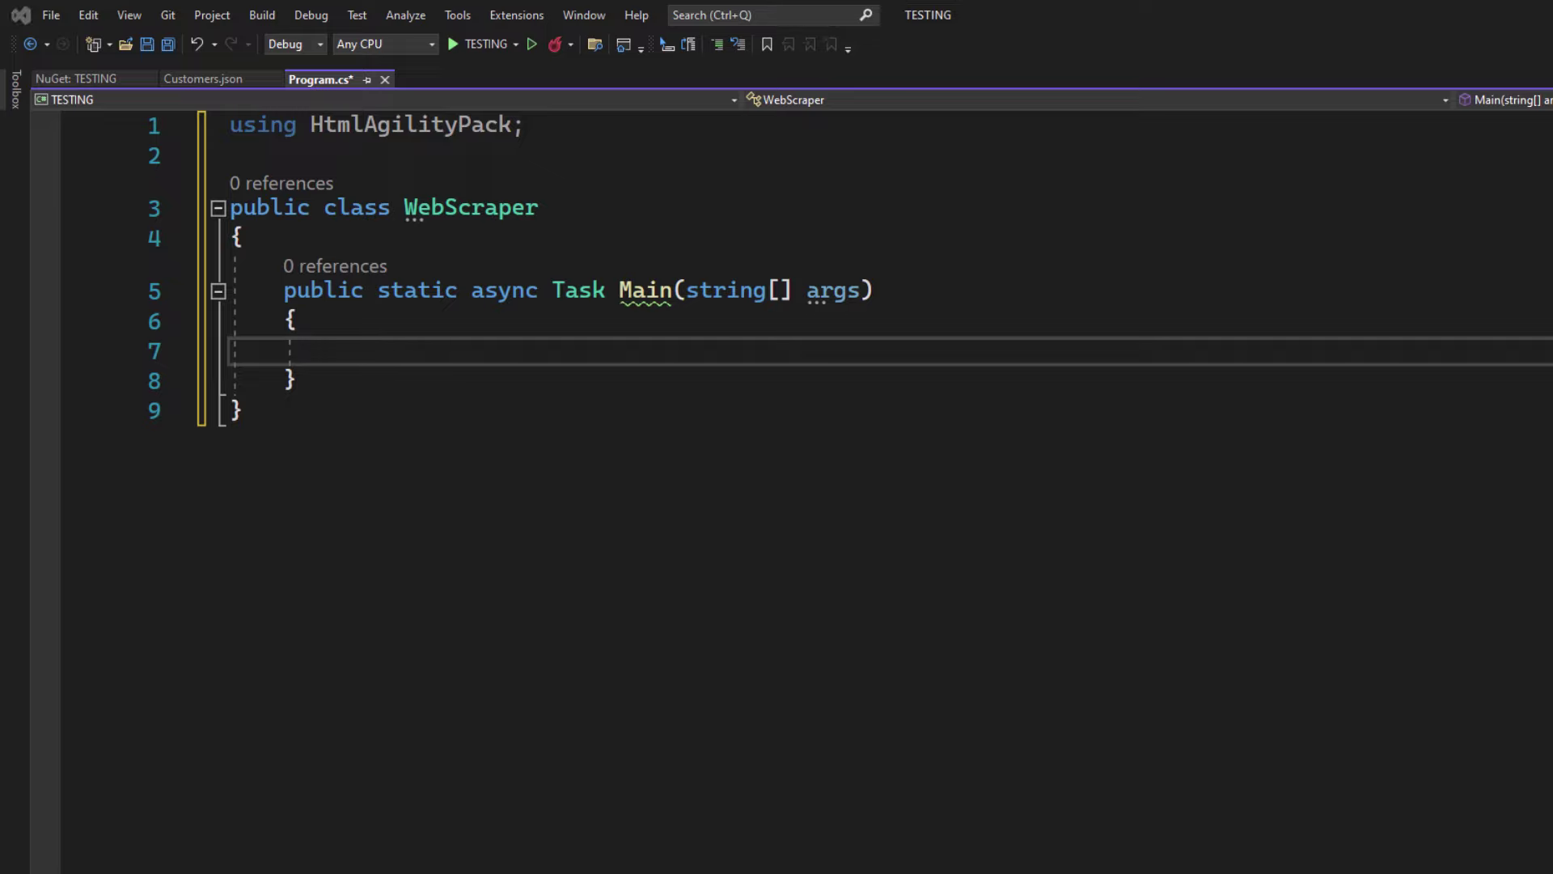
{"action": "mouse_move", "coordinate": [511, 314]}
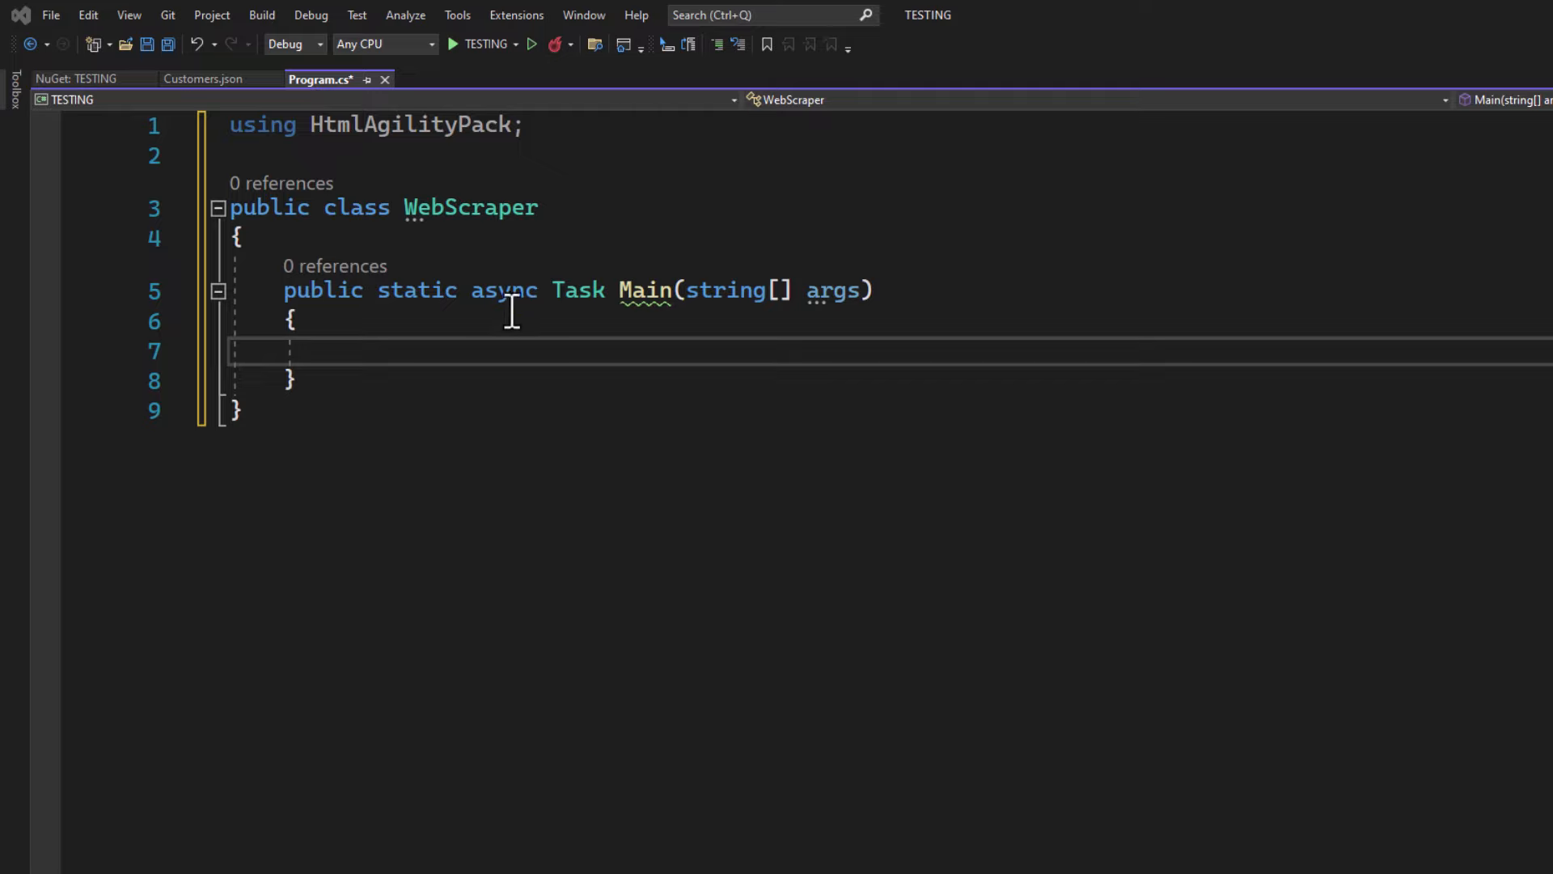
{"action": "mouse_move", "coordinate": [471, 291]}
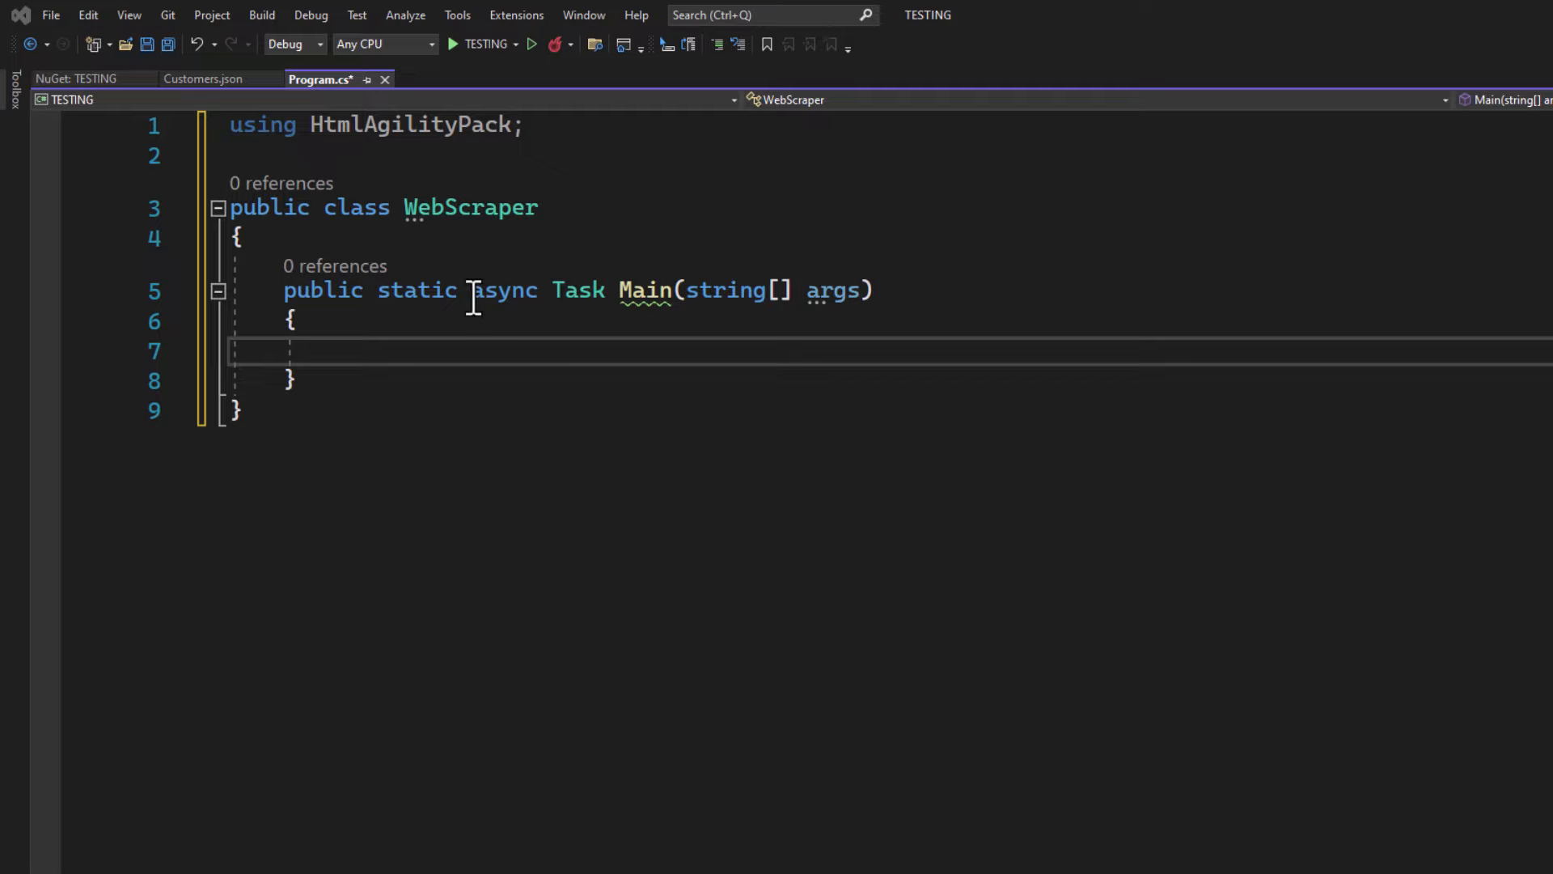
{"action": "double_click", "coordinate": [505, 290]}
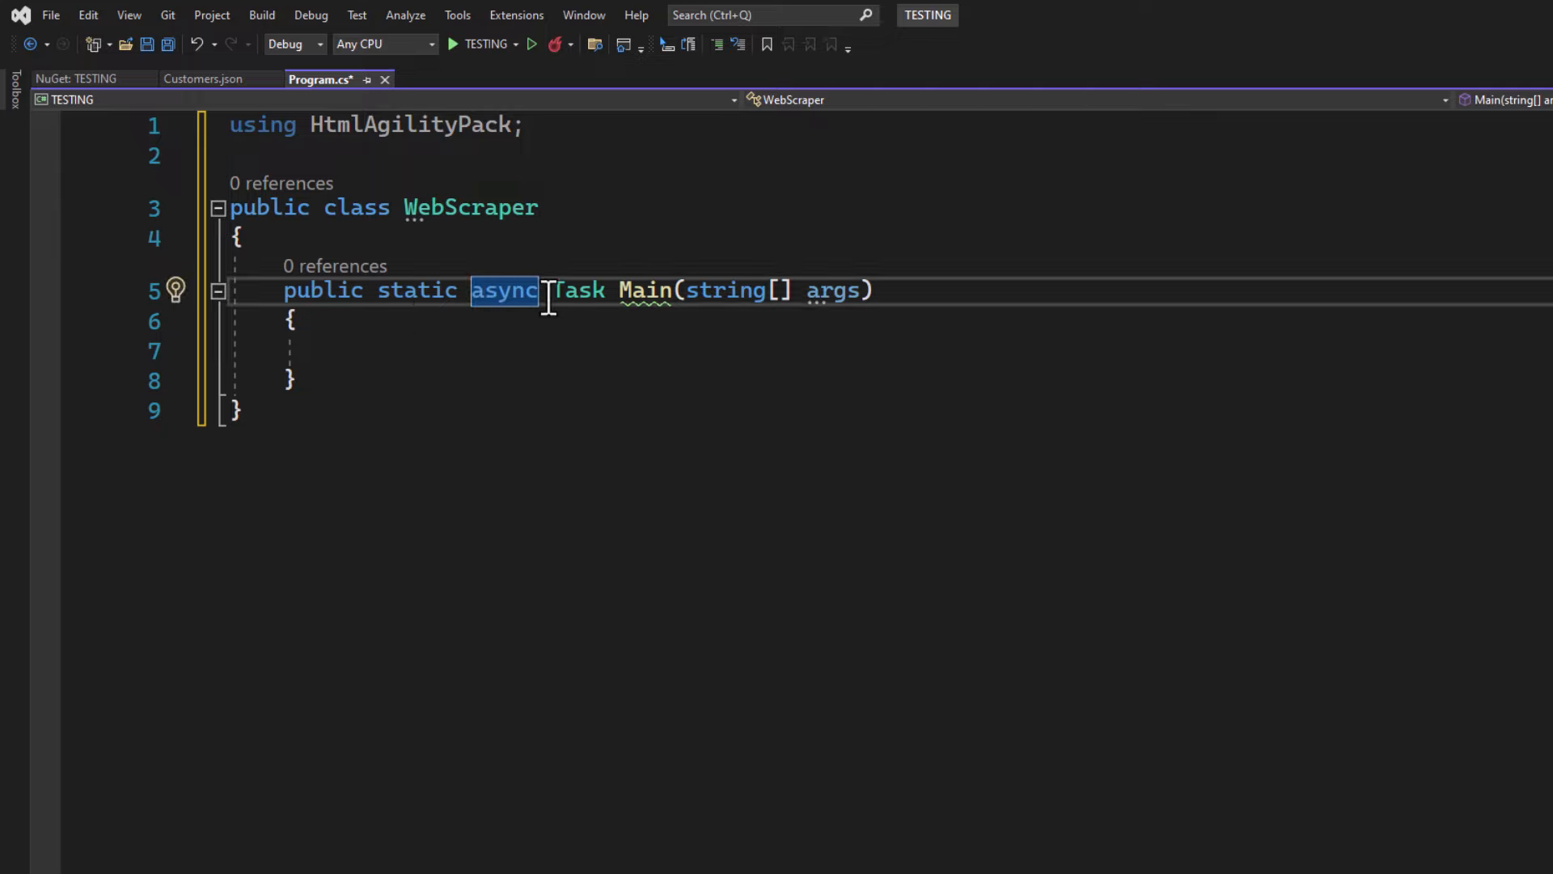
{"action": "left_click_drag", "start_coordinate": [540, 289], "coordinate": [392, 290]}
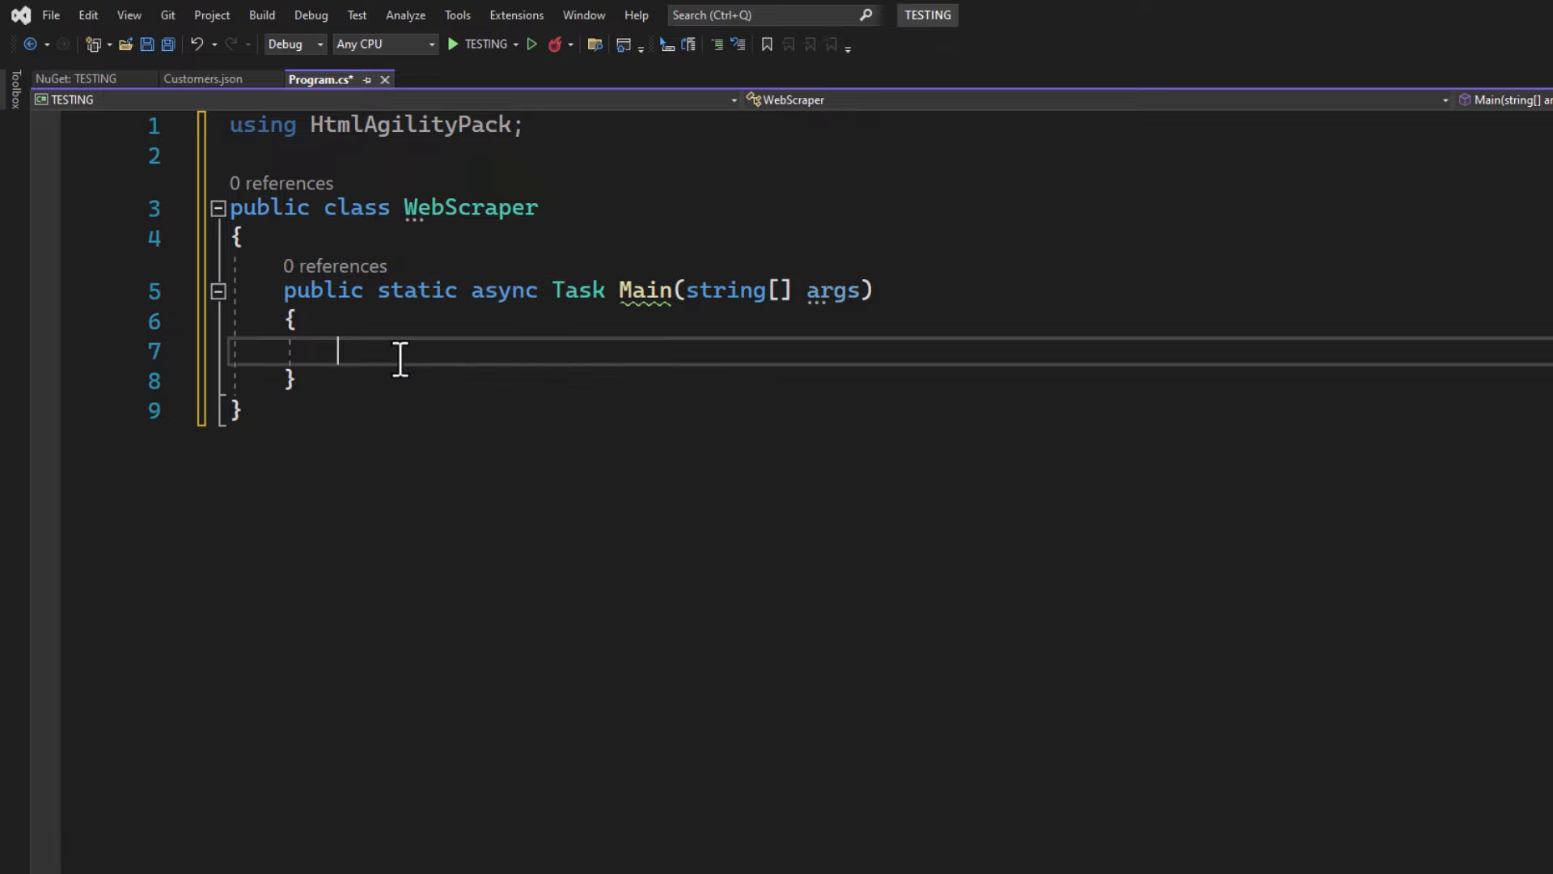
Declare the Wikipedia OpenAI url and download its HTML with HttpClient.GetStringAsync.
{"action": "type", "text": "var url = \"https://en.wikipedia.org/wiki/OpenAI\";"}
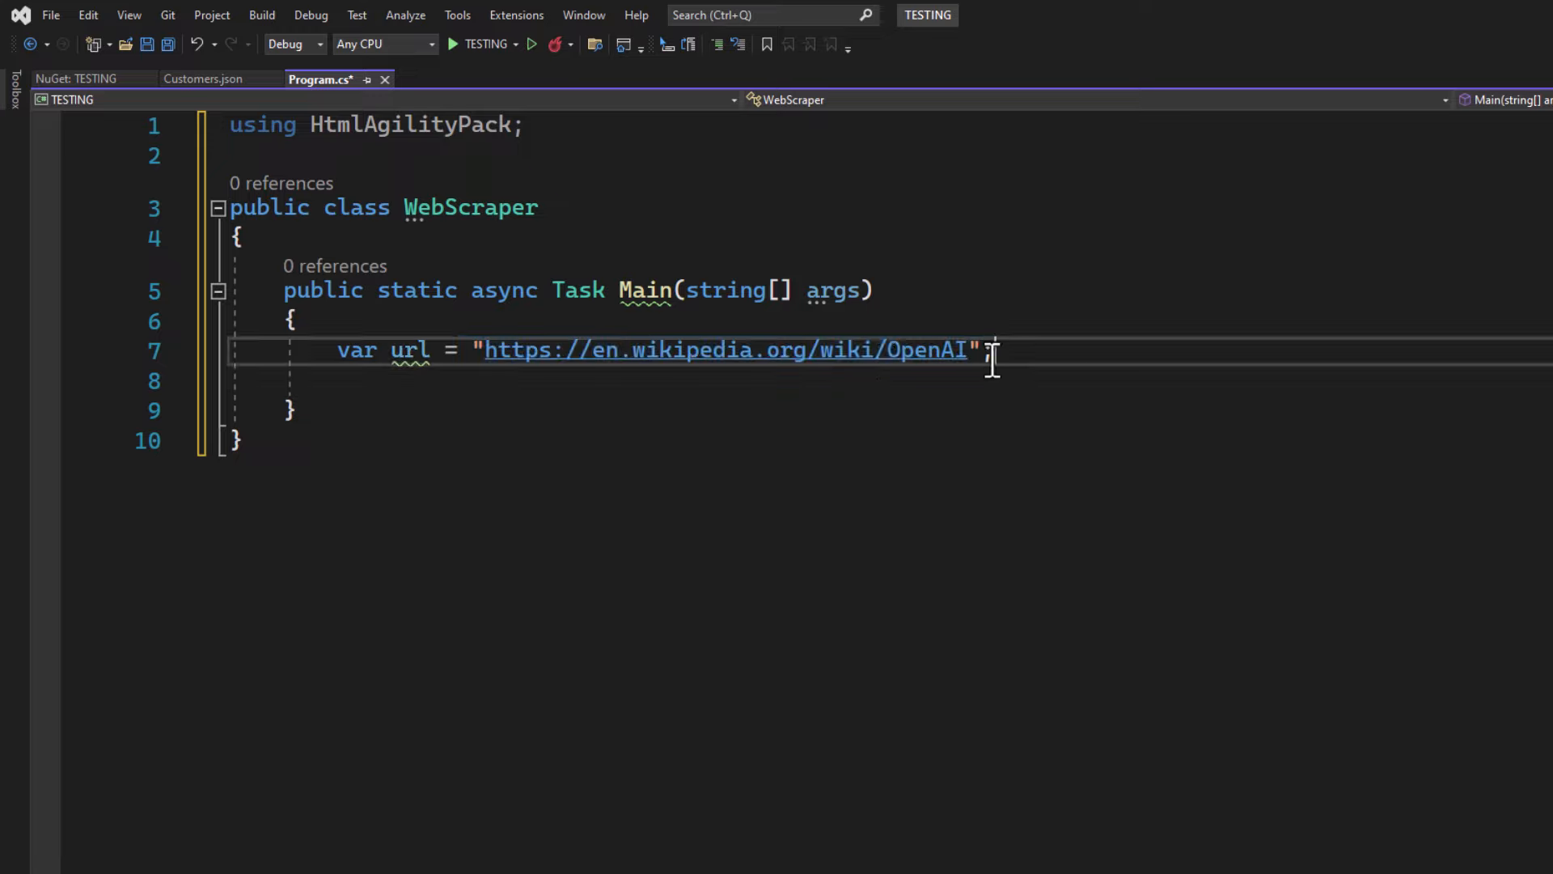
{"action": "mouse_move", "coordinate": [993, 351]}
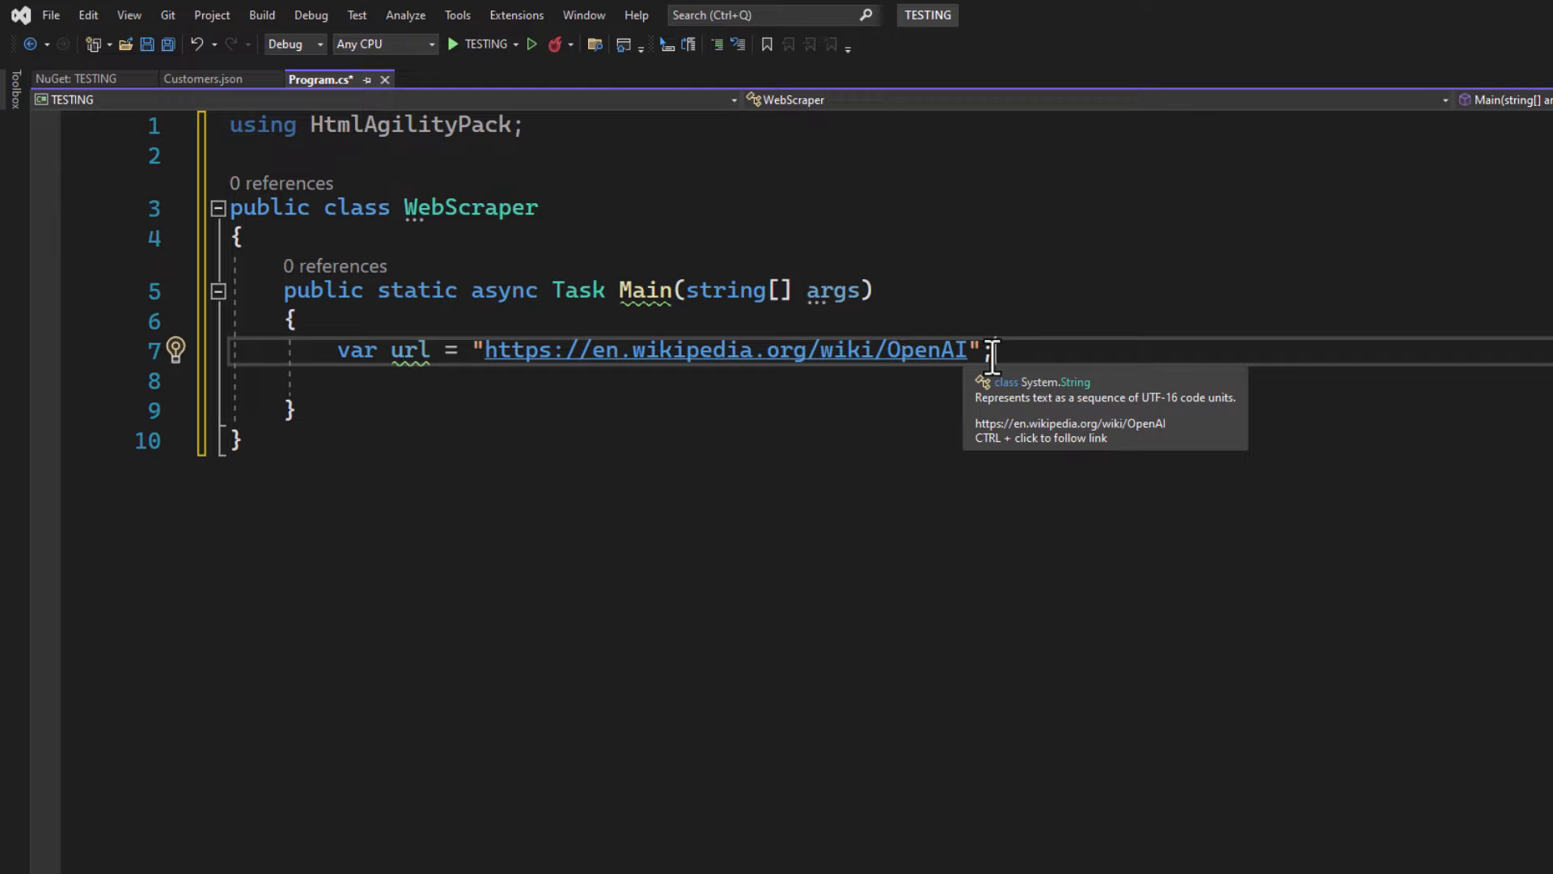
{"action": "type", "text": ";"}
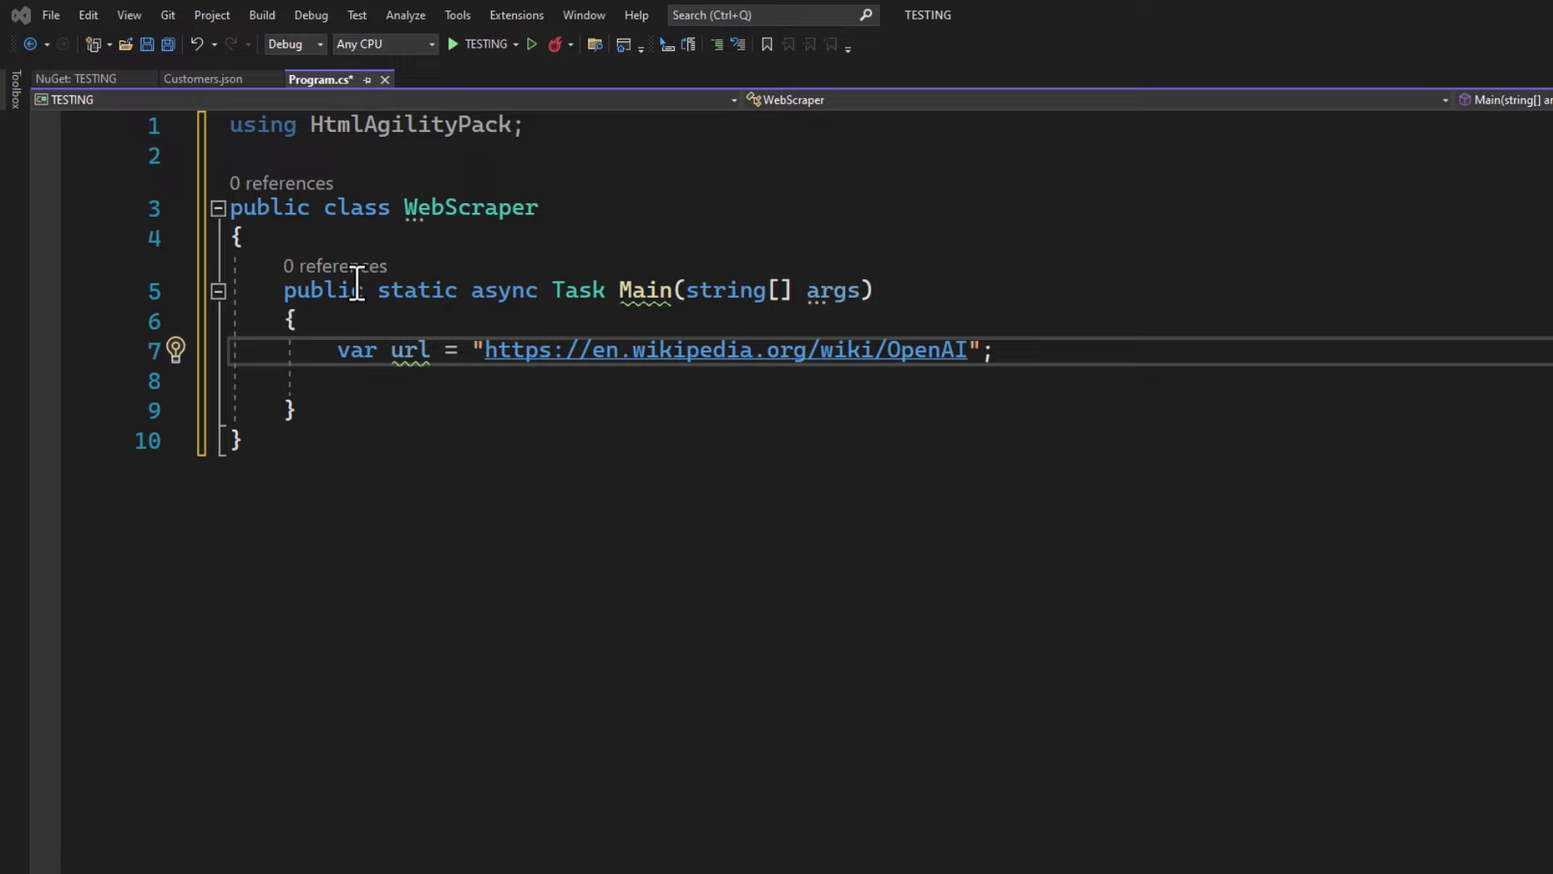
{"action": "type", "text": "var httpClient = new HttpClient();"}
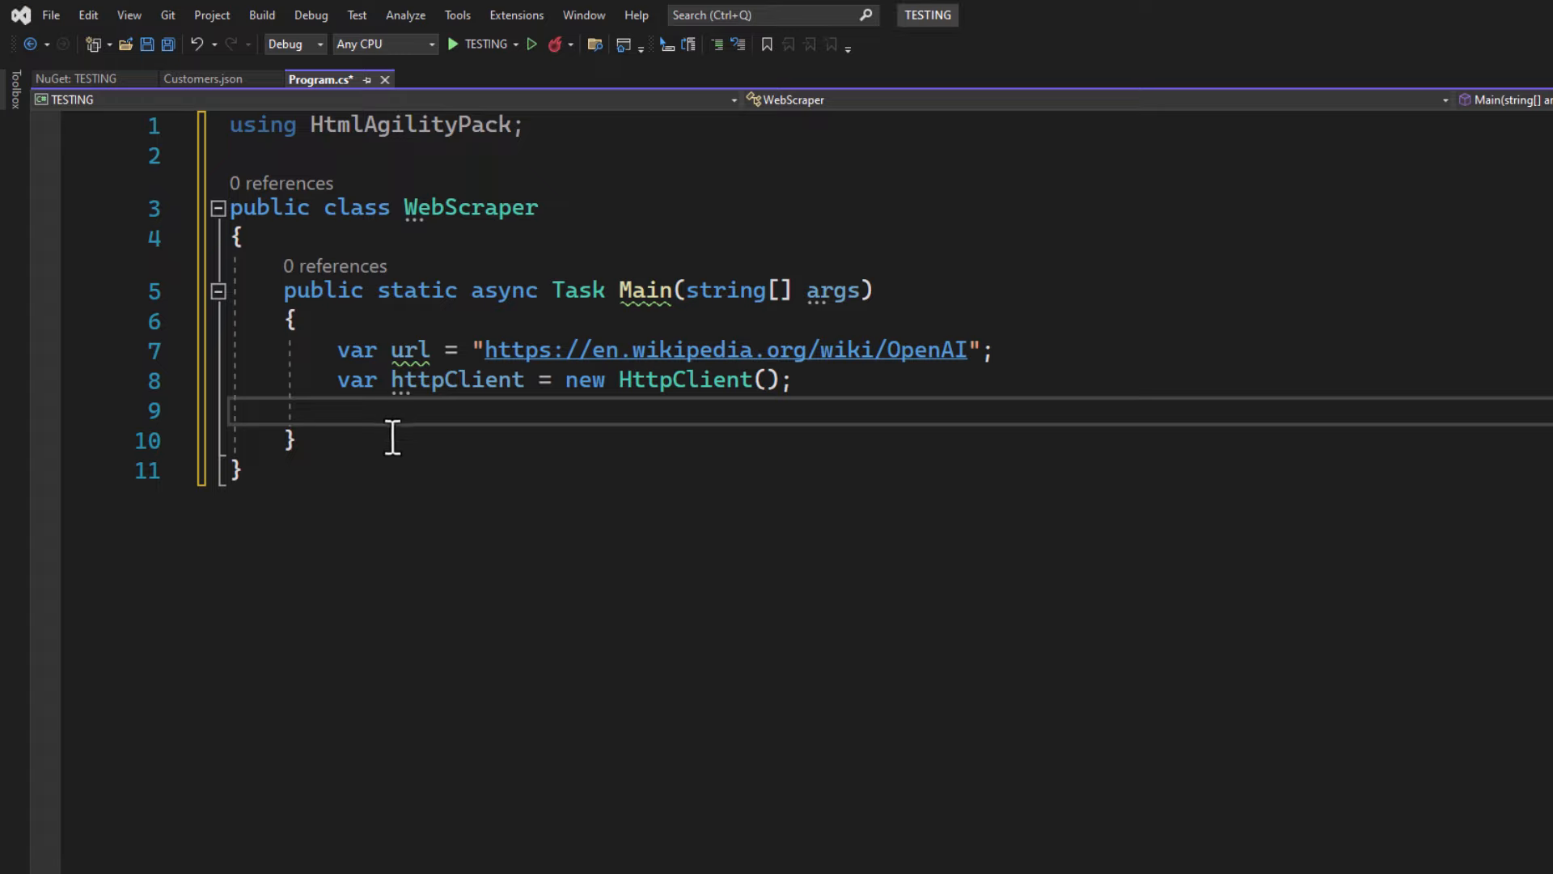
{"action": "type", "text": "var html = await httpClient.GetStringAsync(url);"}
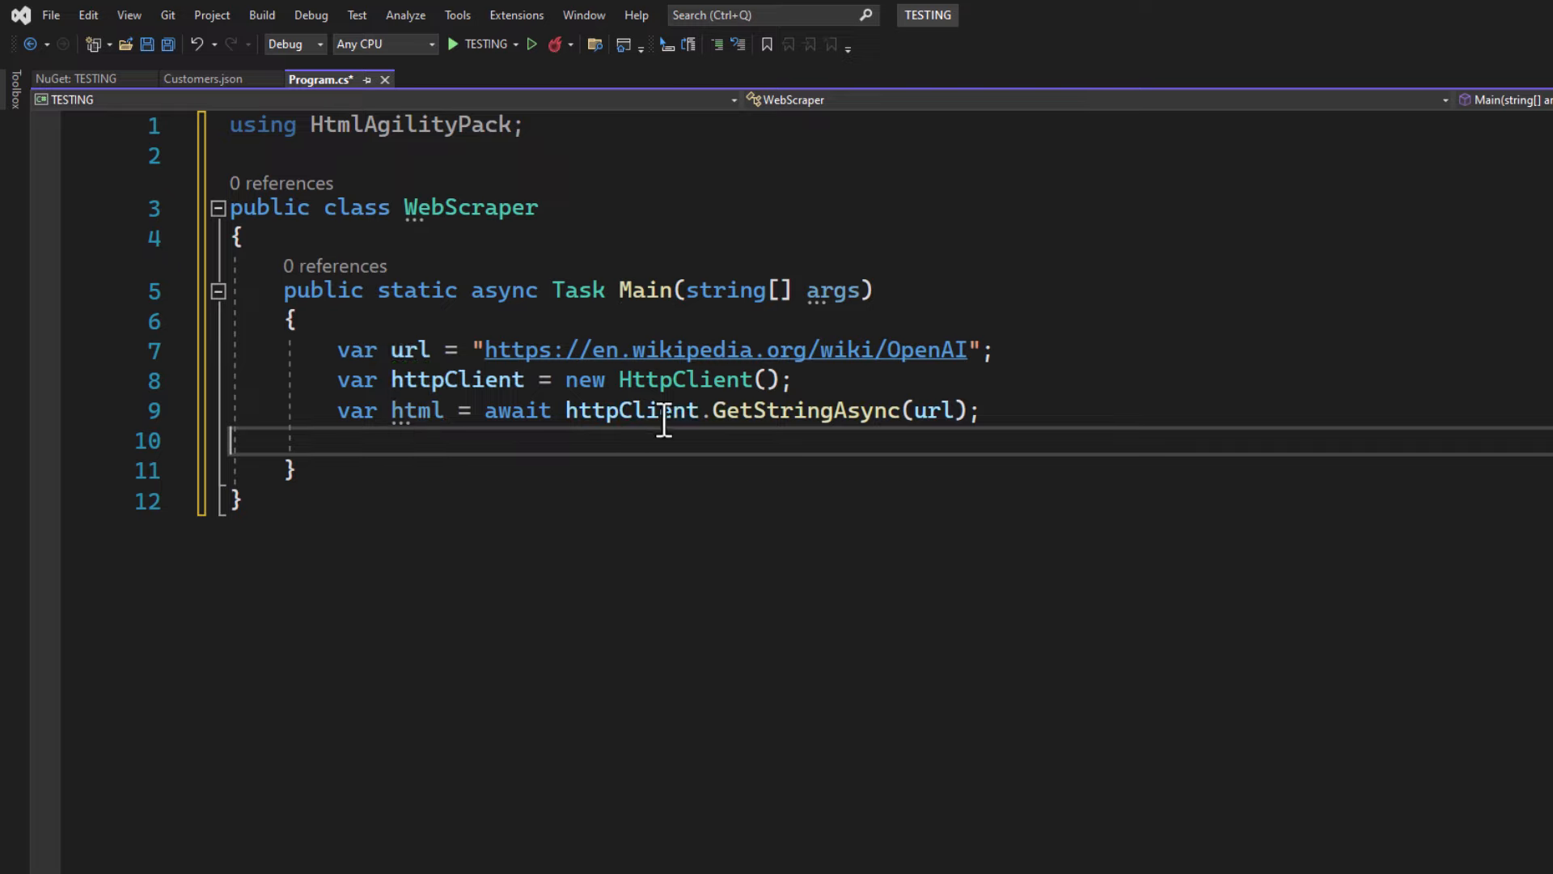
{"action": "mouse_move", "coordinate": [820, 410]}
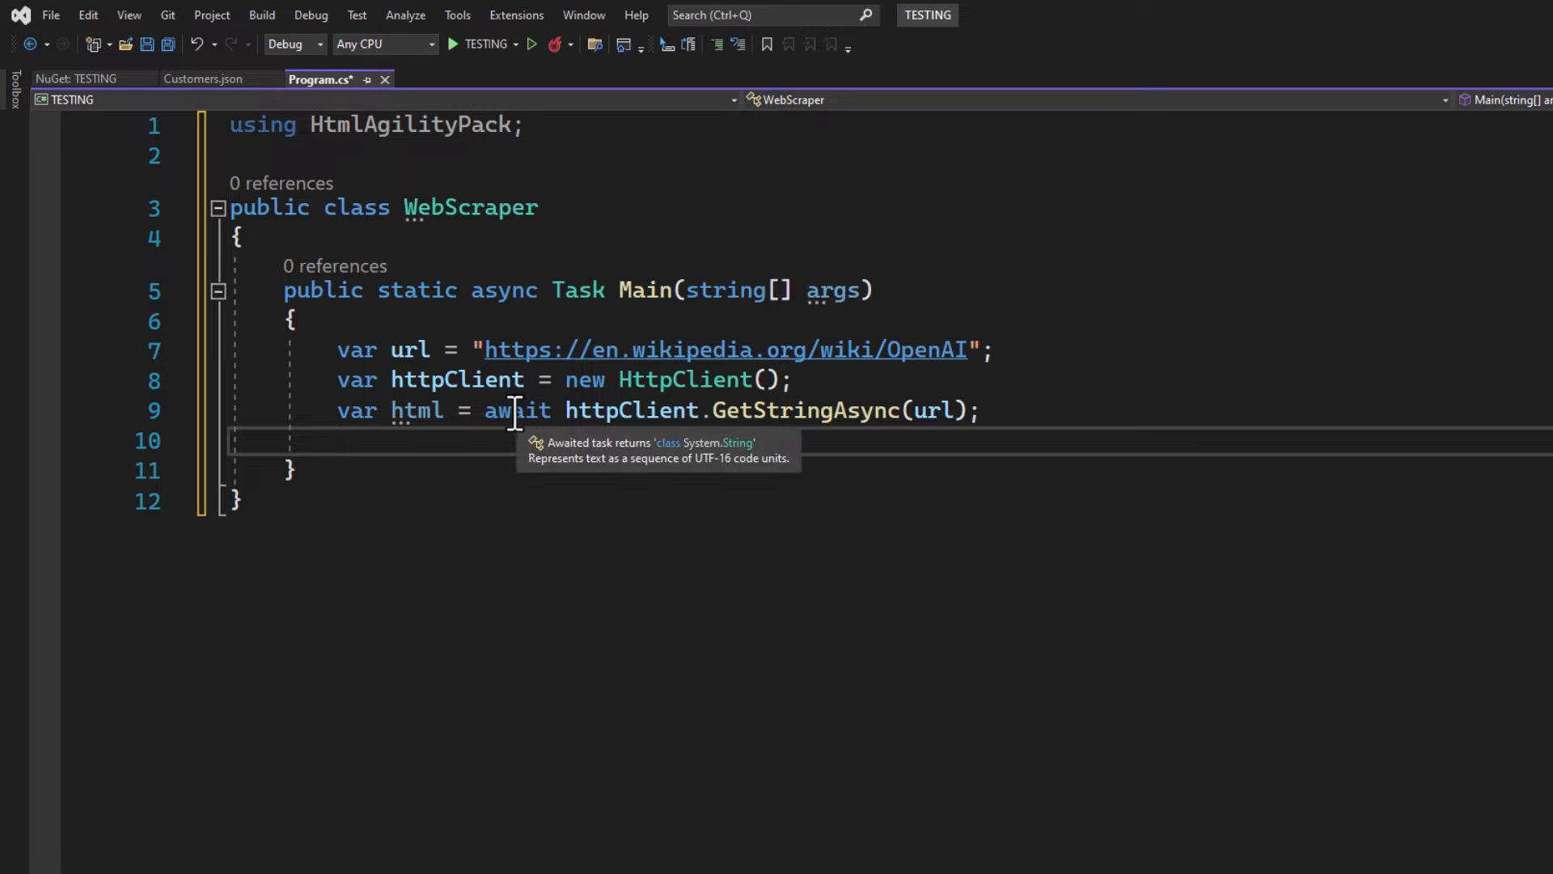
{"action": "mouse_move", "coordinate": [485, 440]}
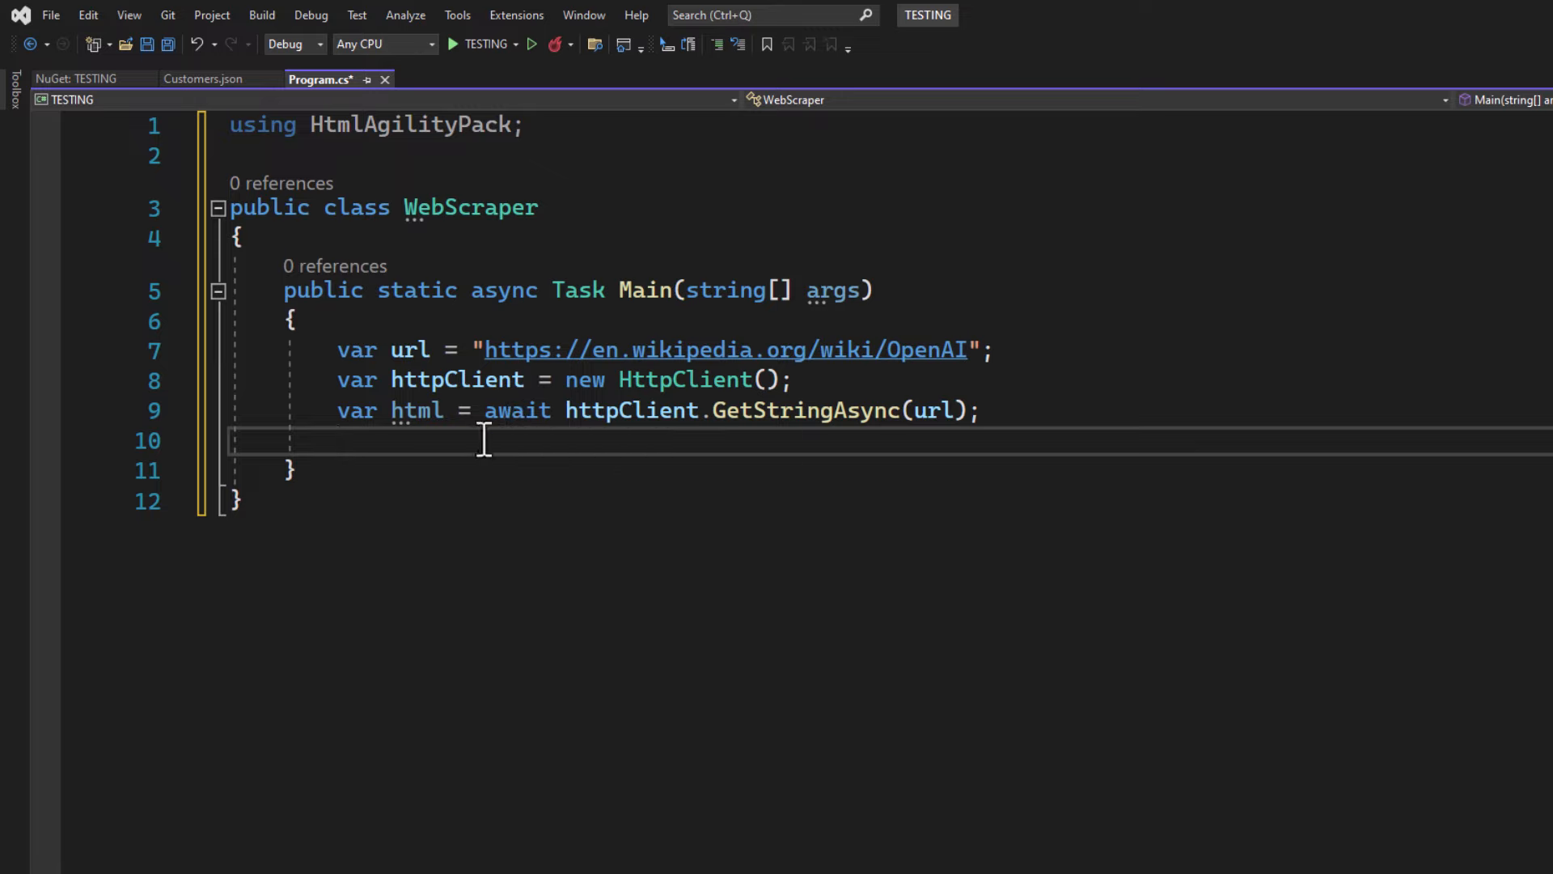
Create an HtmlDocument and load the downloaded HTML into it.
{"action": "type", "text": "var htmlDocument = new HtmlDocument();"}
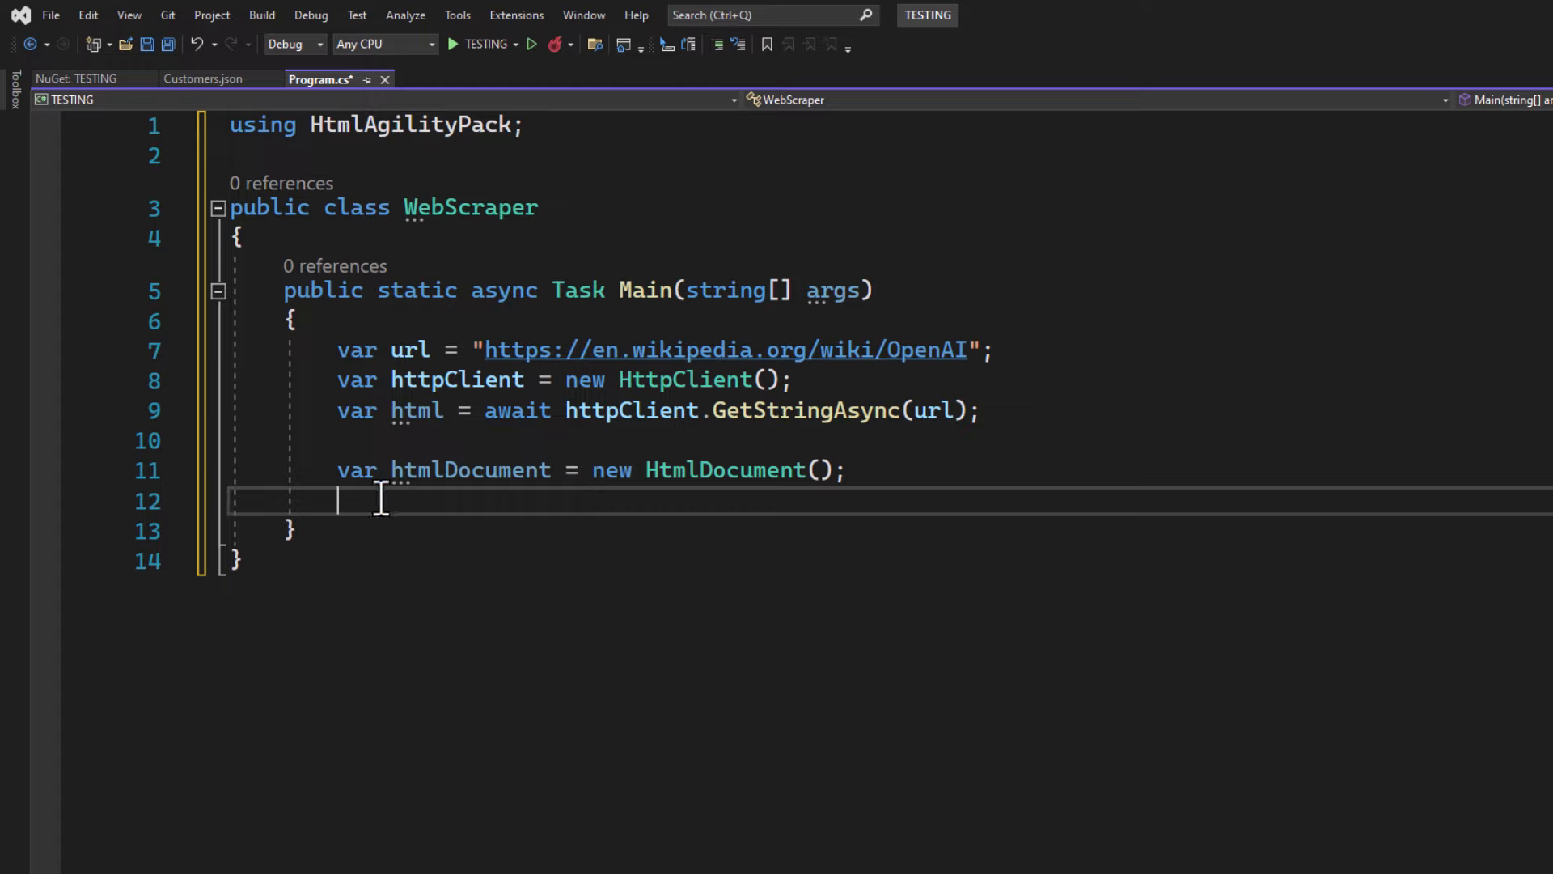
{"action": "mouse_move", "coordinate": [427, 508]}
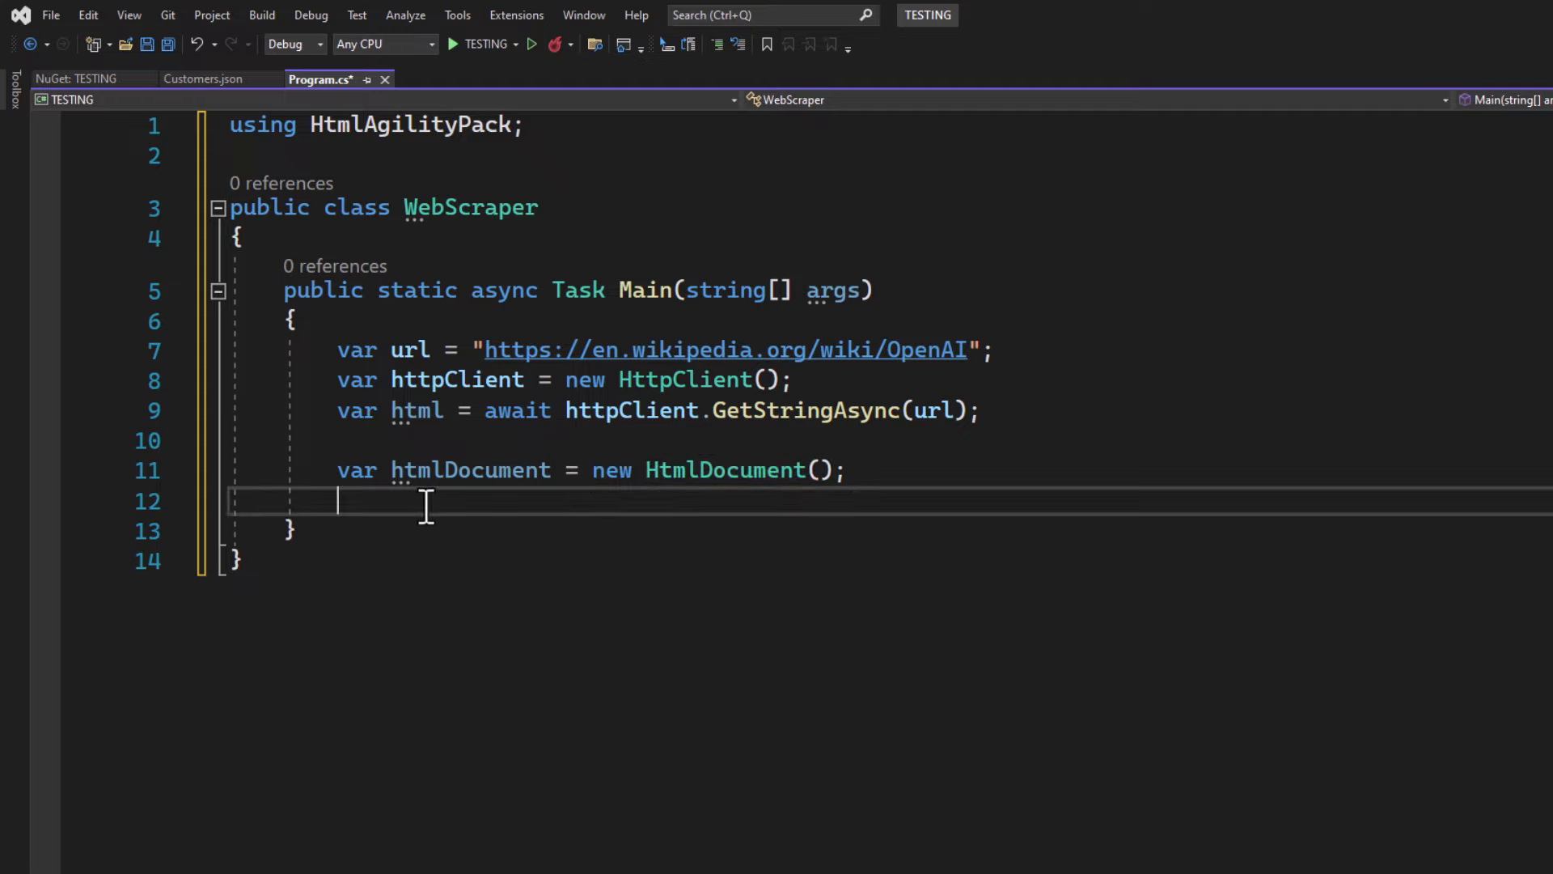
{"action": "type", "text": "htmlDocument.LoadHtml(html);"}
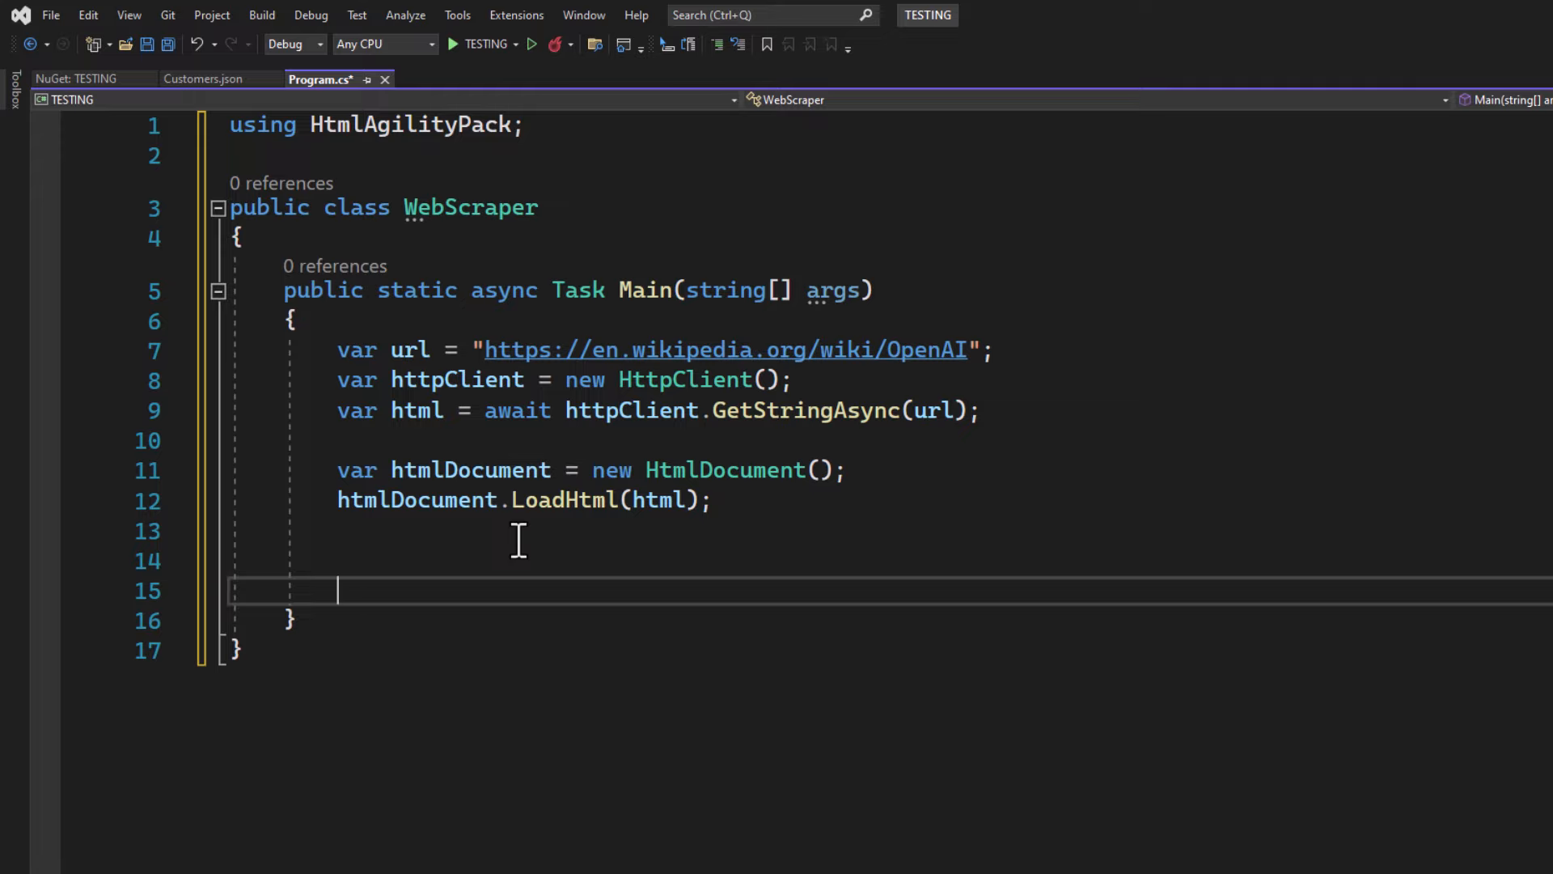
{"action": "mouse_move", "coordinate": [611, 511]}
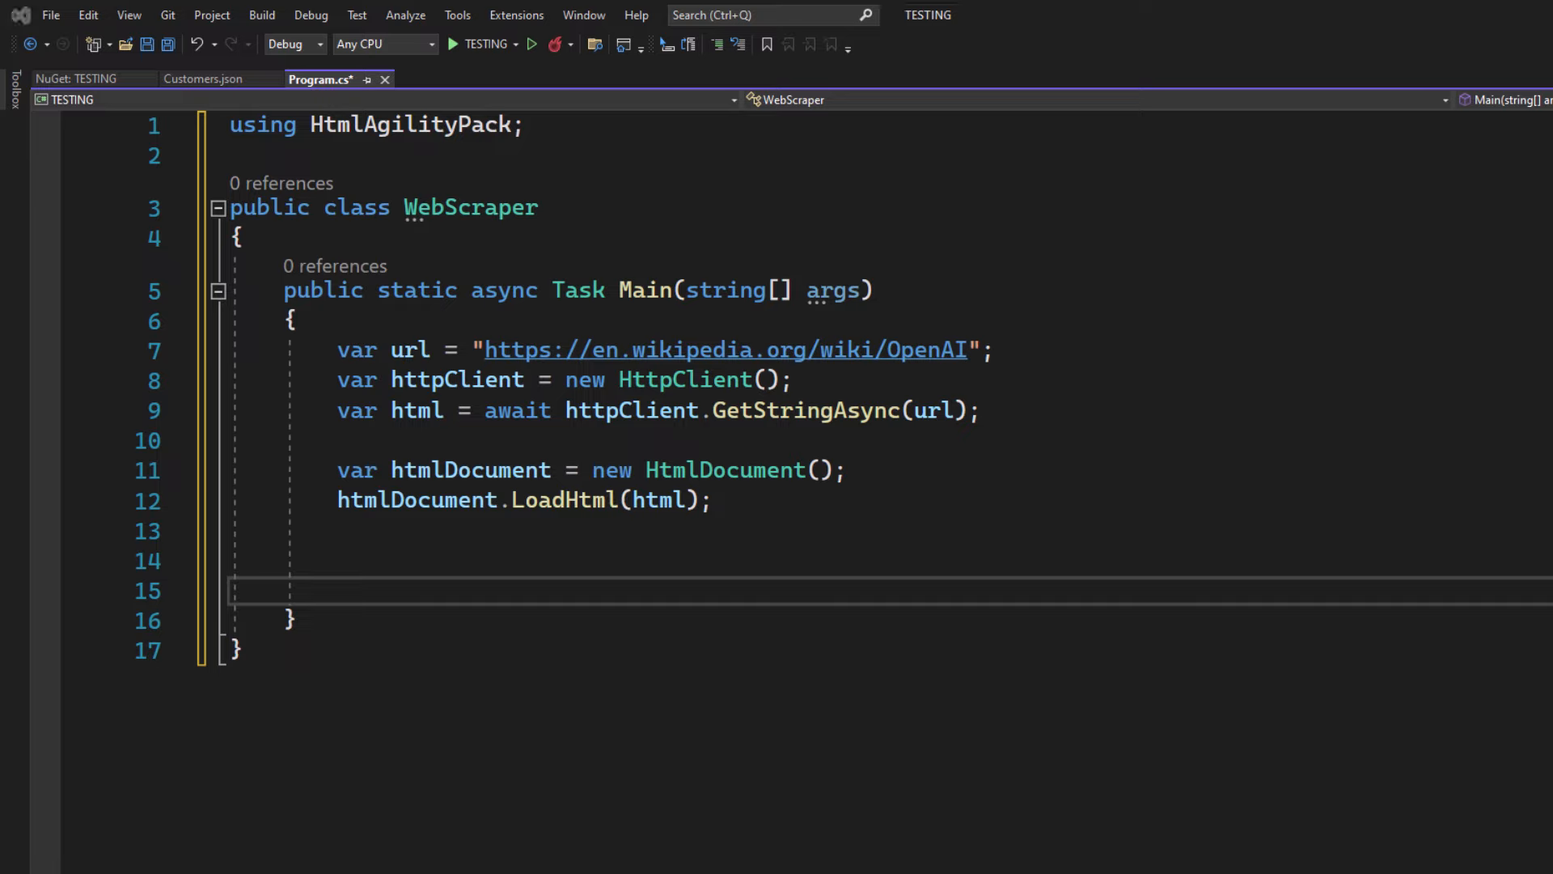
{"action": "mouse_move", "coordinate": [511, 598]}
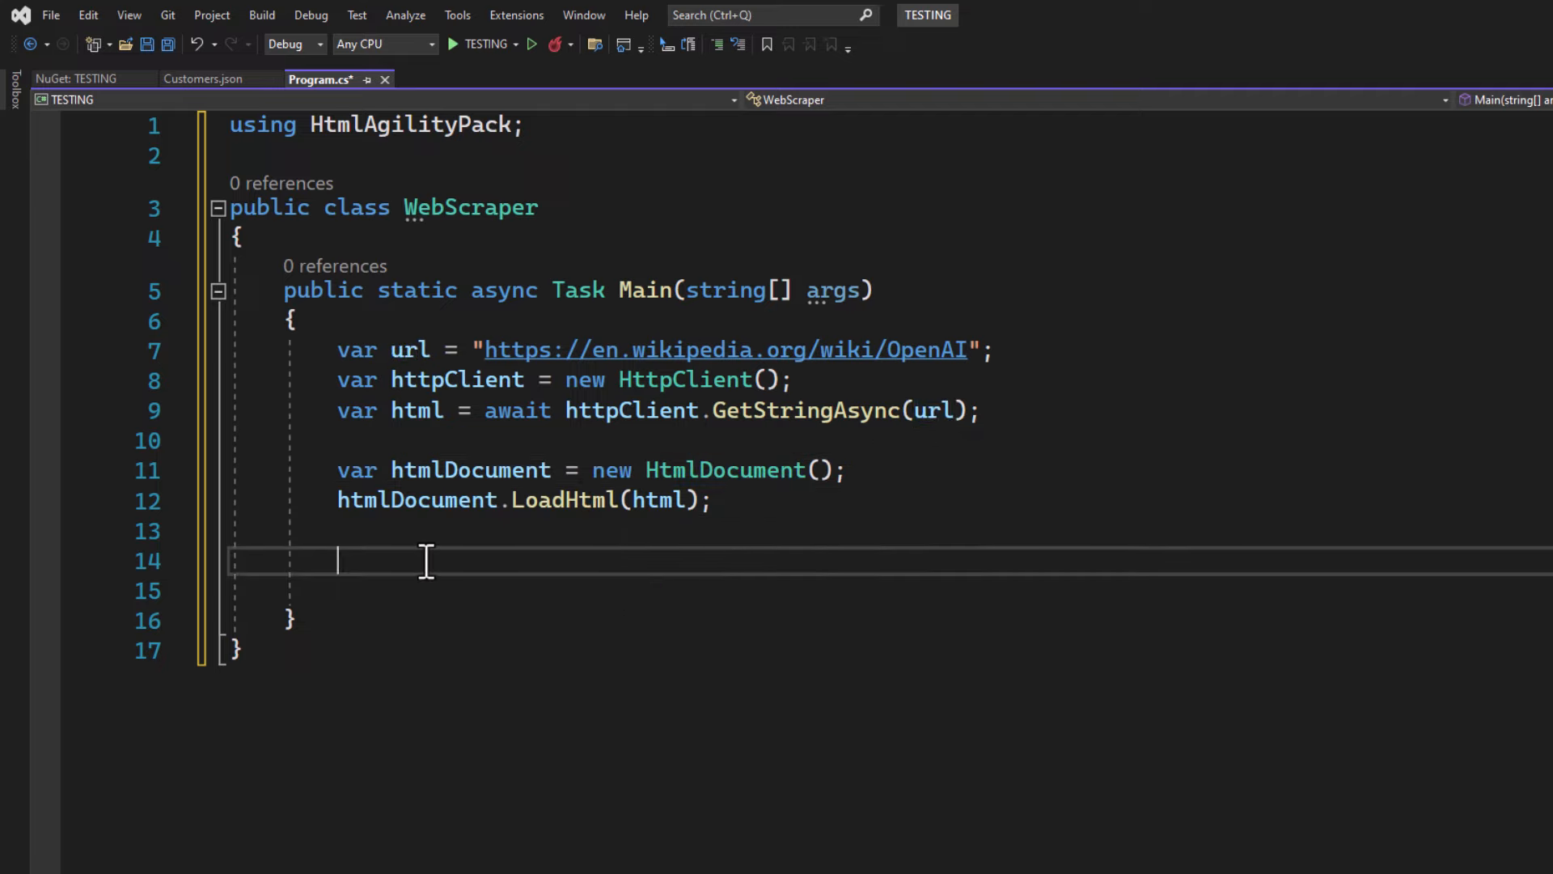
{"action": "mouse_move", "coordinate": [407, 563]}
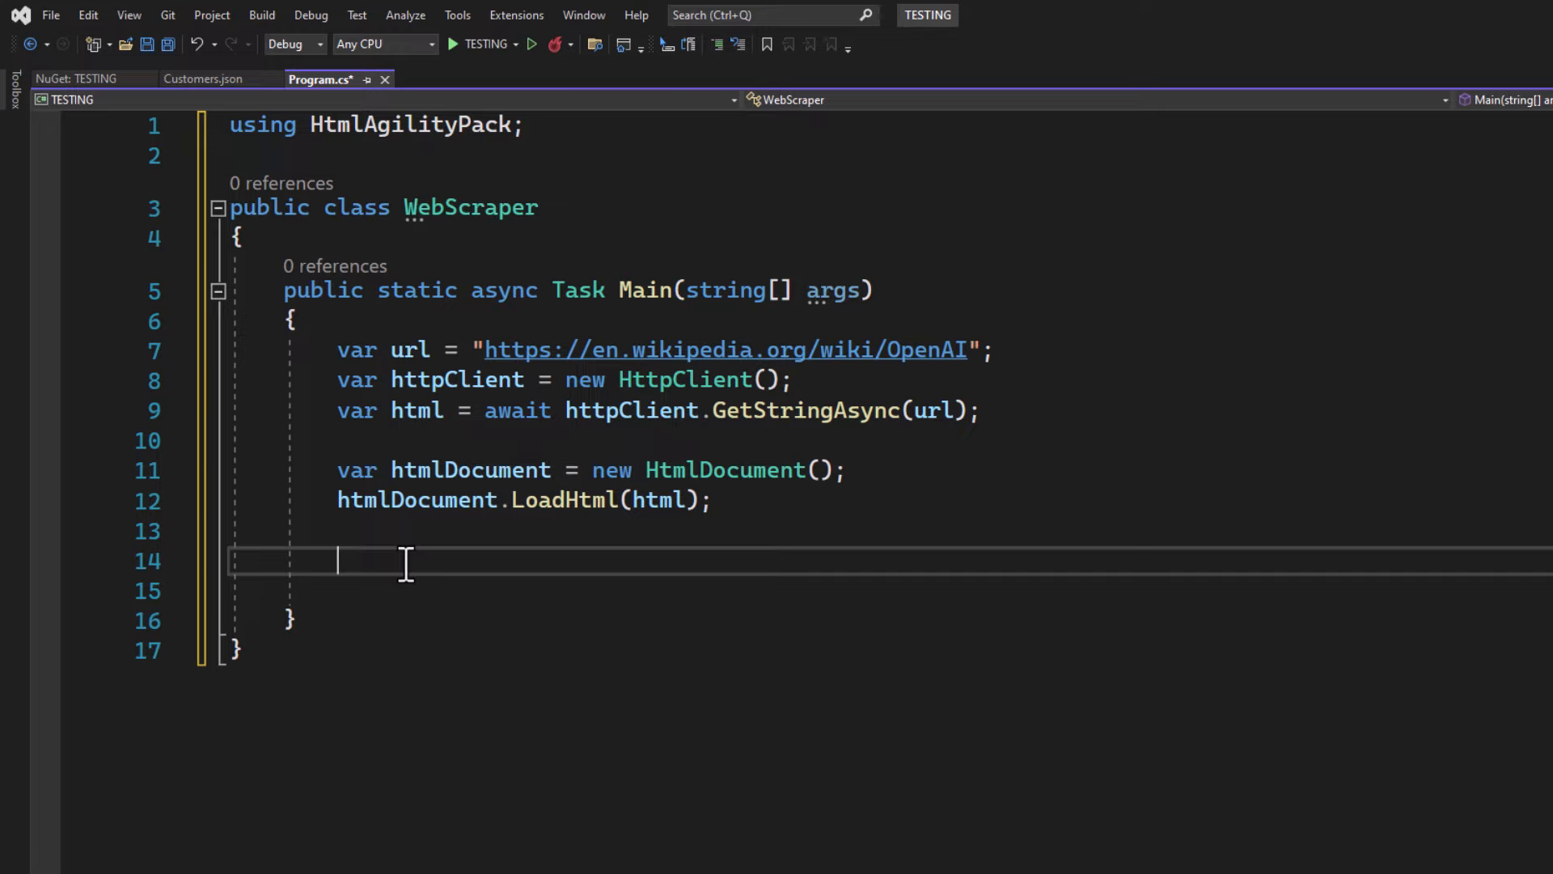
{"action": "mouse_move", "coordinate": [730, 411]}
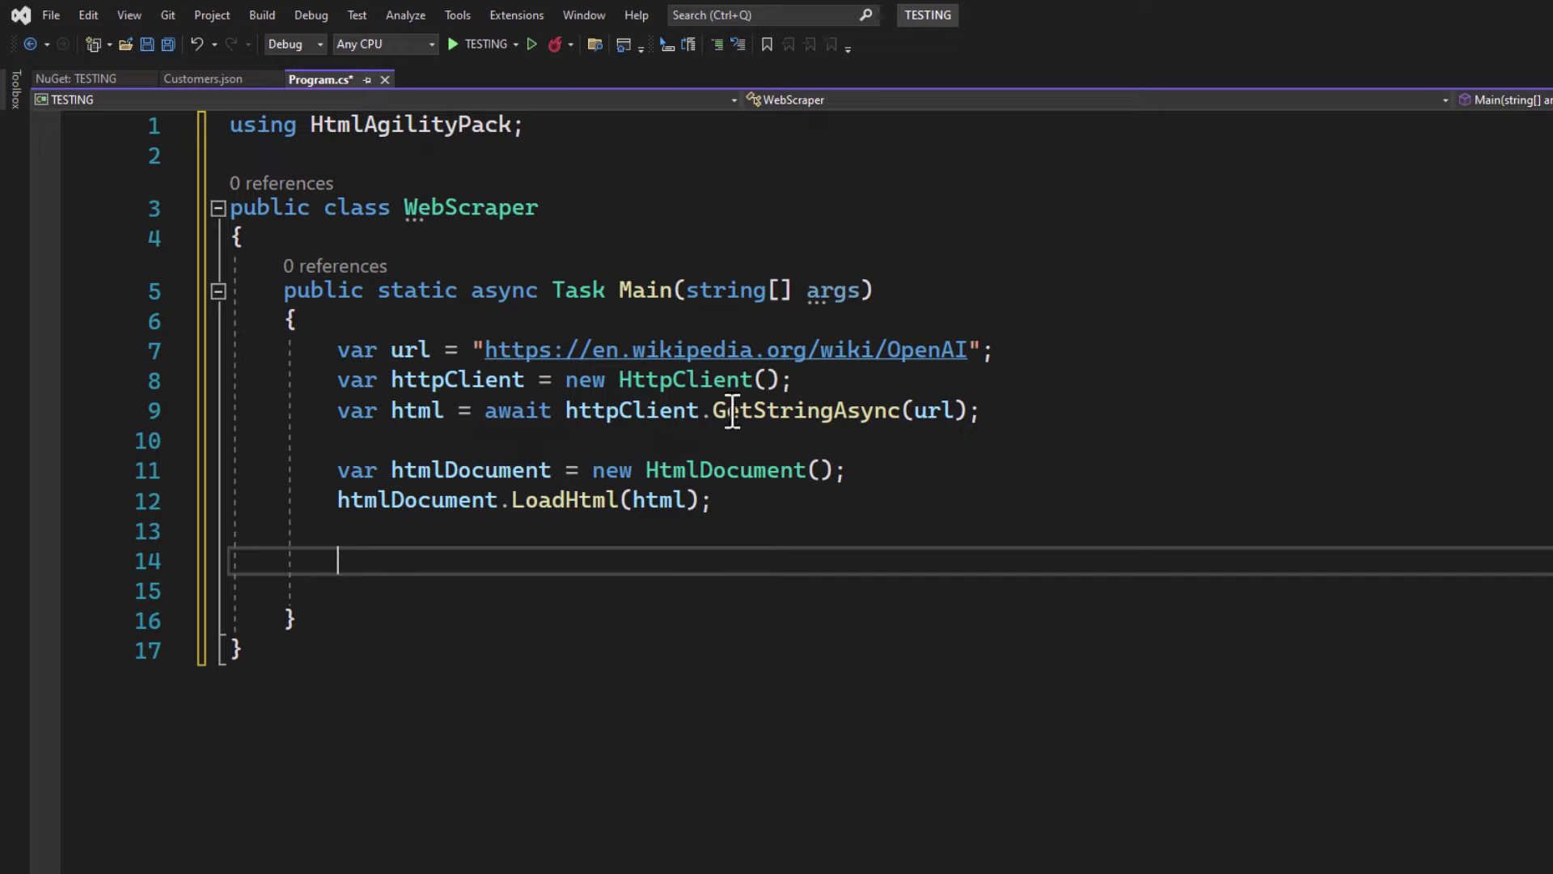
{"action": "mouse_move", "coordinate": [433, 570]}
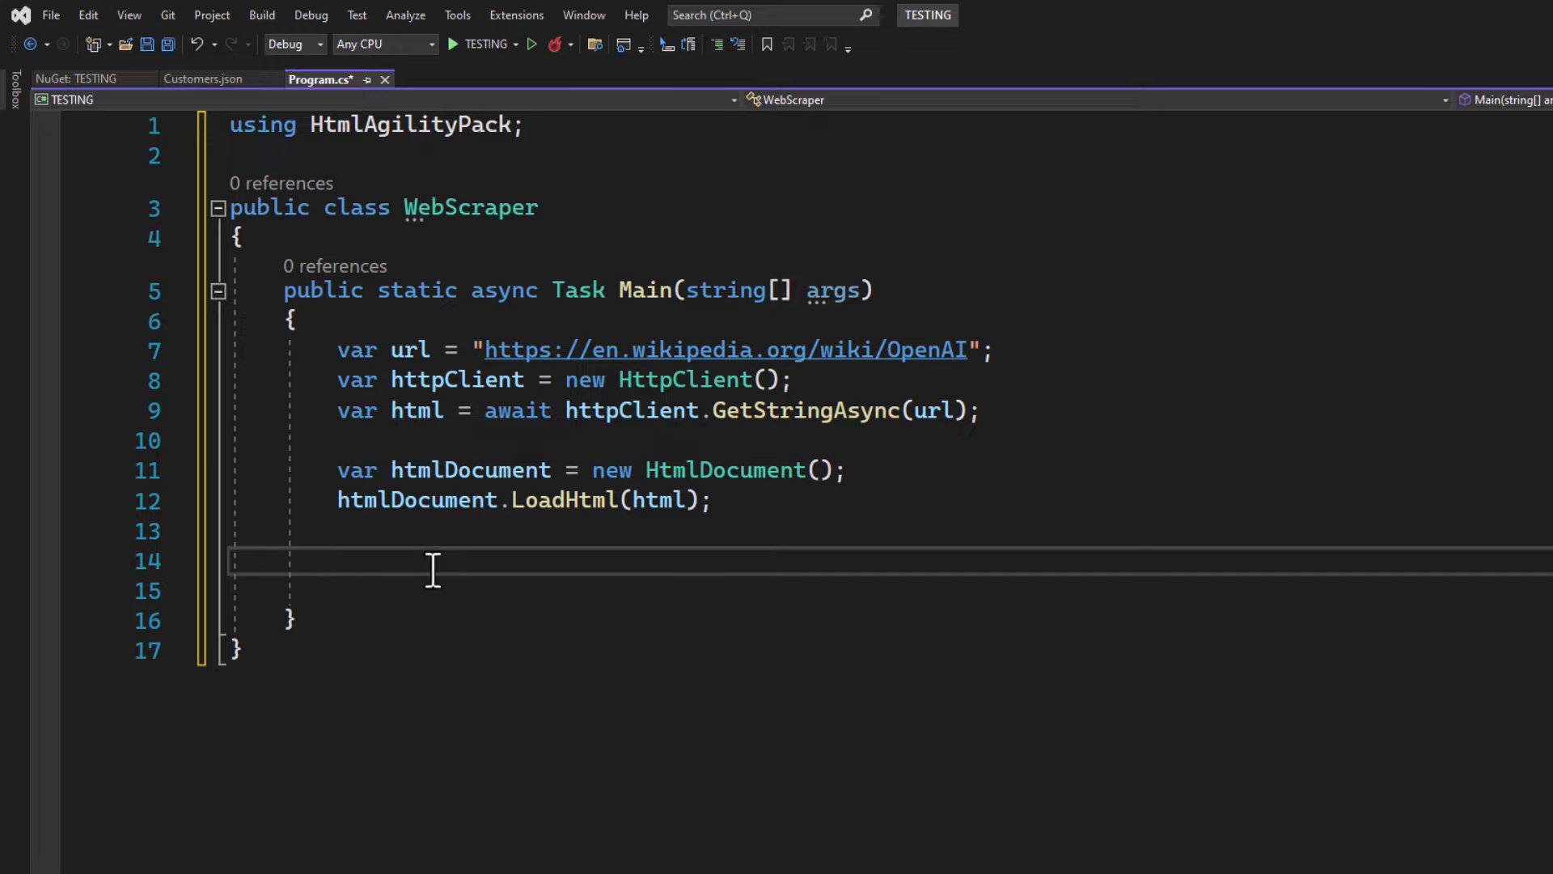
{"action": "mouse_move", "coordinate": [547, 566]}
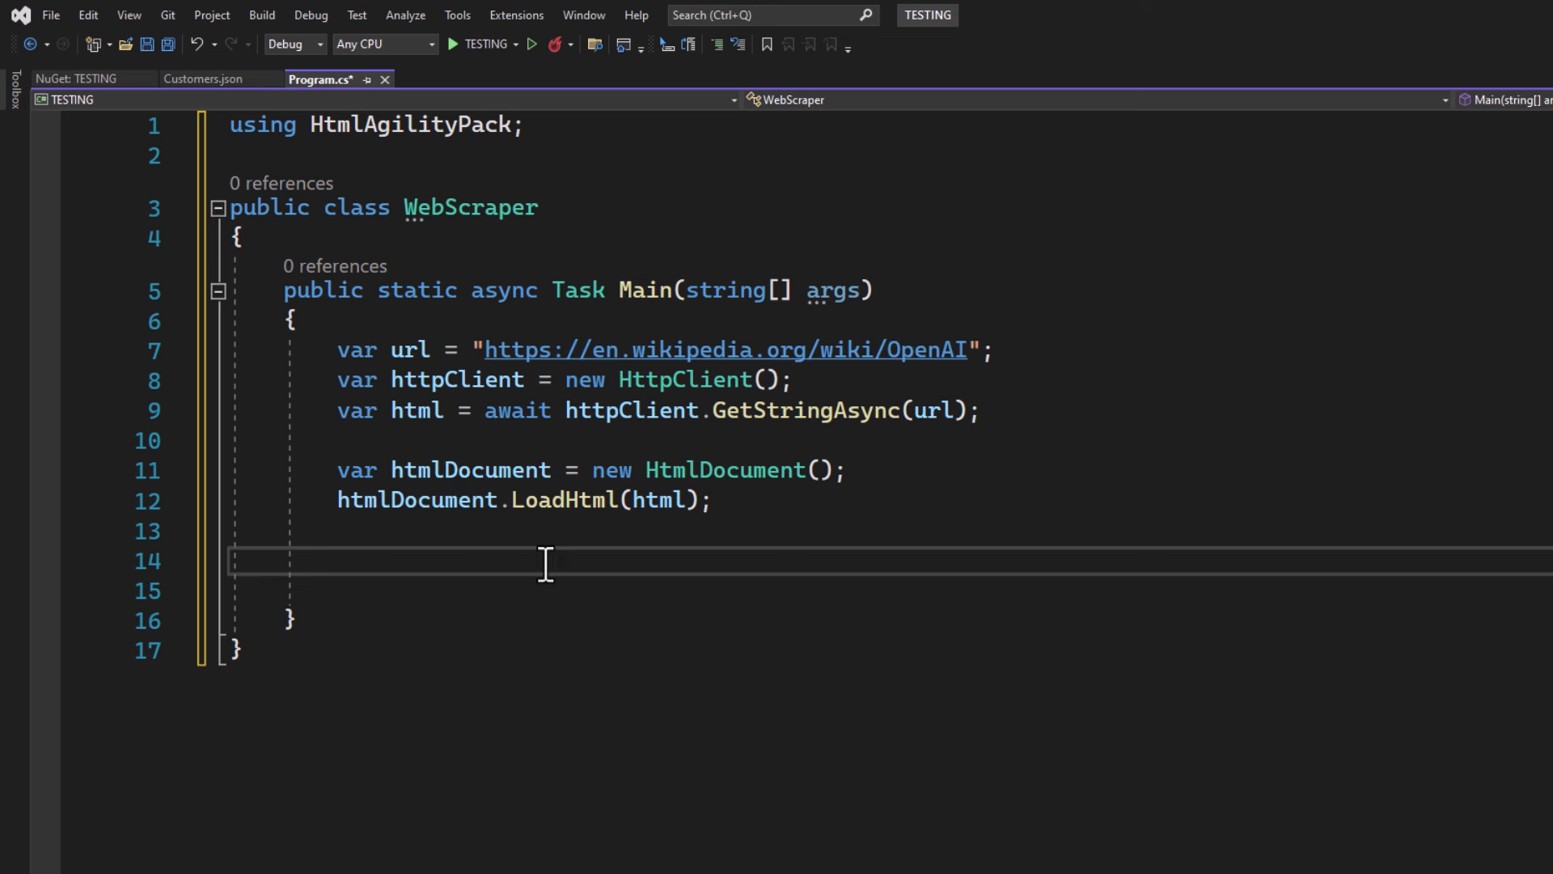
{"action": "mouse_move", "coordinate": [1178, 378]}
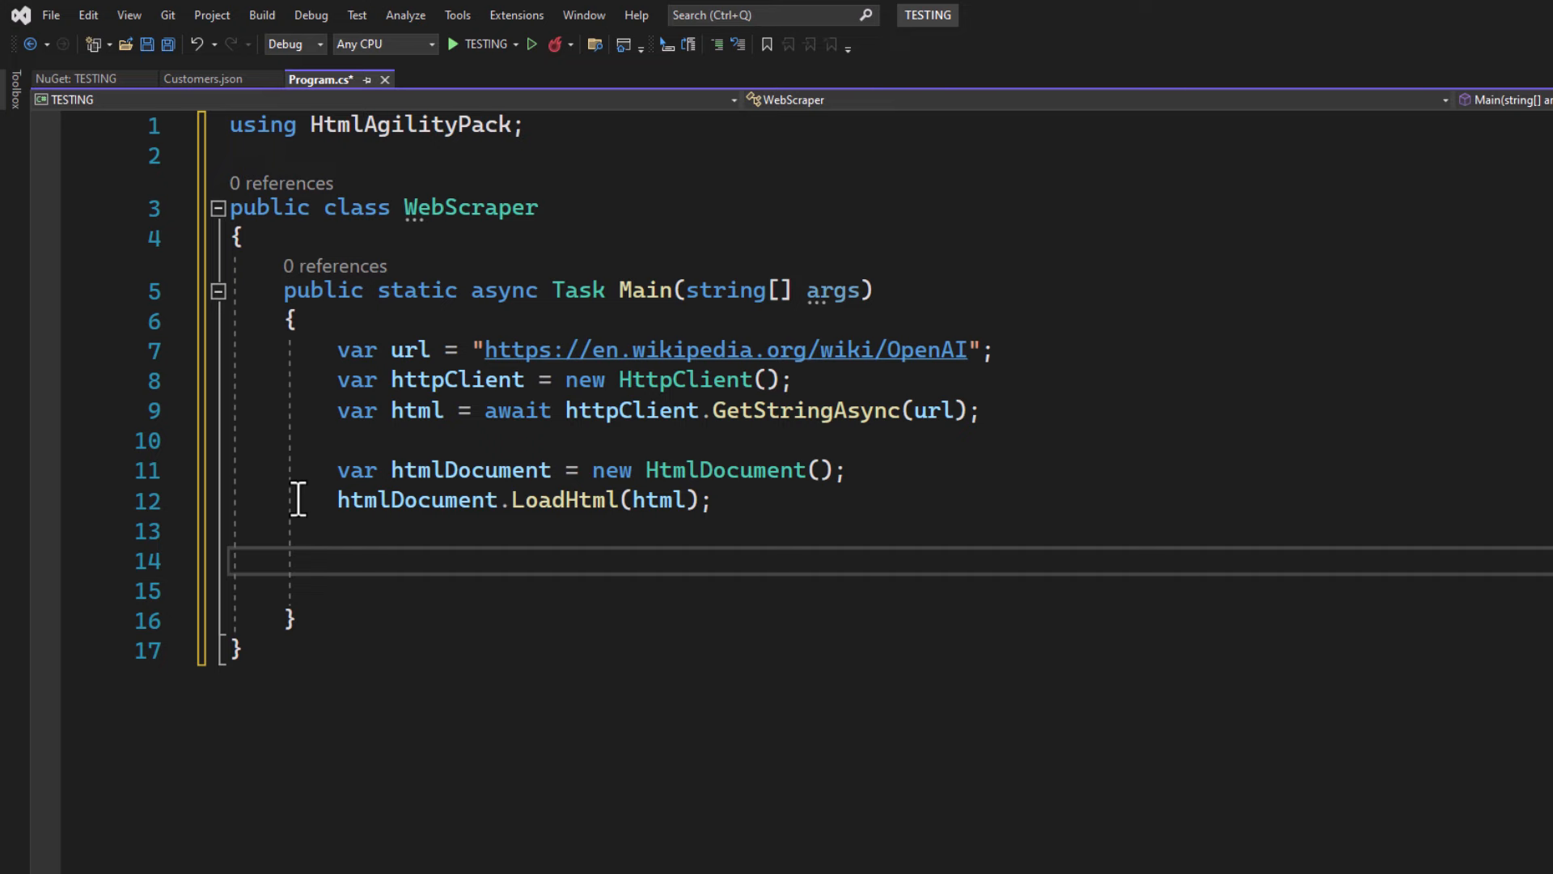
Query DocumentNode.Descendants("div") for class containing "mw-parser-output" into a divs list.
{"action": "left_click", "coordinate": [340, 562]}
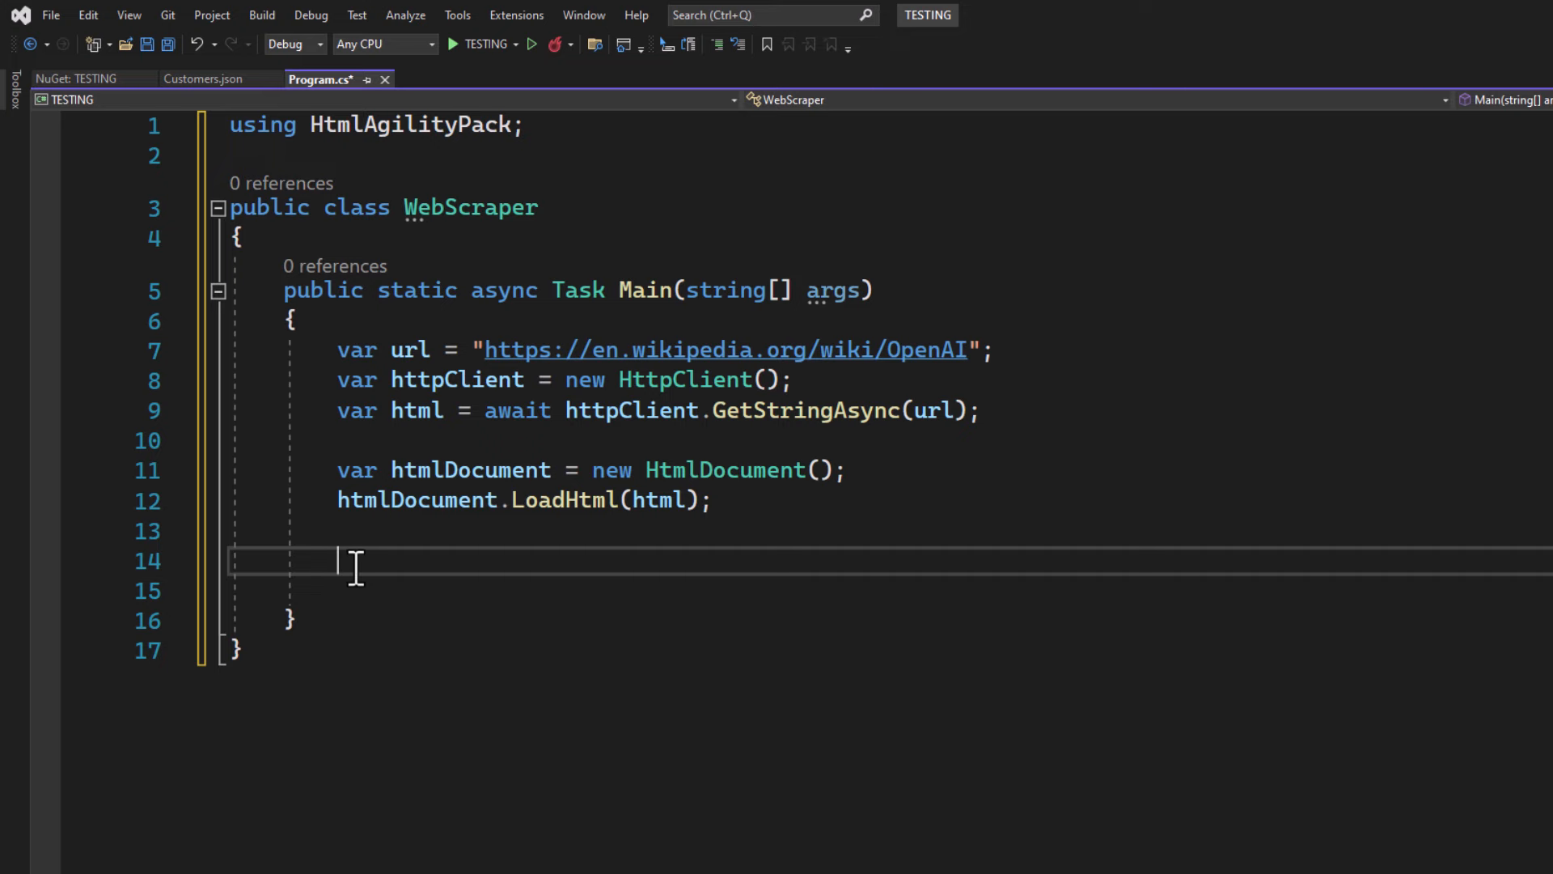
{"action": "type", "text": "var divs = htmlDocument.DocumentNode.Descendants(\"div\").Where(node => node.GetAttributeValue(\"class\", \"\").Contains(\"mw-parser-output\")).ToList();"}
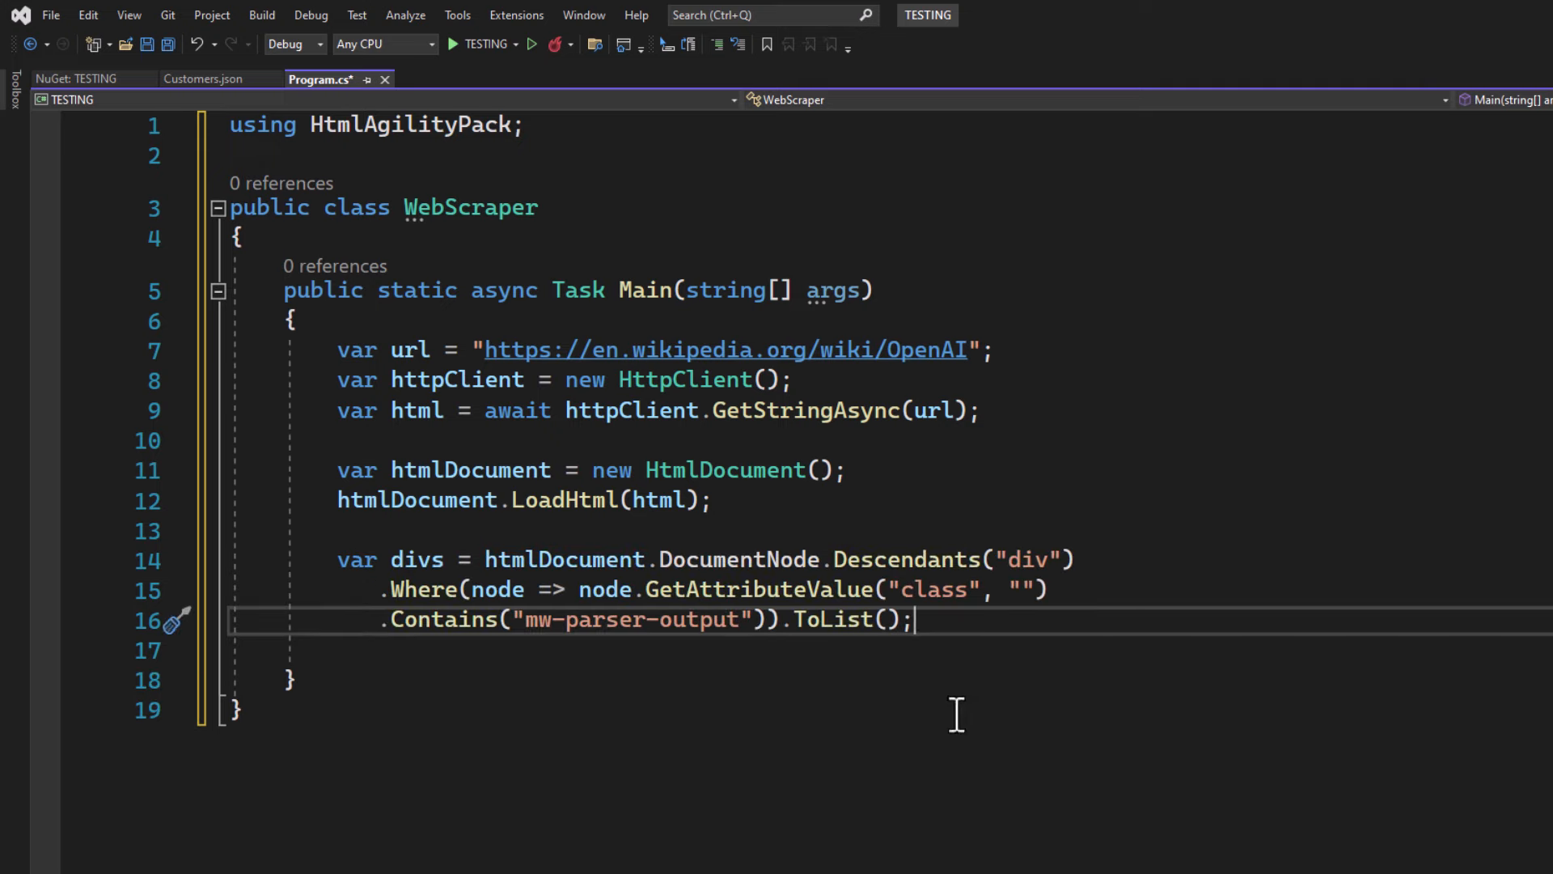
{"action": "double_click", "coordinate": [930, 589]}
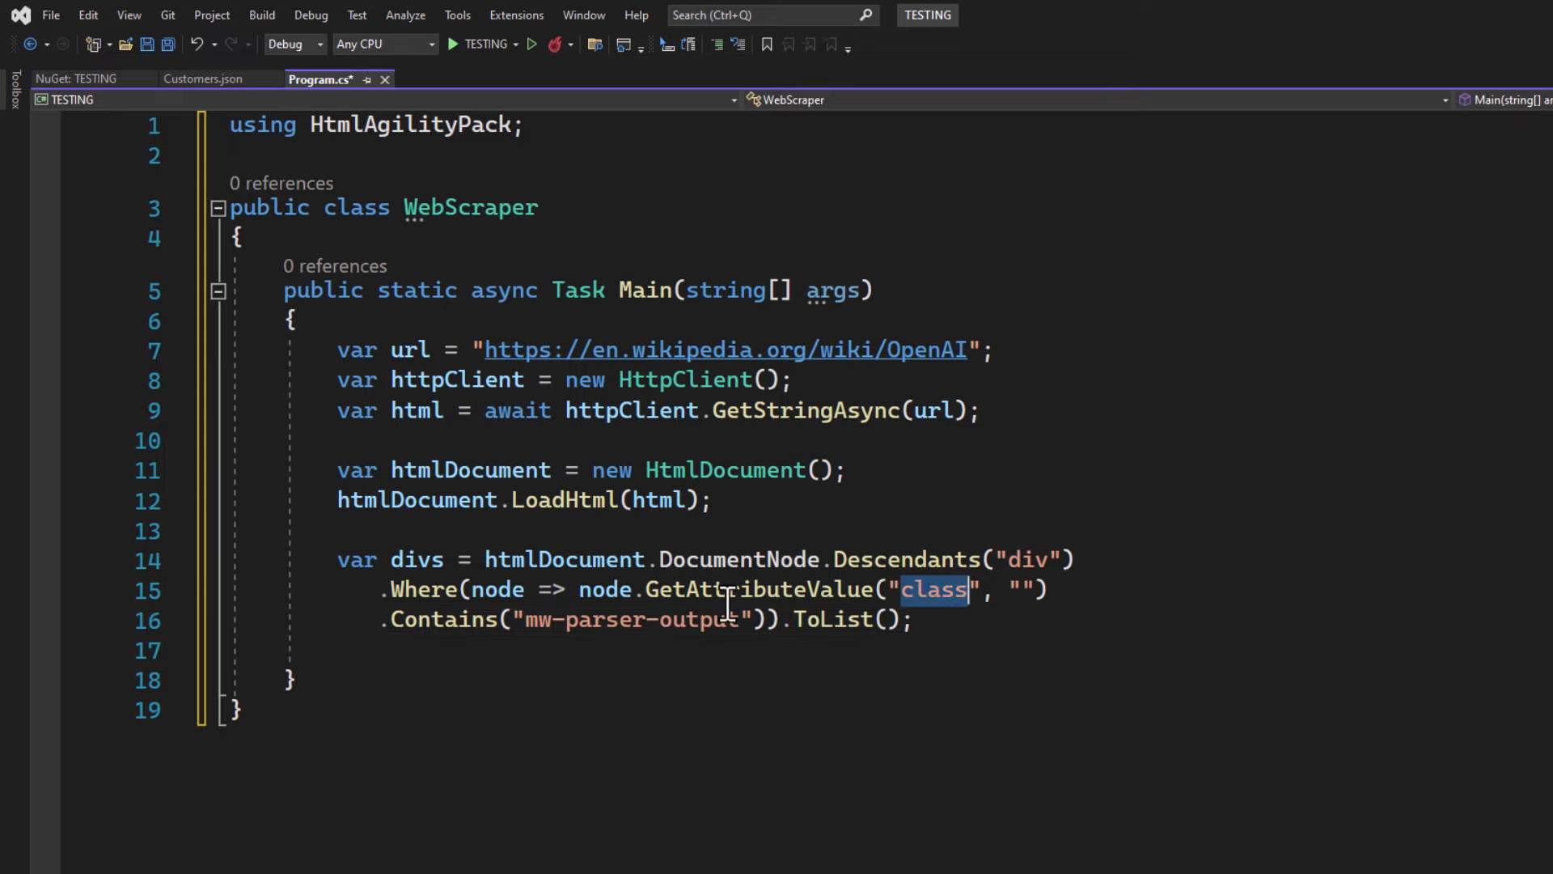
{"action": "double_click", "coordinate": [627, 620]}
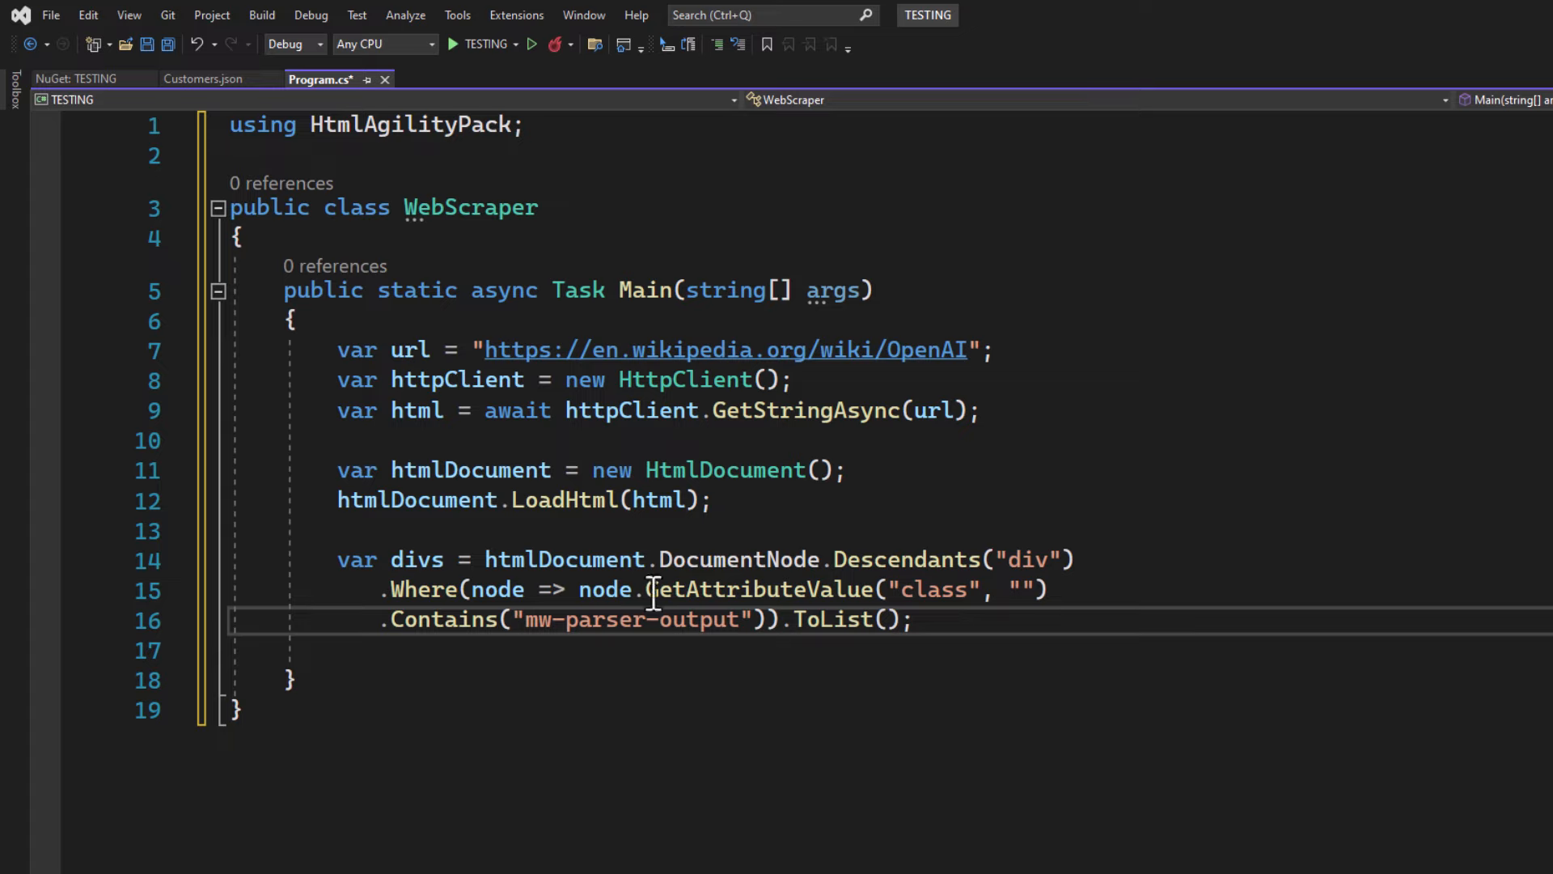
{"action": "double_click", "coordinate": [825, 619]}
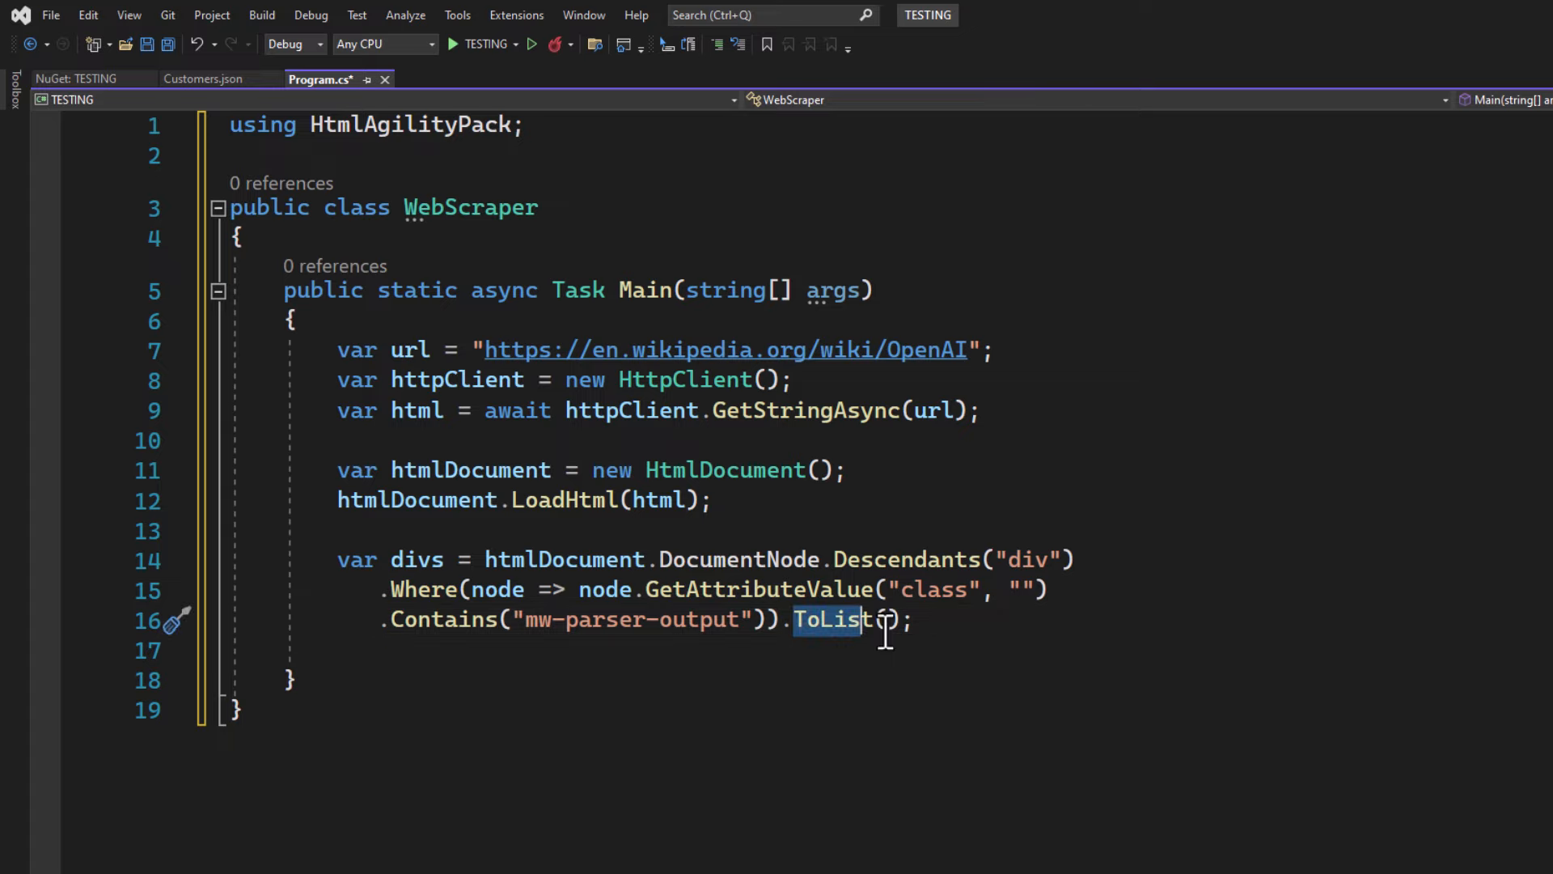
{"action": "double_click", "coordinate": [414, 558]}
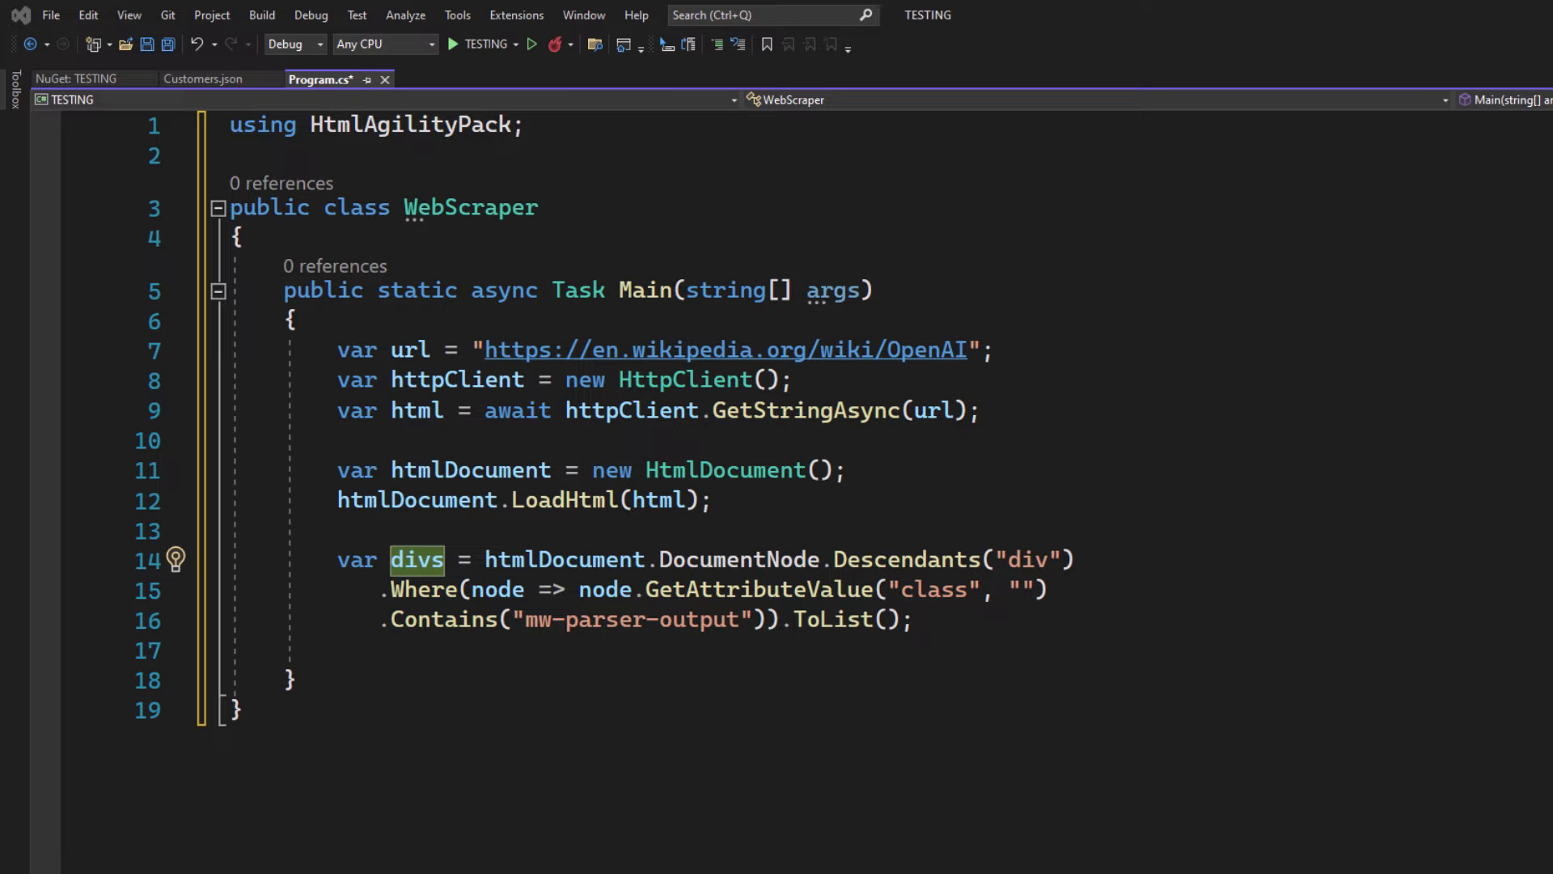
{"action": "mouse_move", "coordinate": [1061, 380]}
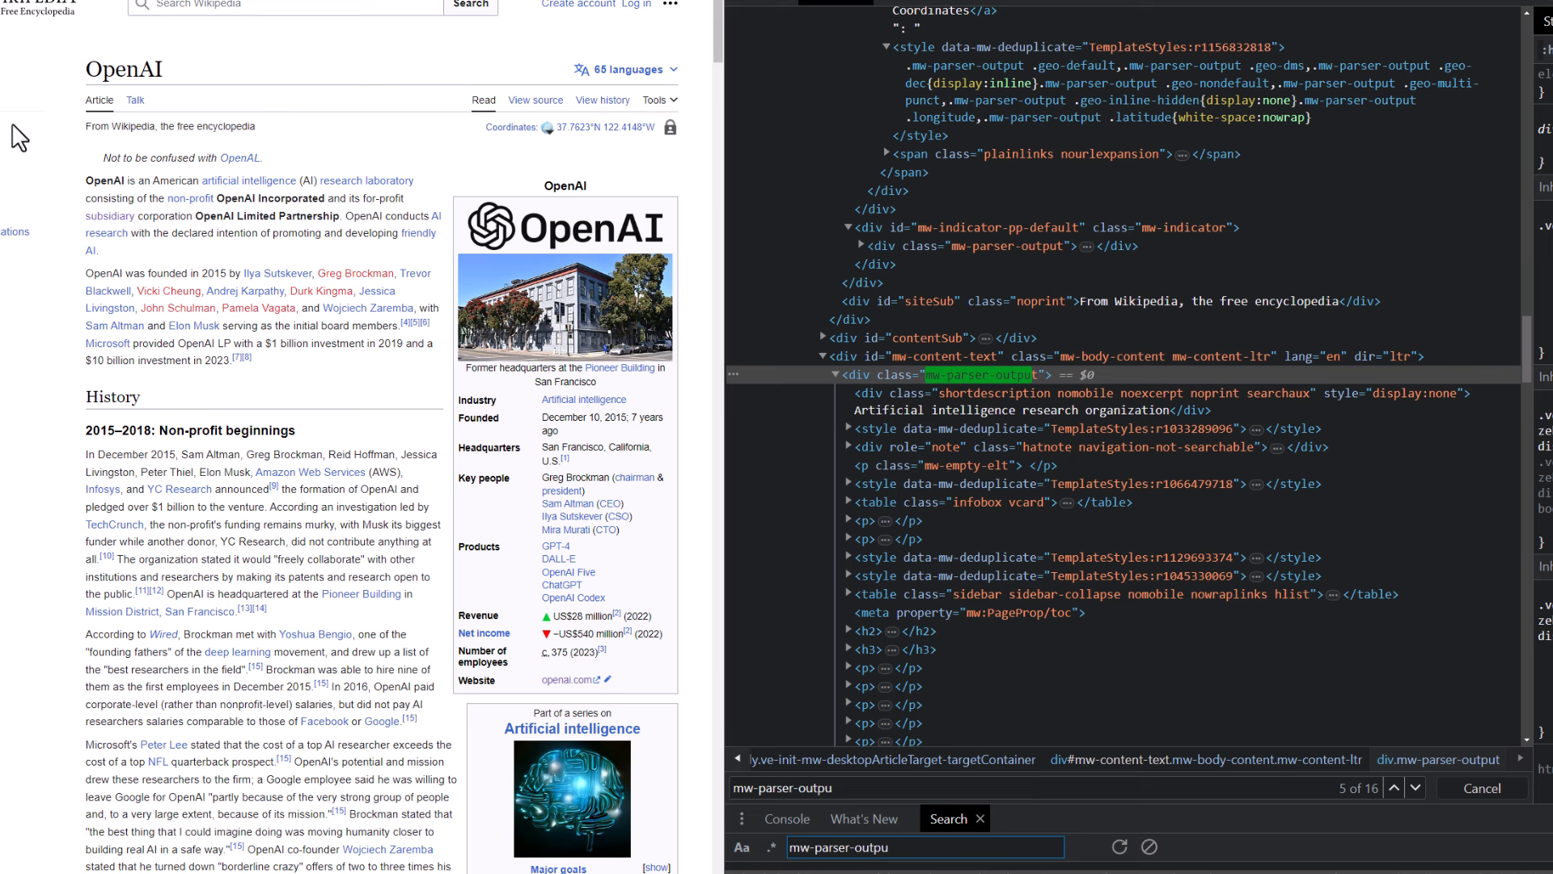
{"action": "mouse_move", "coordinate": [275, 233]}
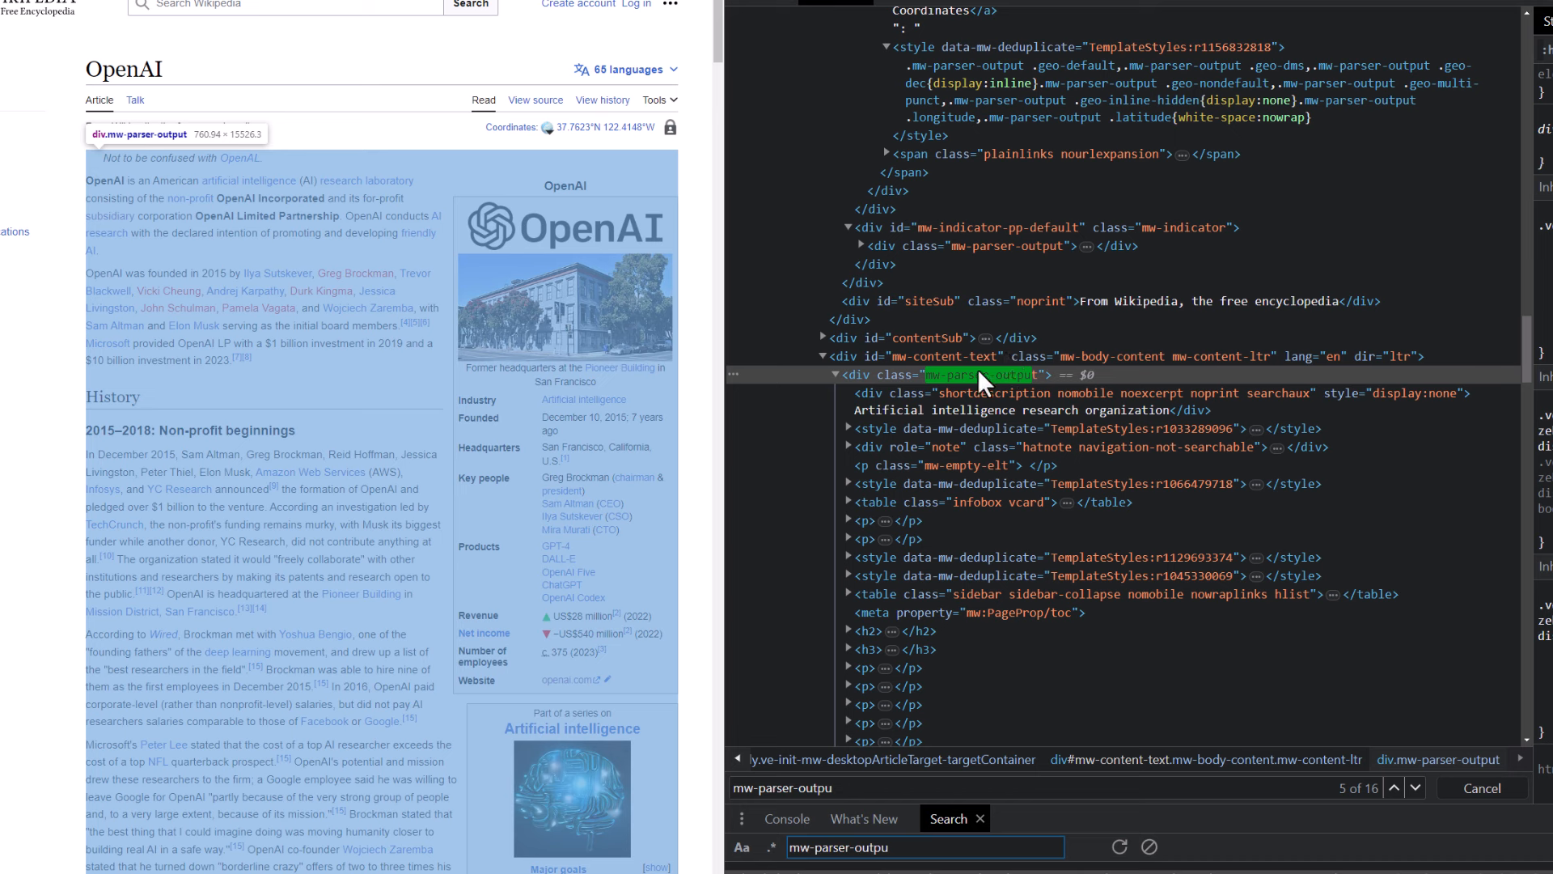
{"action": "mouse_move", "coordinate": [1042, 396]}
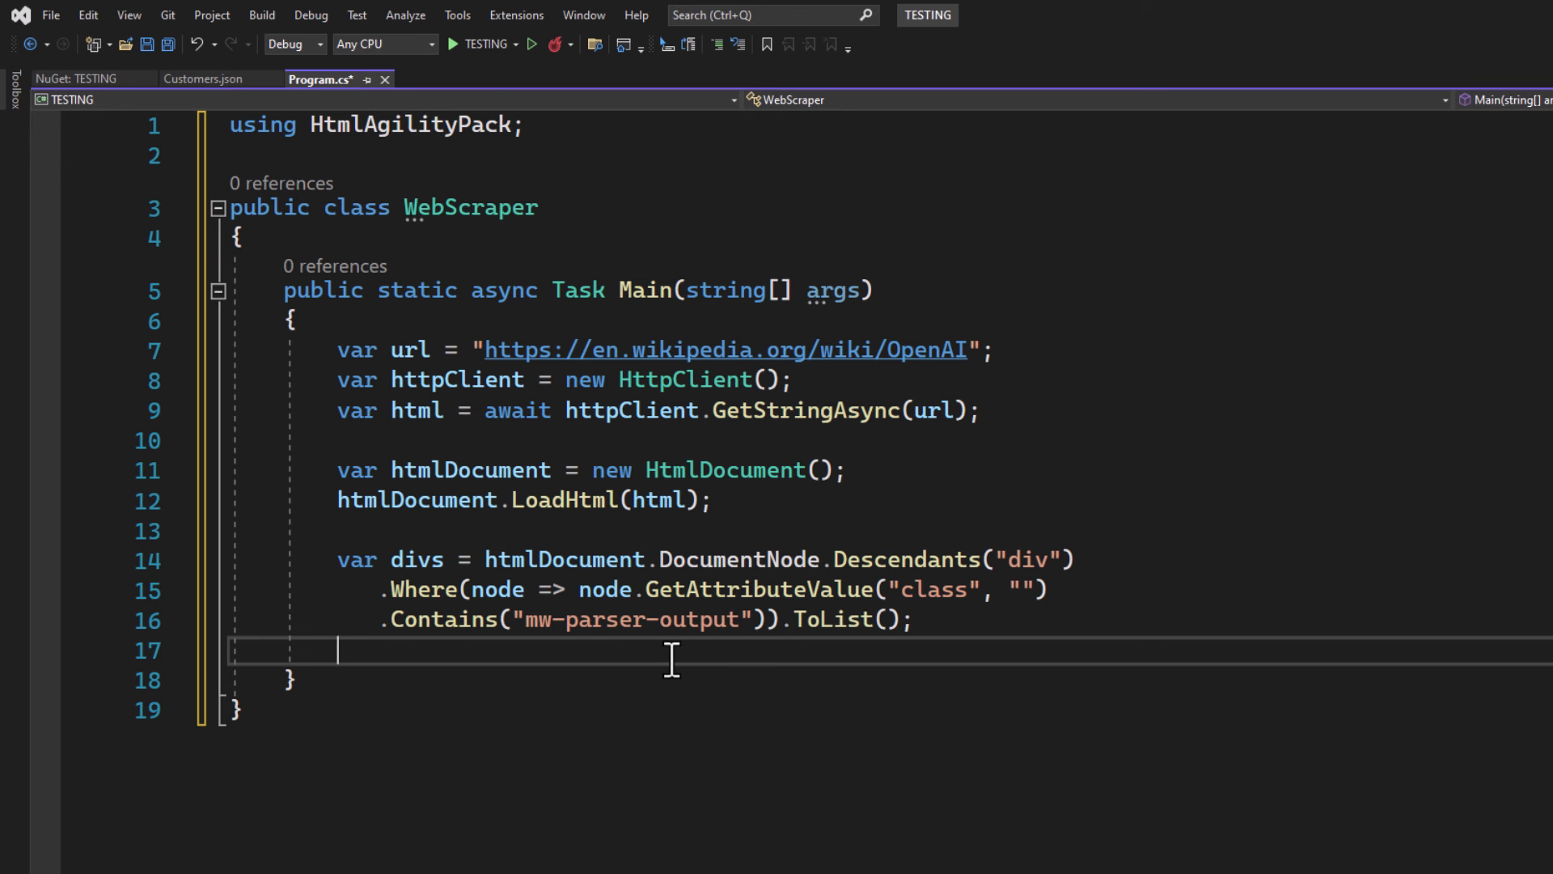
Add a foreach printing each div's InnerText.Trim() and run the scraper.
{"action": "key", "text": "Enter"}
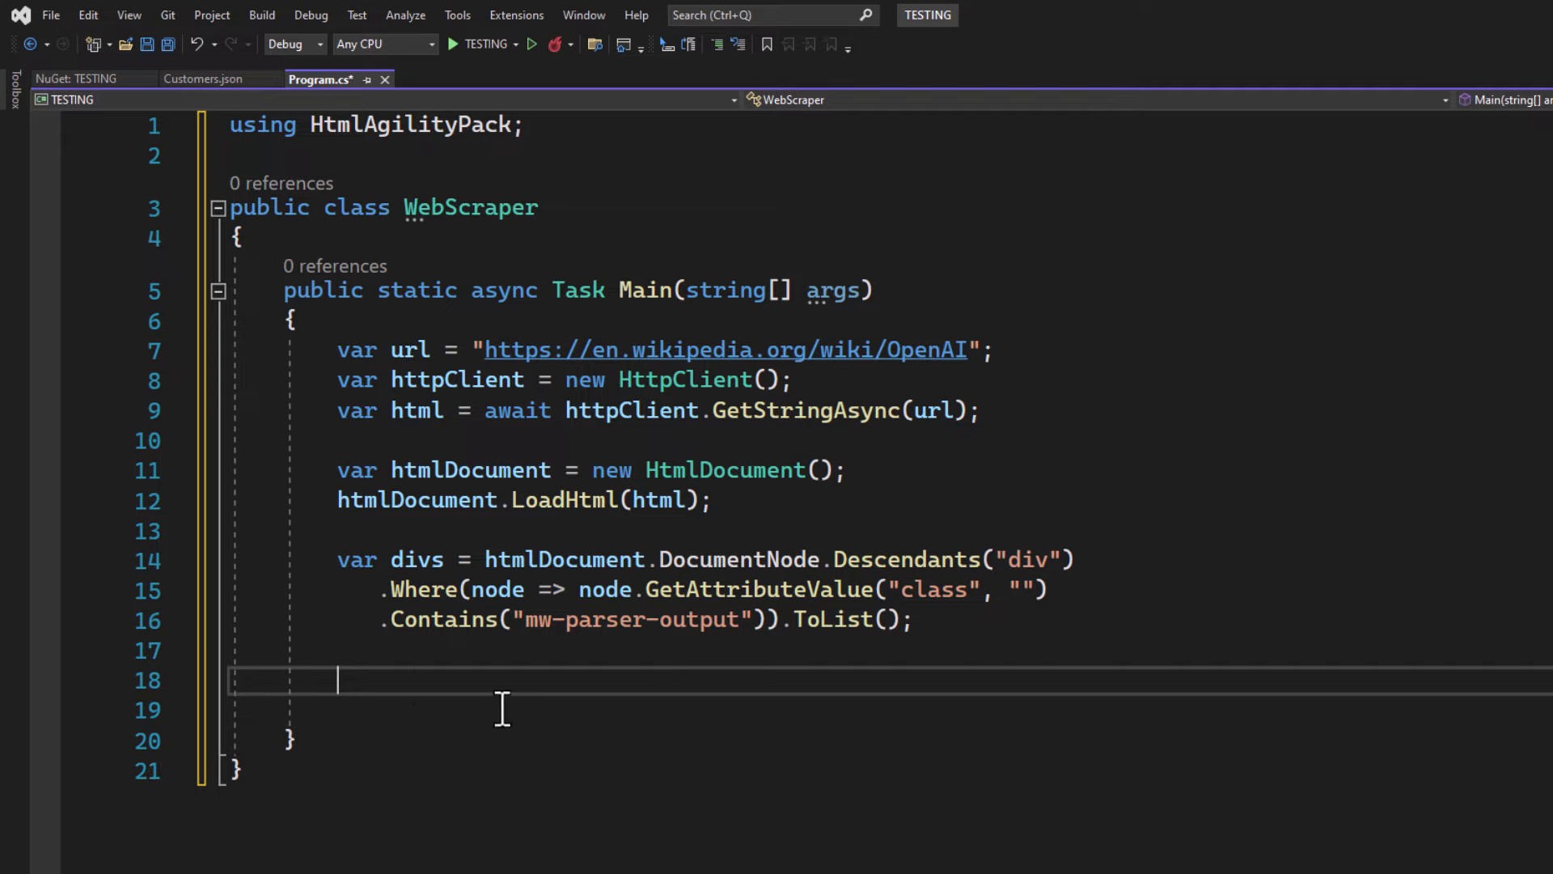
{"action": "type", "text": "foreach (var div in divs)\\n{\\n    Console.WriteLine(div.InnerText.Trim());\\n}"}
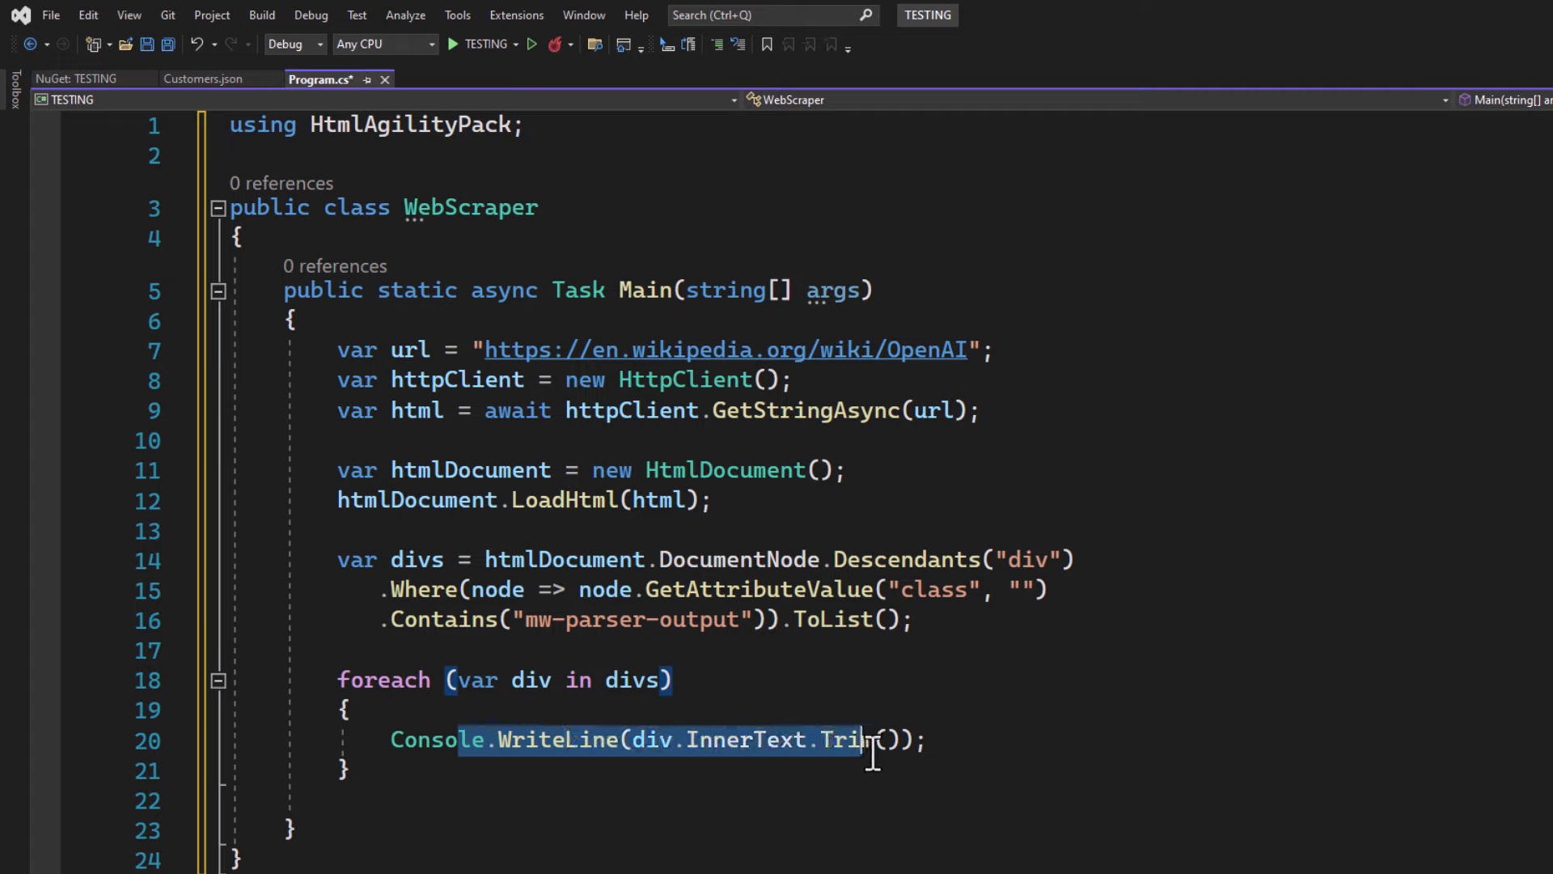
{"action": "left_click", "coordinate": [692, 741]}
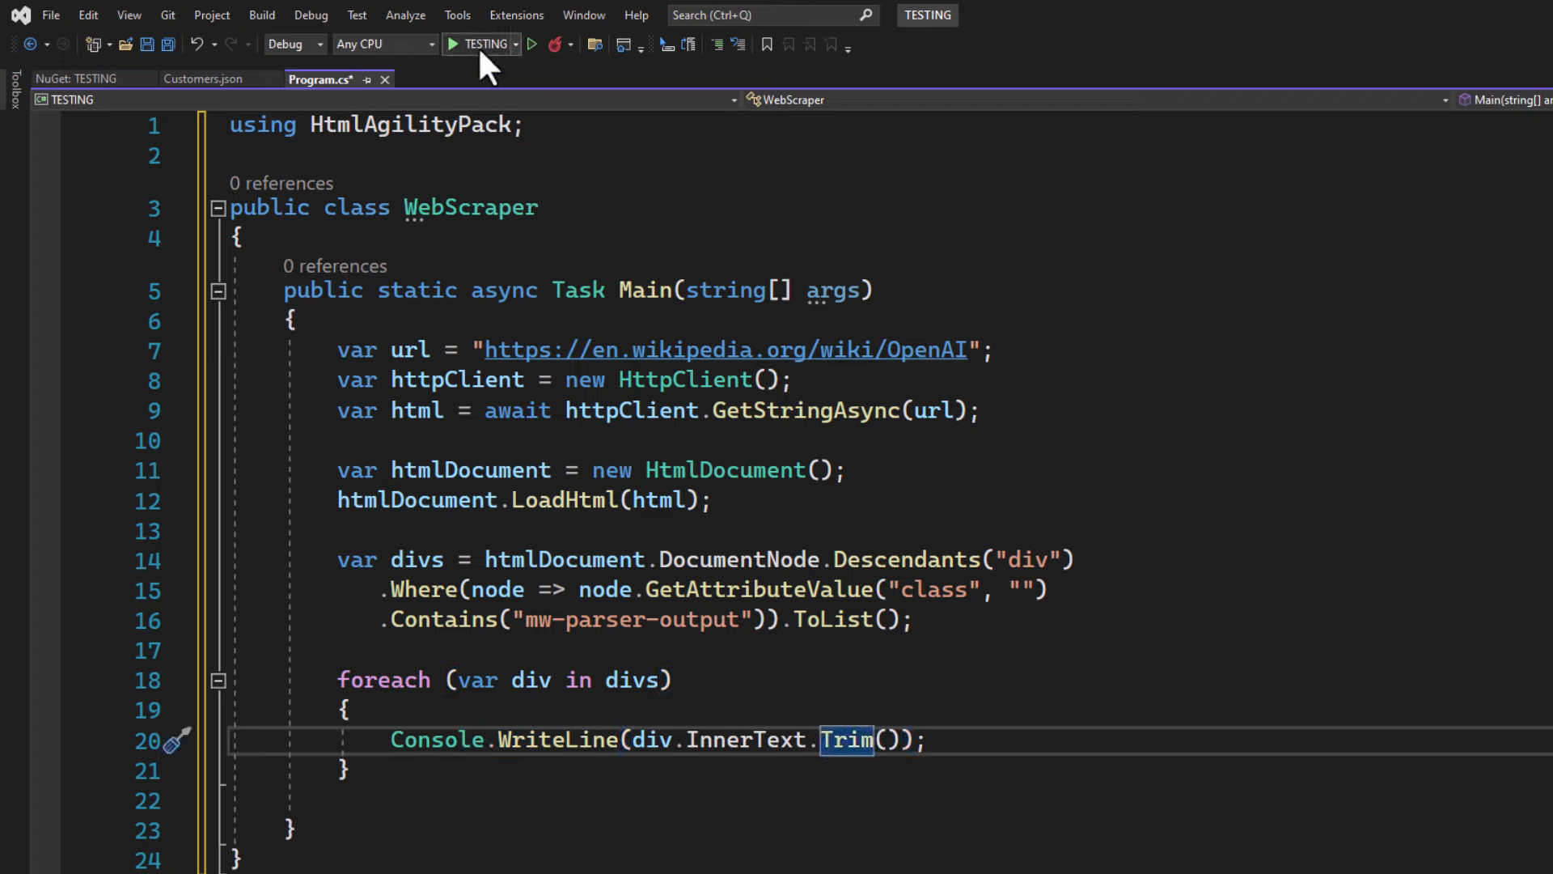
{"action": "left_click", "coordinate": [450, 45]}
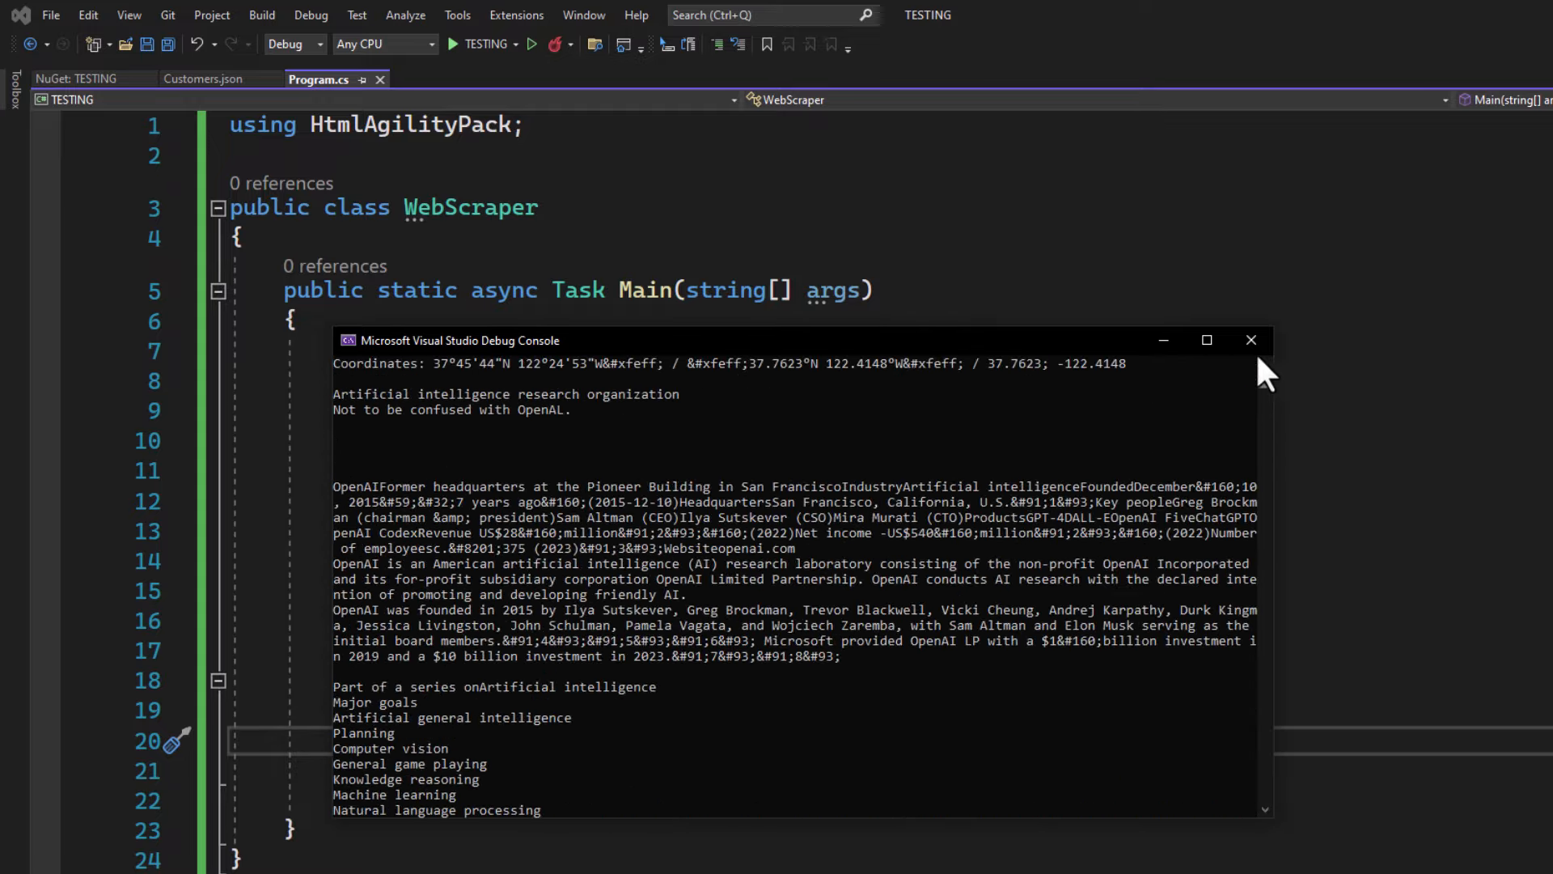
Close the debug console and view the OpenAI article's opening paragraphs in the browser.
{"action": "left_click", "coordinate": [1248, 340]}
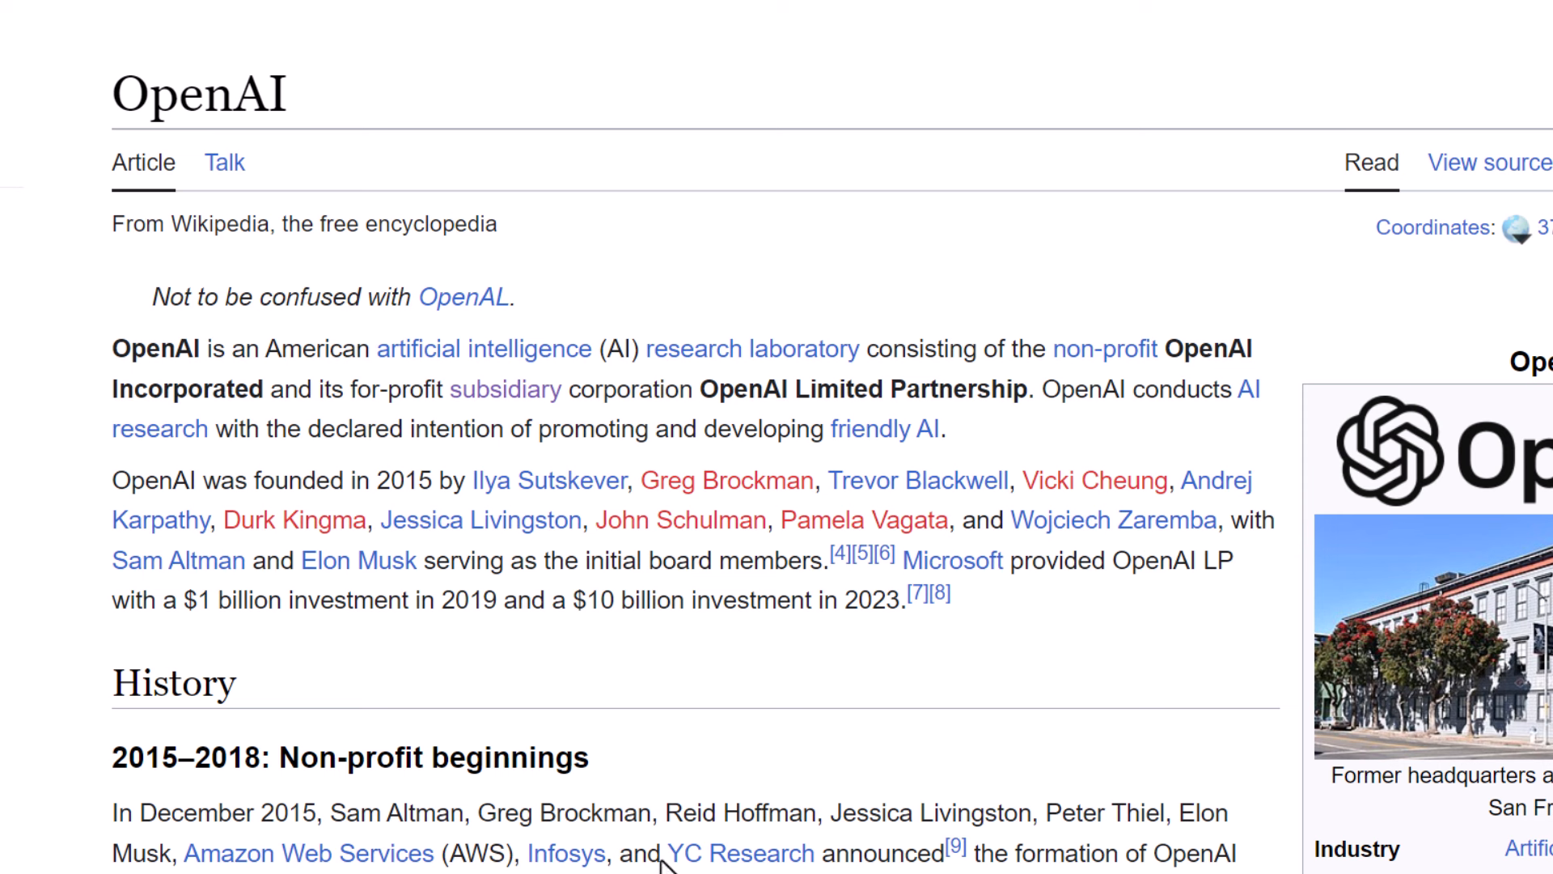
{"action": "mouse_move", "coordinate": [1007, 465]}
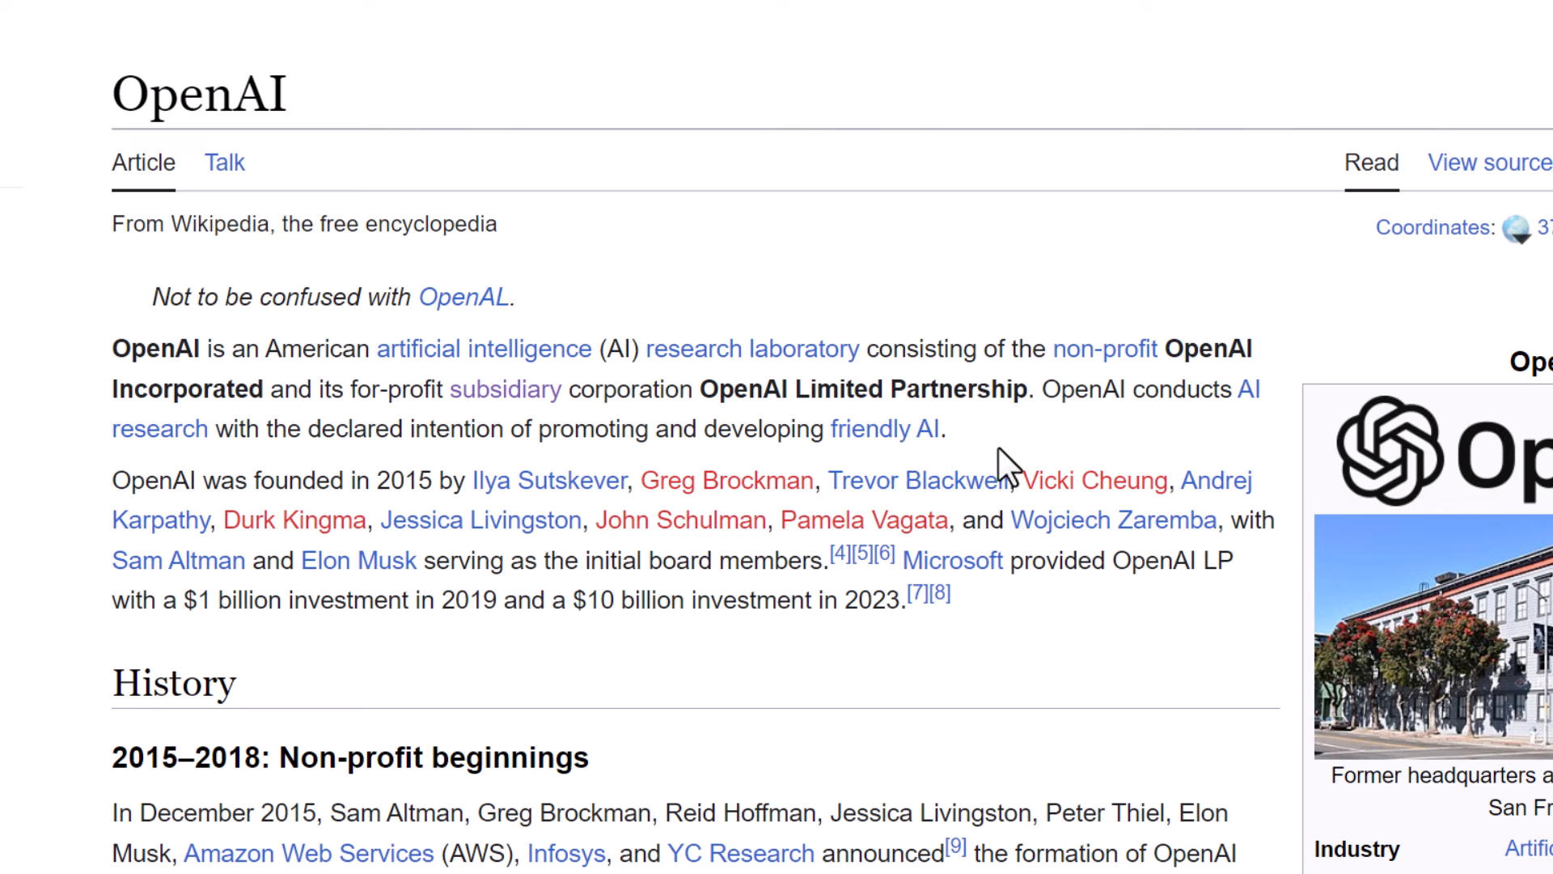
{"action": "left_click_drag", "start_coordinate": [111, 347], "coordinate": [943, 428]}
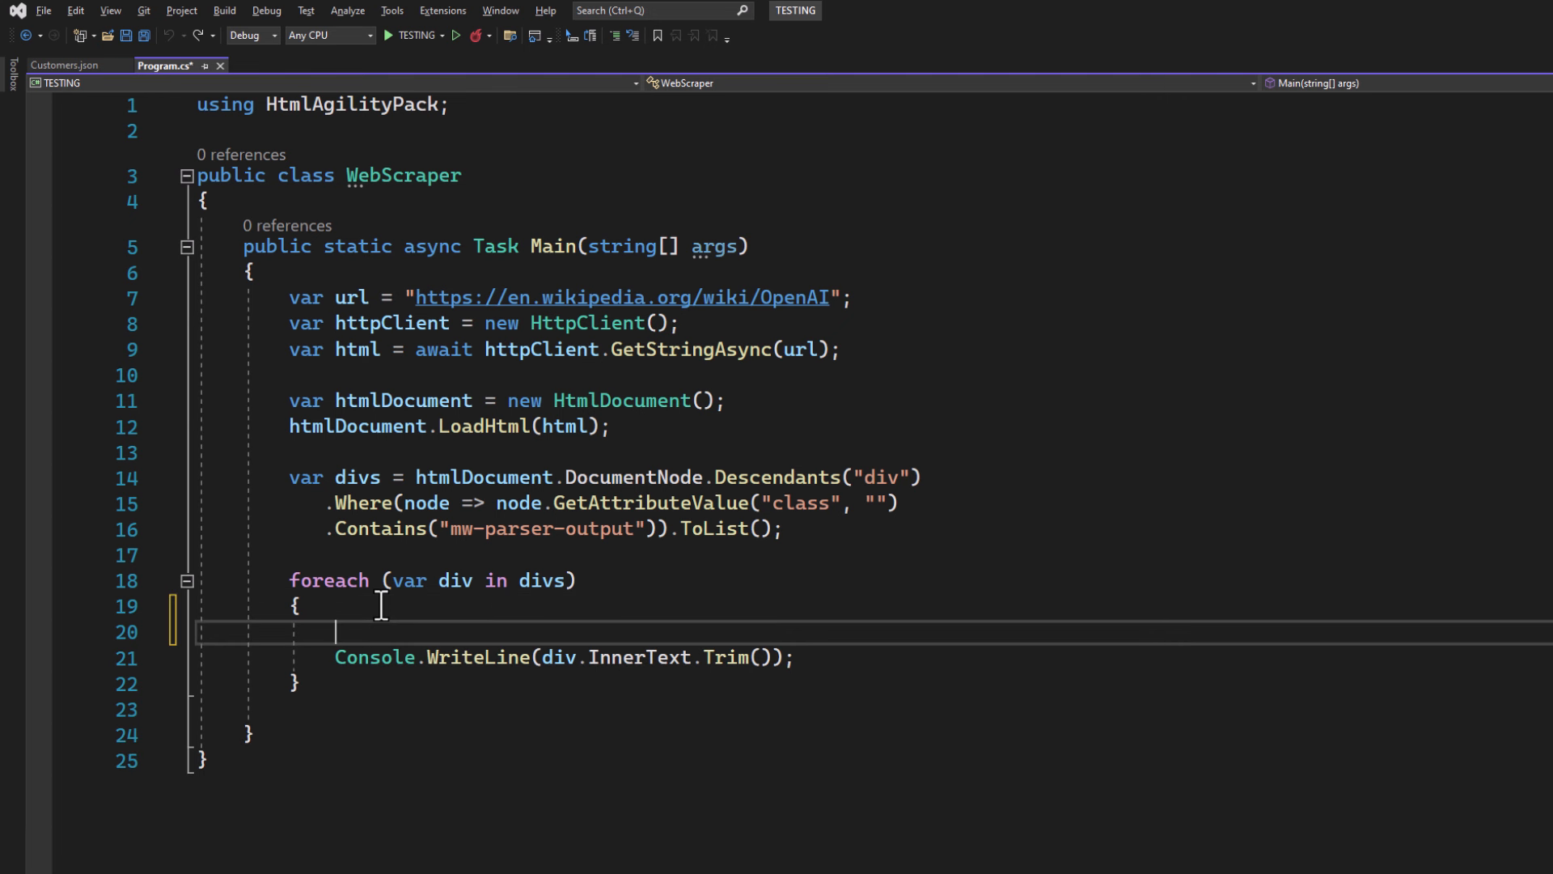
Collect the div's non-empty p nodes into a paragraphs list using IsNullOrWhiteSpace.
{"action": "type", "text": "var paragraphs = div.Descendants(\"p\").Where(p => !string.IsNullOrWhiteSpace(p.InnerText)).ToList();"}
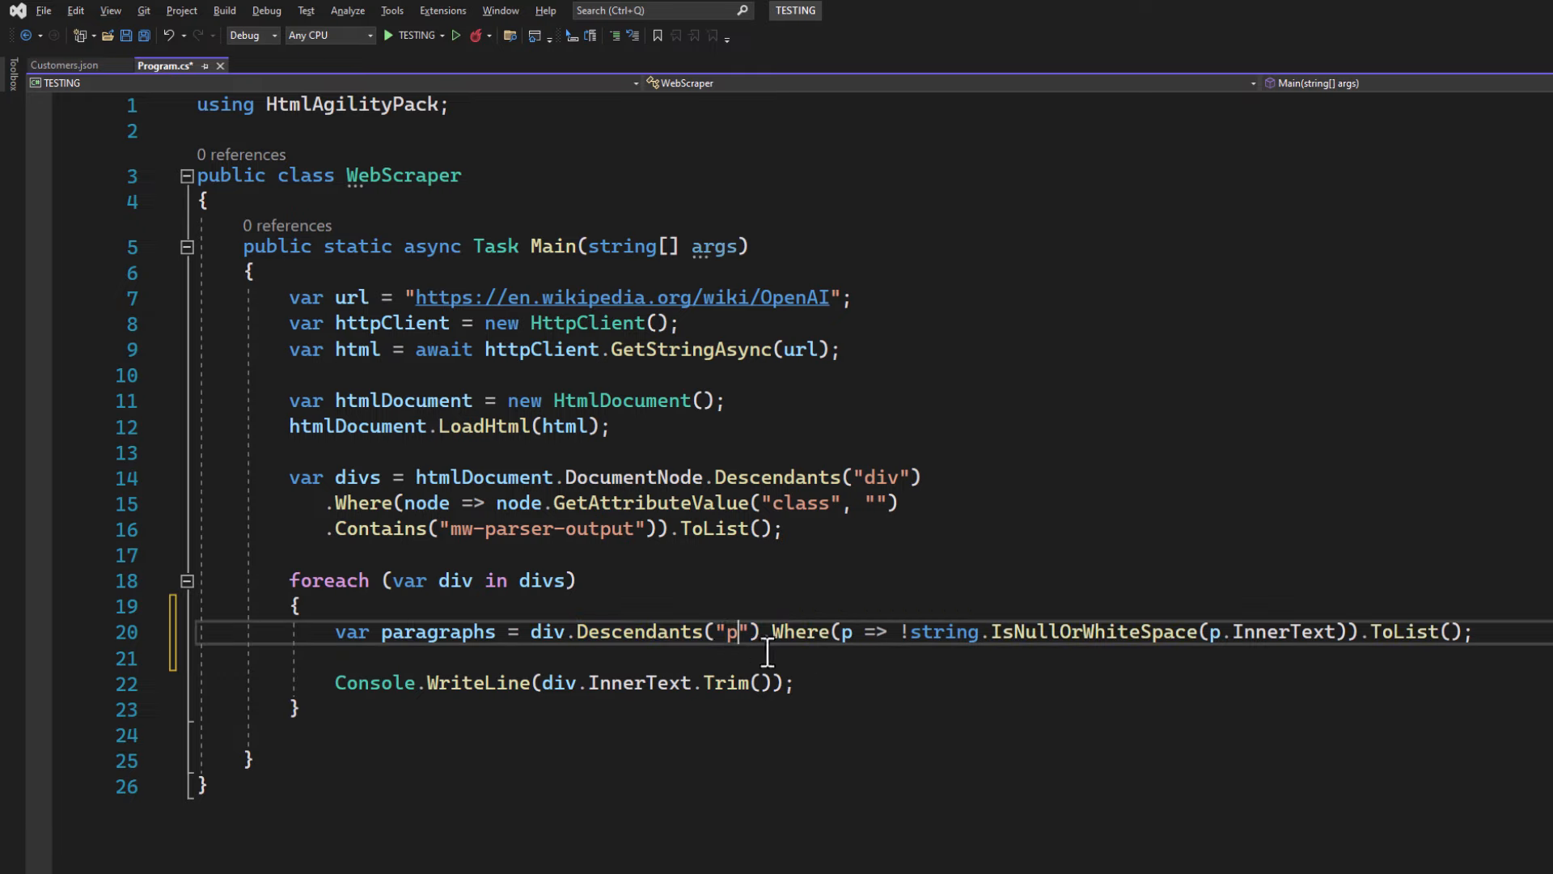
{"action": "mouse_move", "coordinate": [1002, 631]}
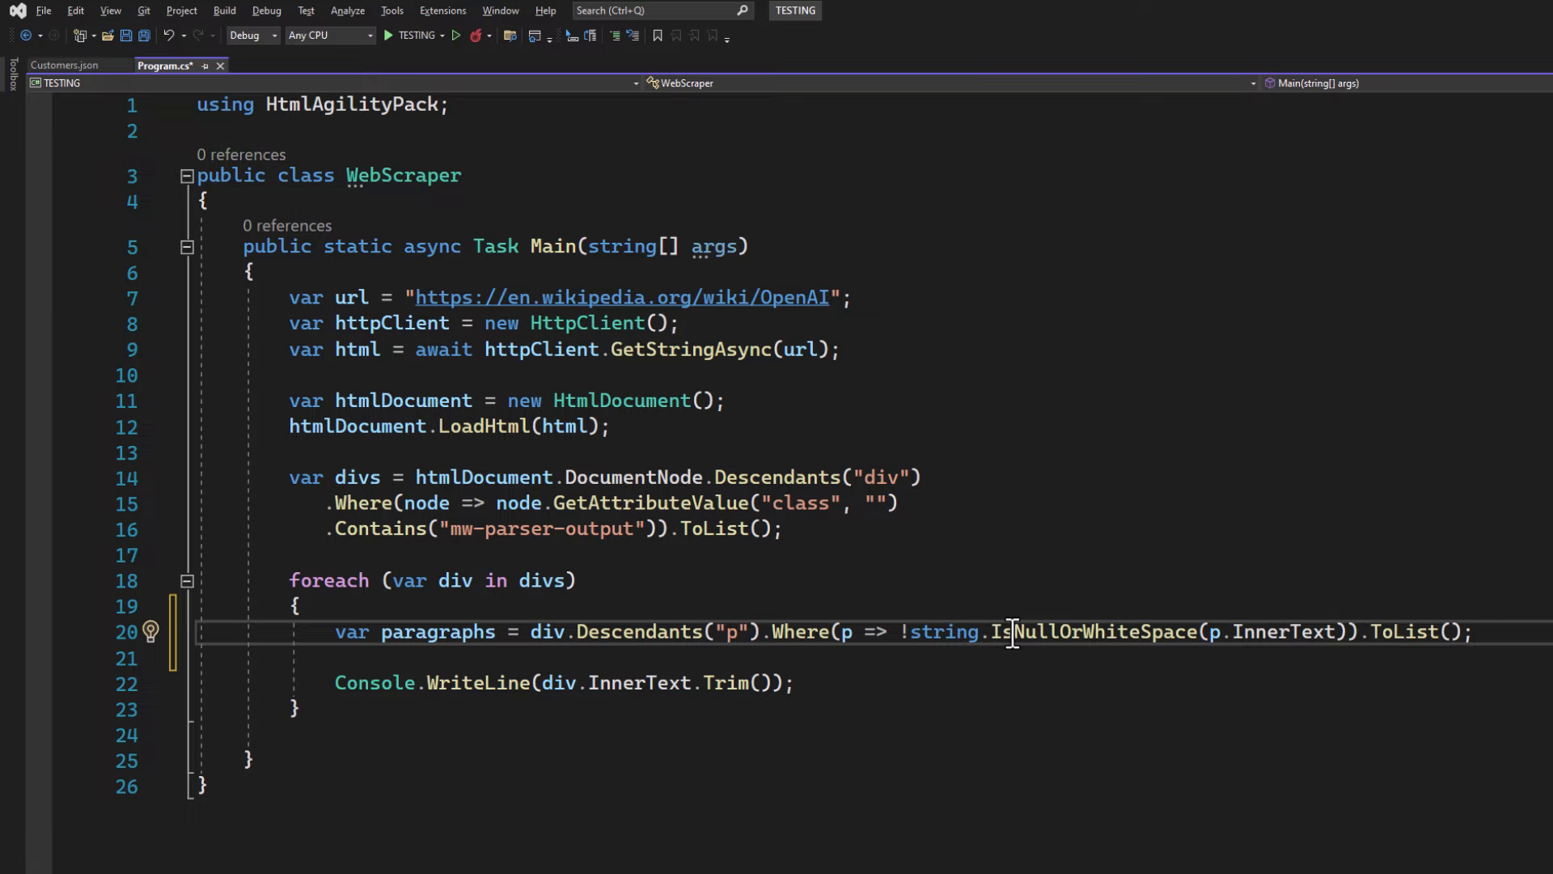
{"action": "mouse_move", "coordinate": [1120, 644]}
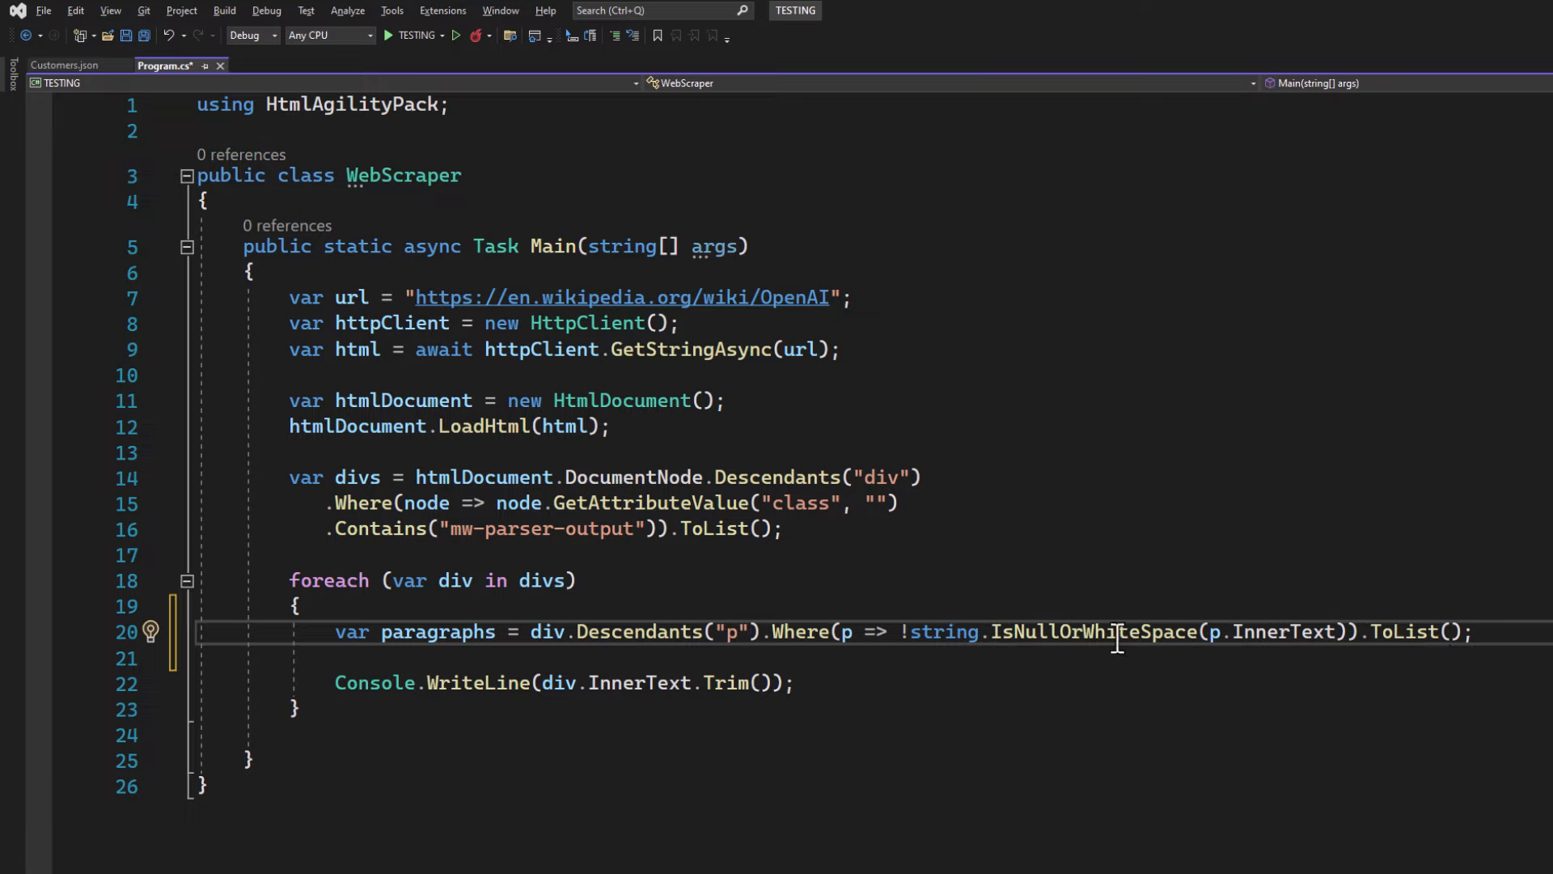
{"action": "double_click", "coordinate": [1093, 631]}
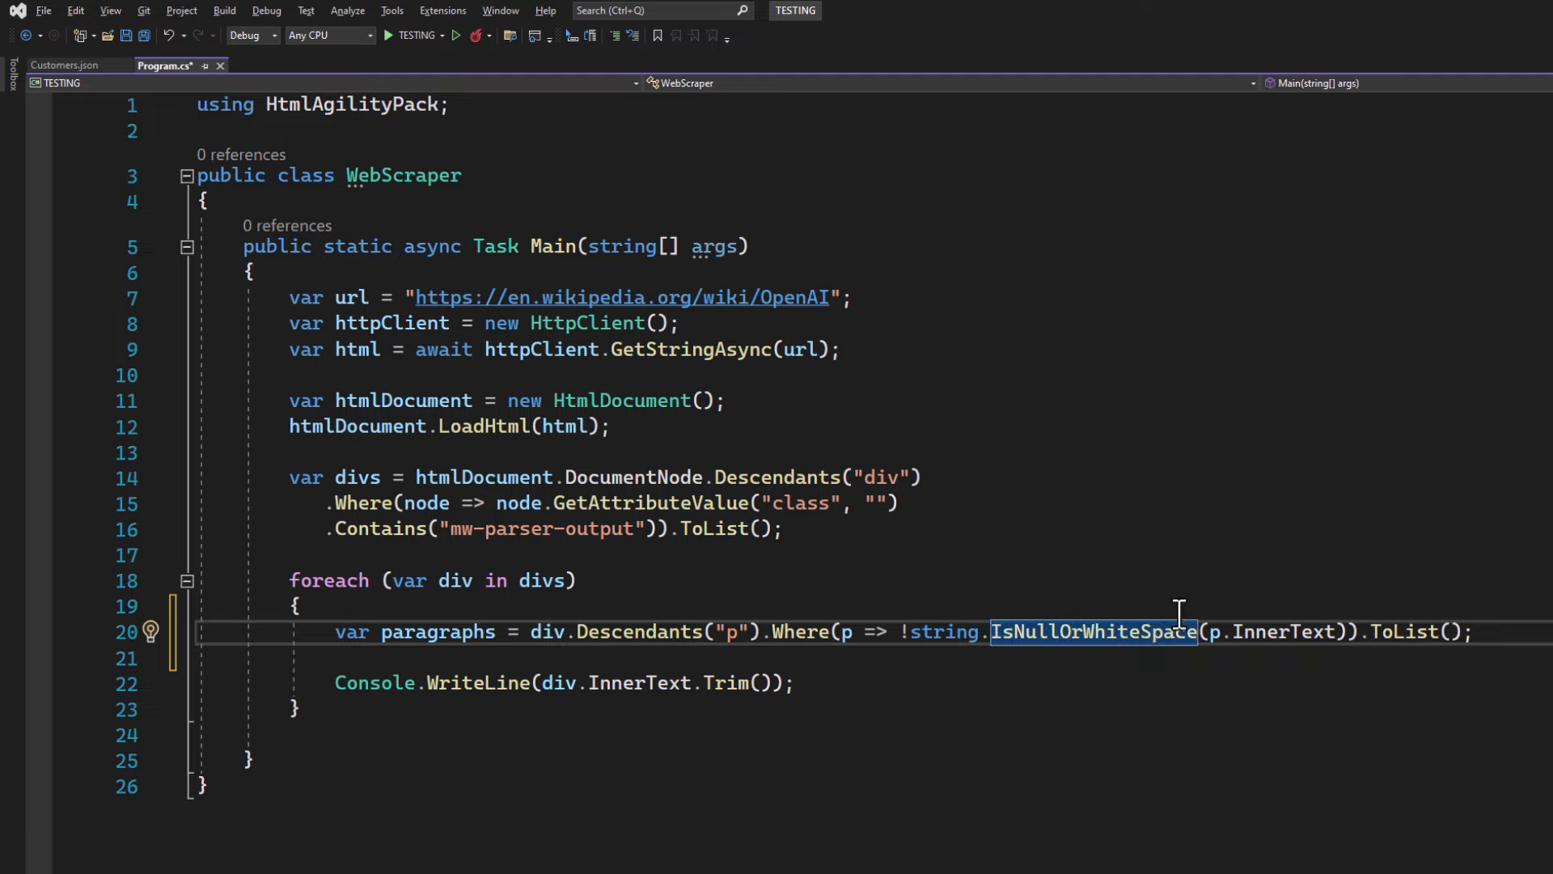
{"action": "mouse_move", "coordinate": [1026, 666]}
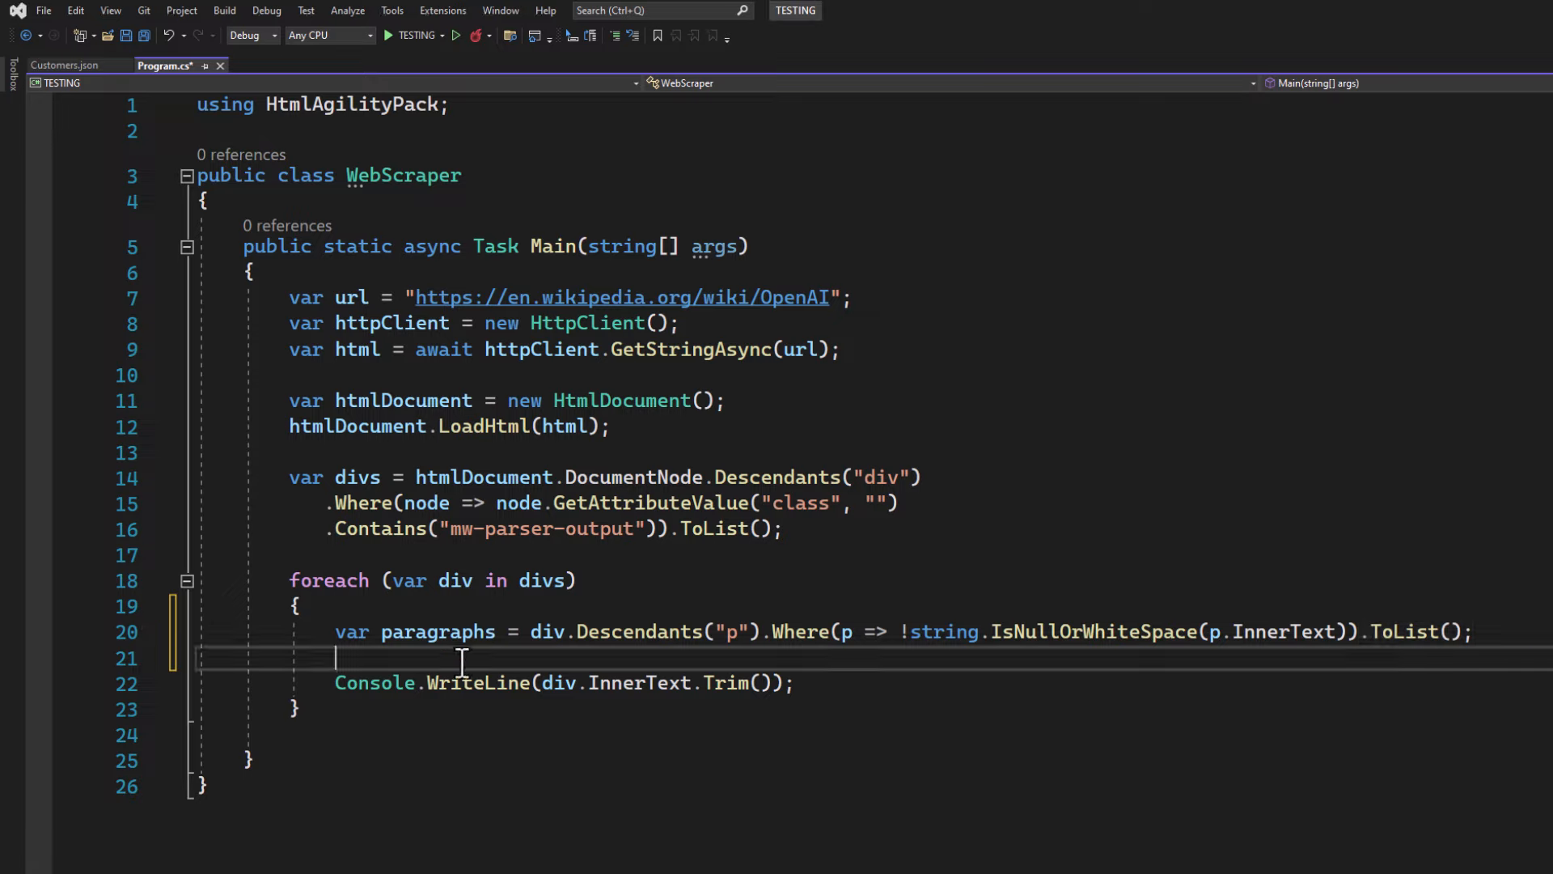
Print paragraphs[0] only when Count > 0, then break out of the loop.
{"action": "type", "text": "if (paragraphs.Count > 0)"}
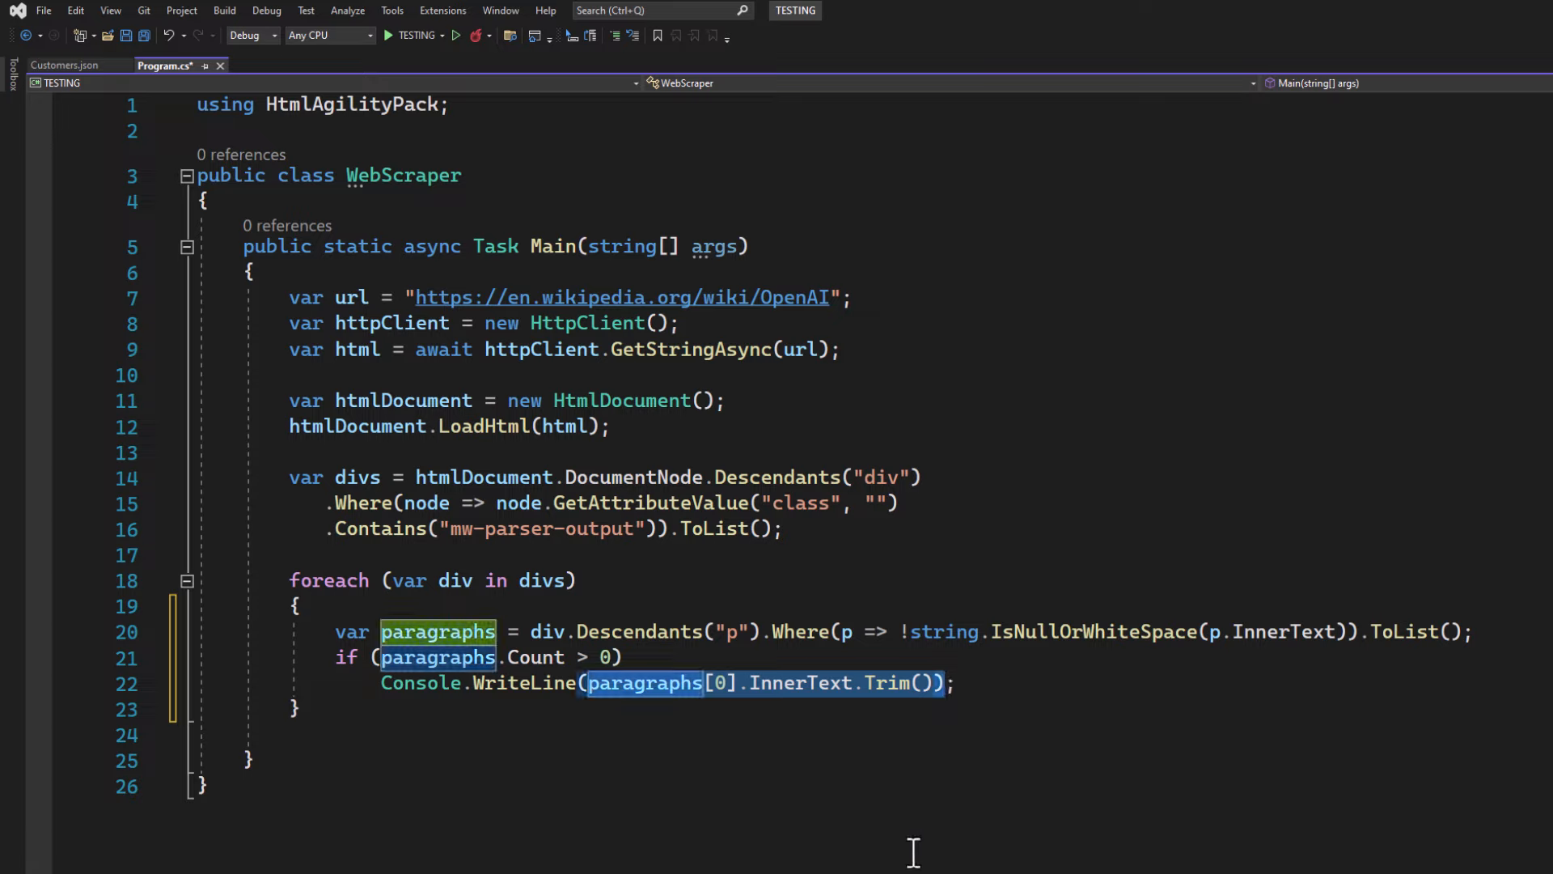
{"action": "left_click", "coordinate": [628, 657]}
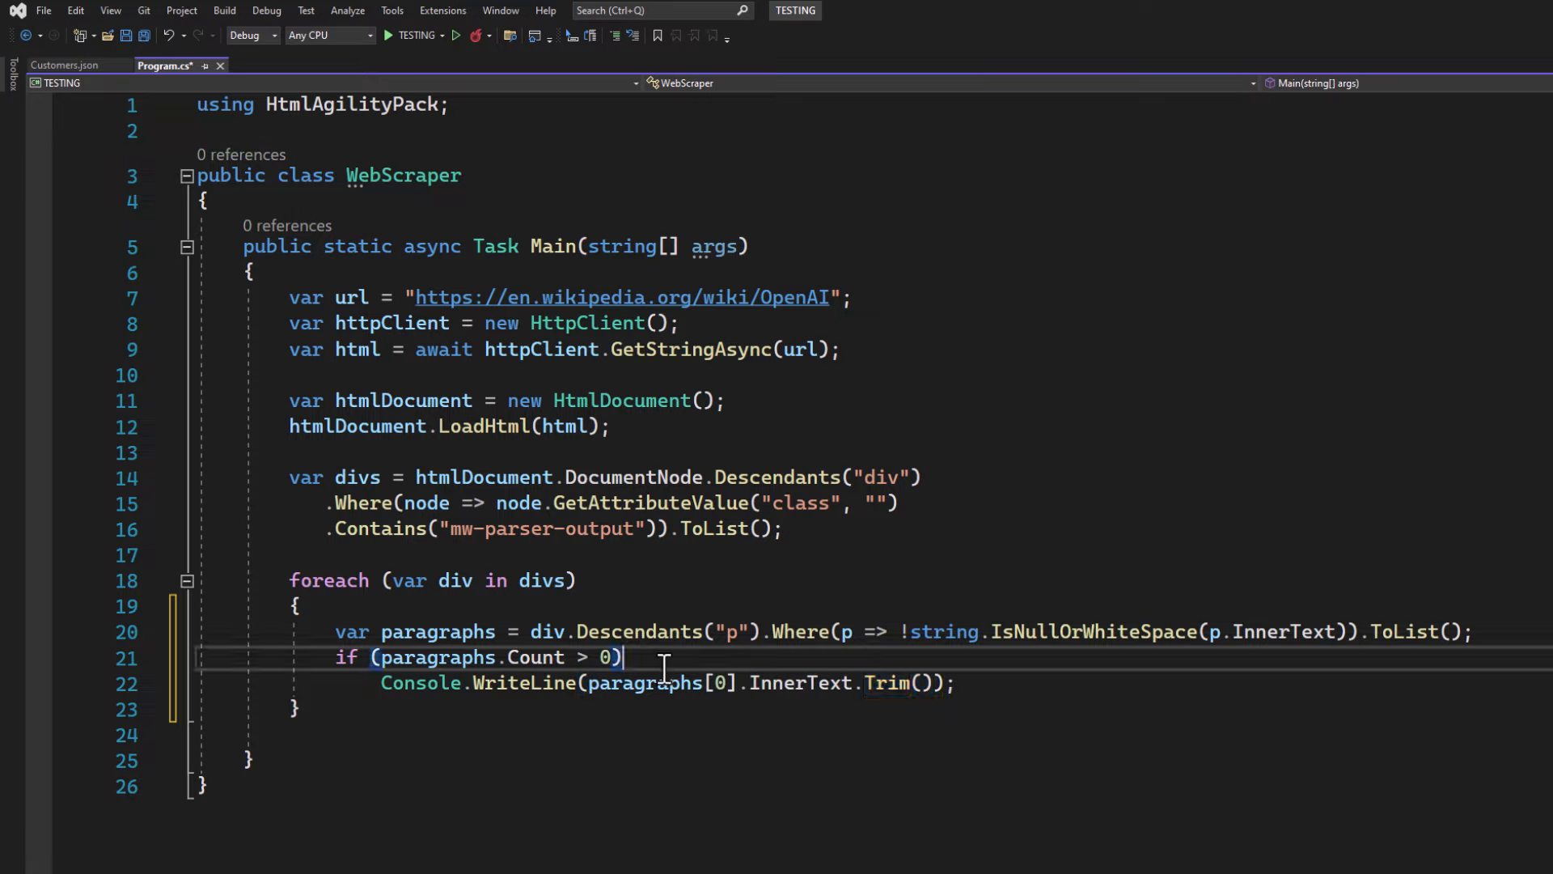
{"action": "type", "text": "{ }"}
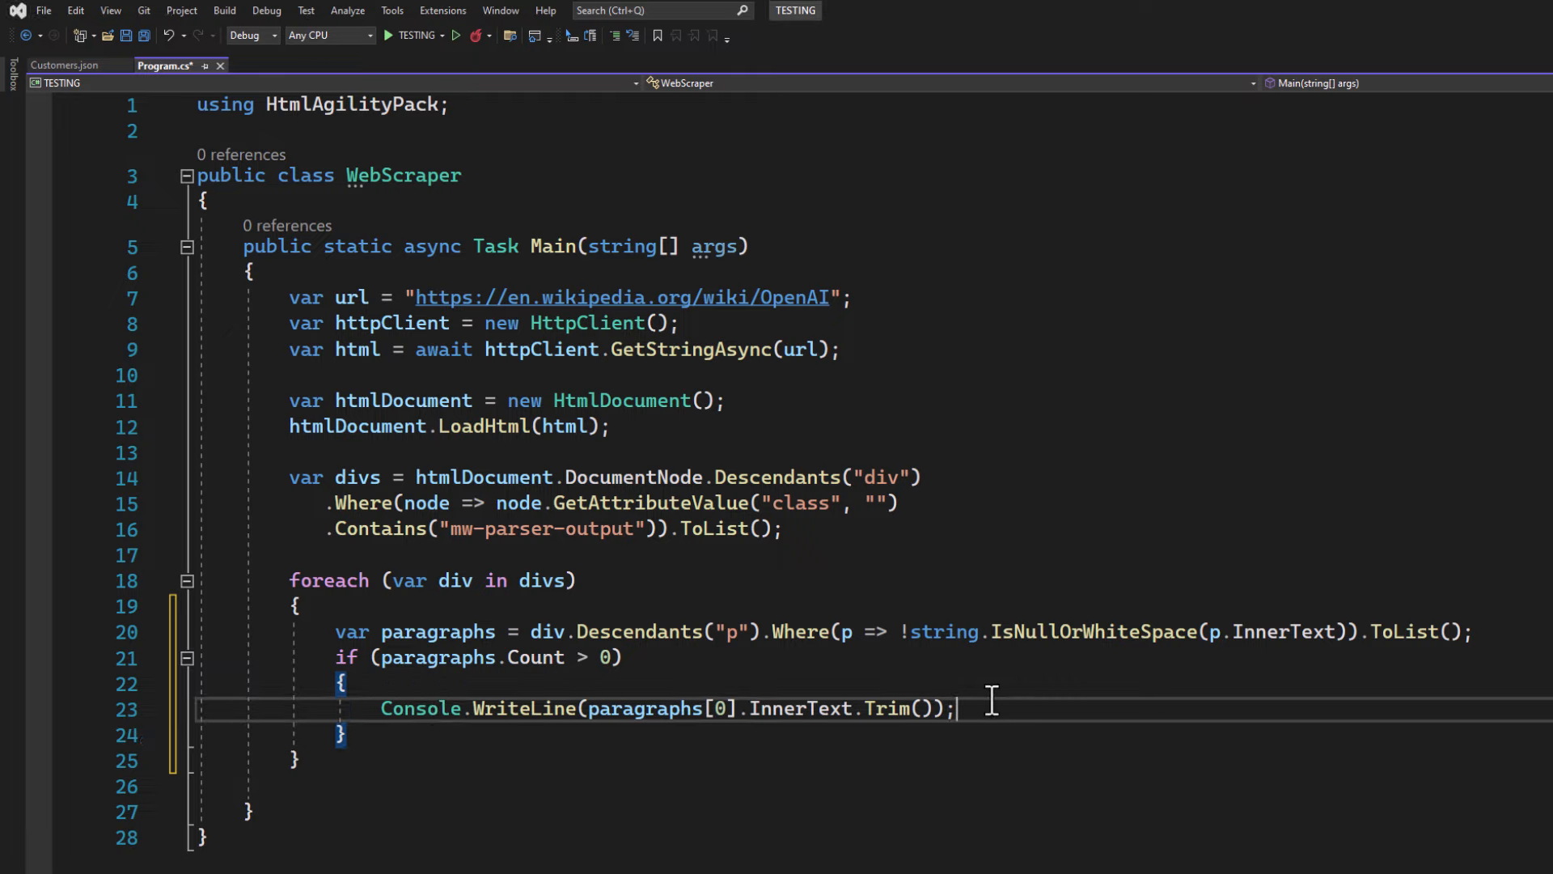
{"action": "type", "text": "break;"}
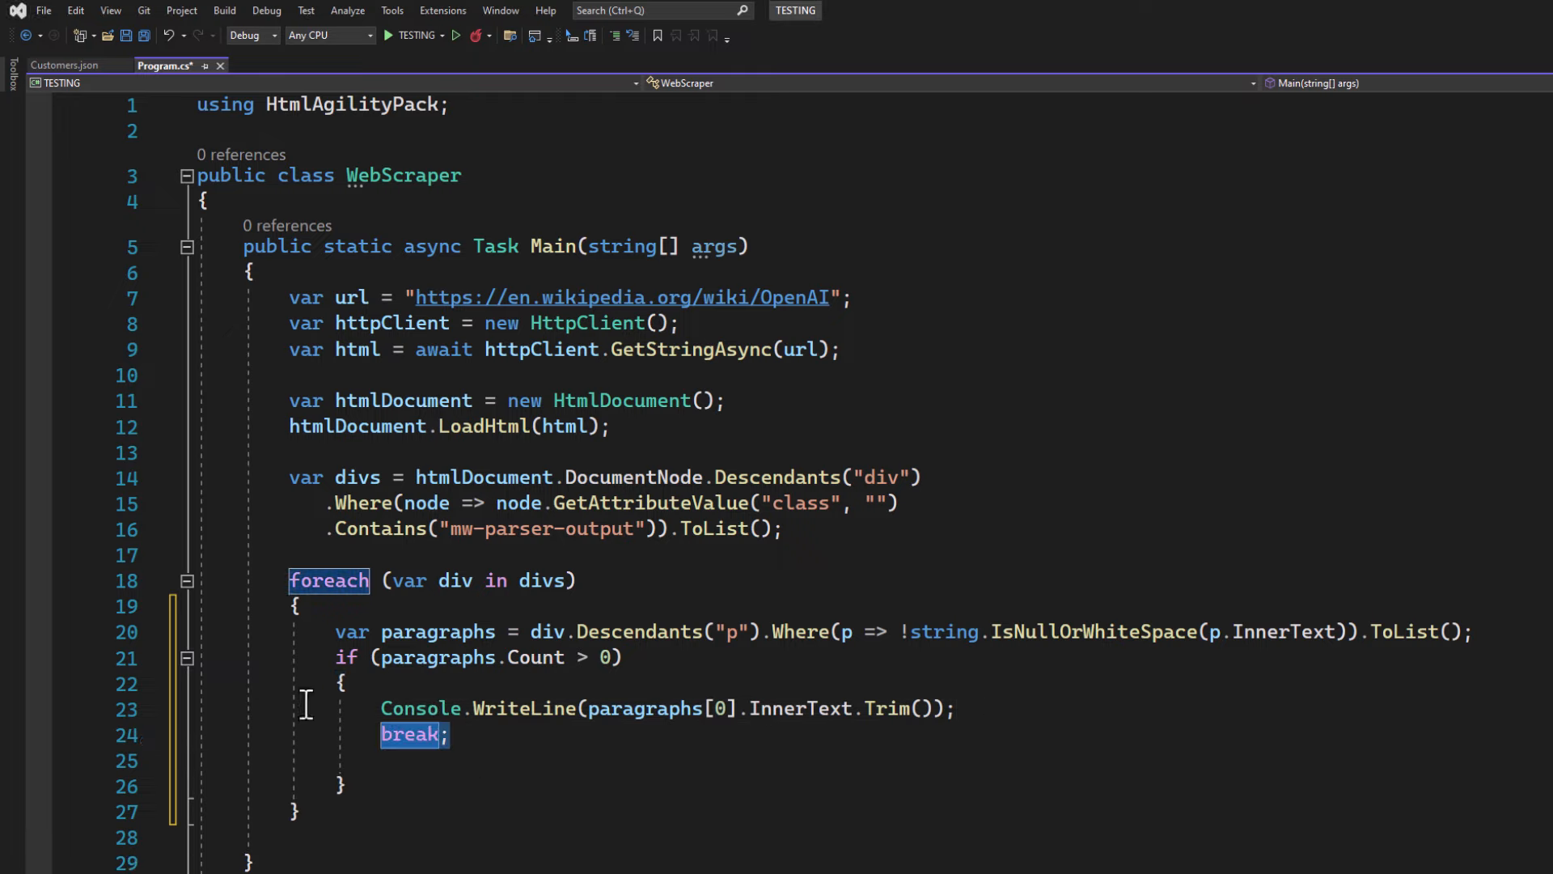
Run the revised first-paragraph scraper, showing the debug output below the code.
{"action": "left_click", "coordinate": [387, 36]}
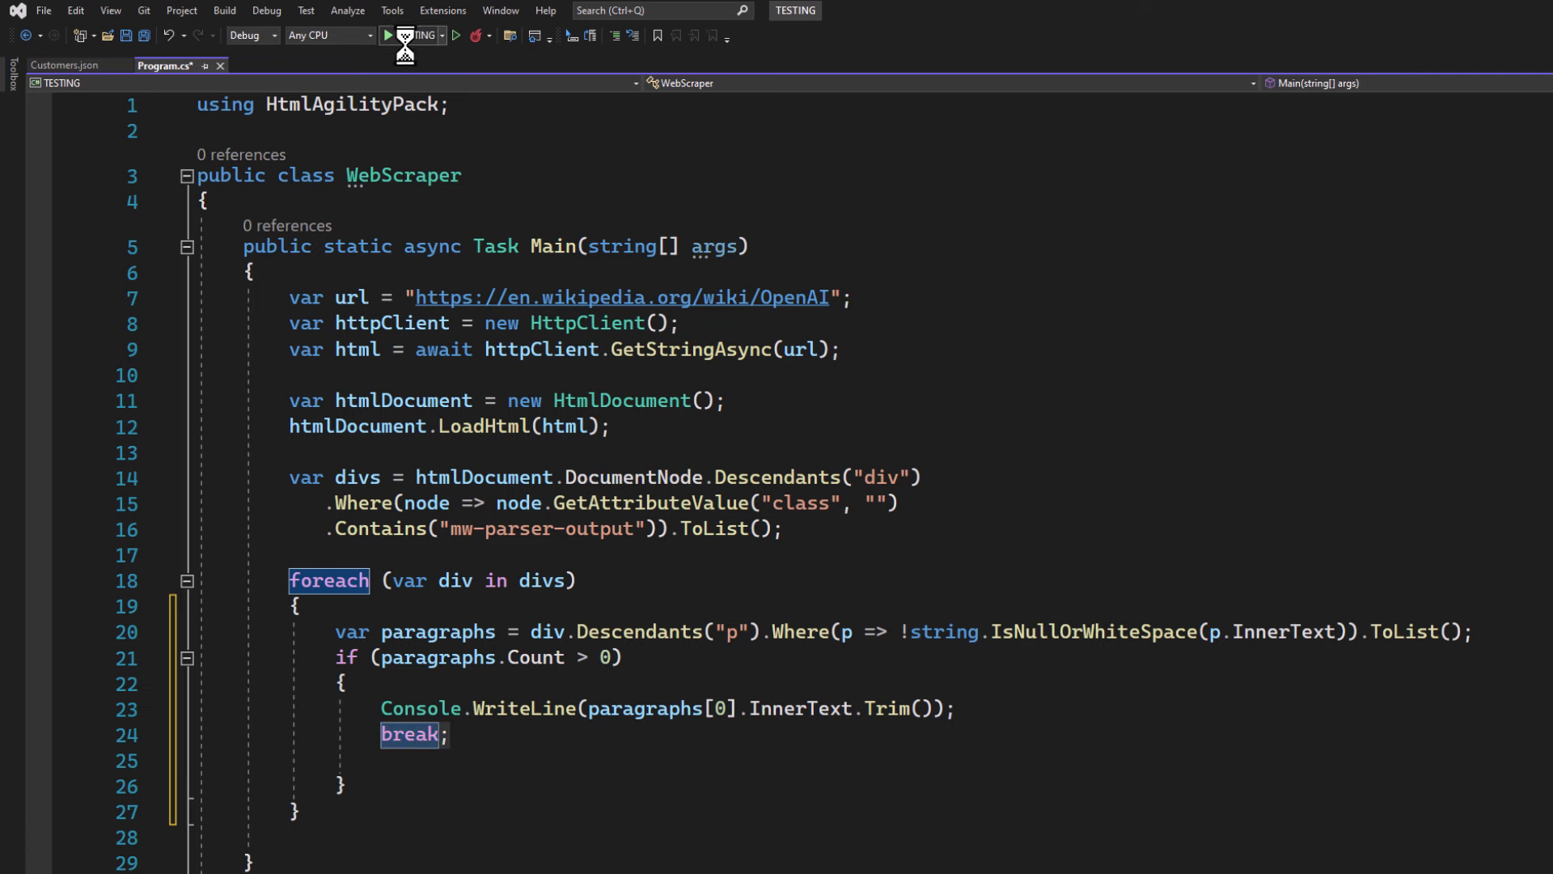
{"action": "left_click", "coordinate": [385, 36]}
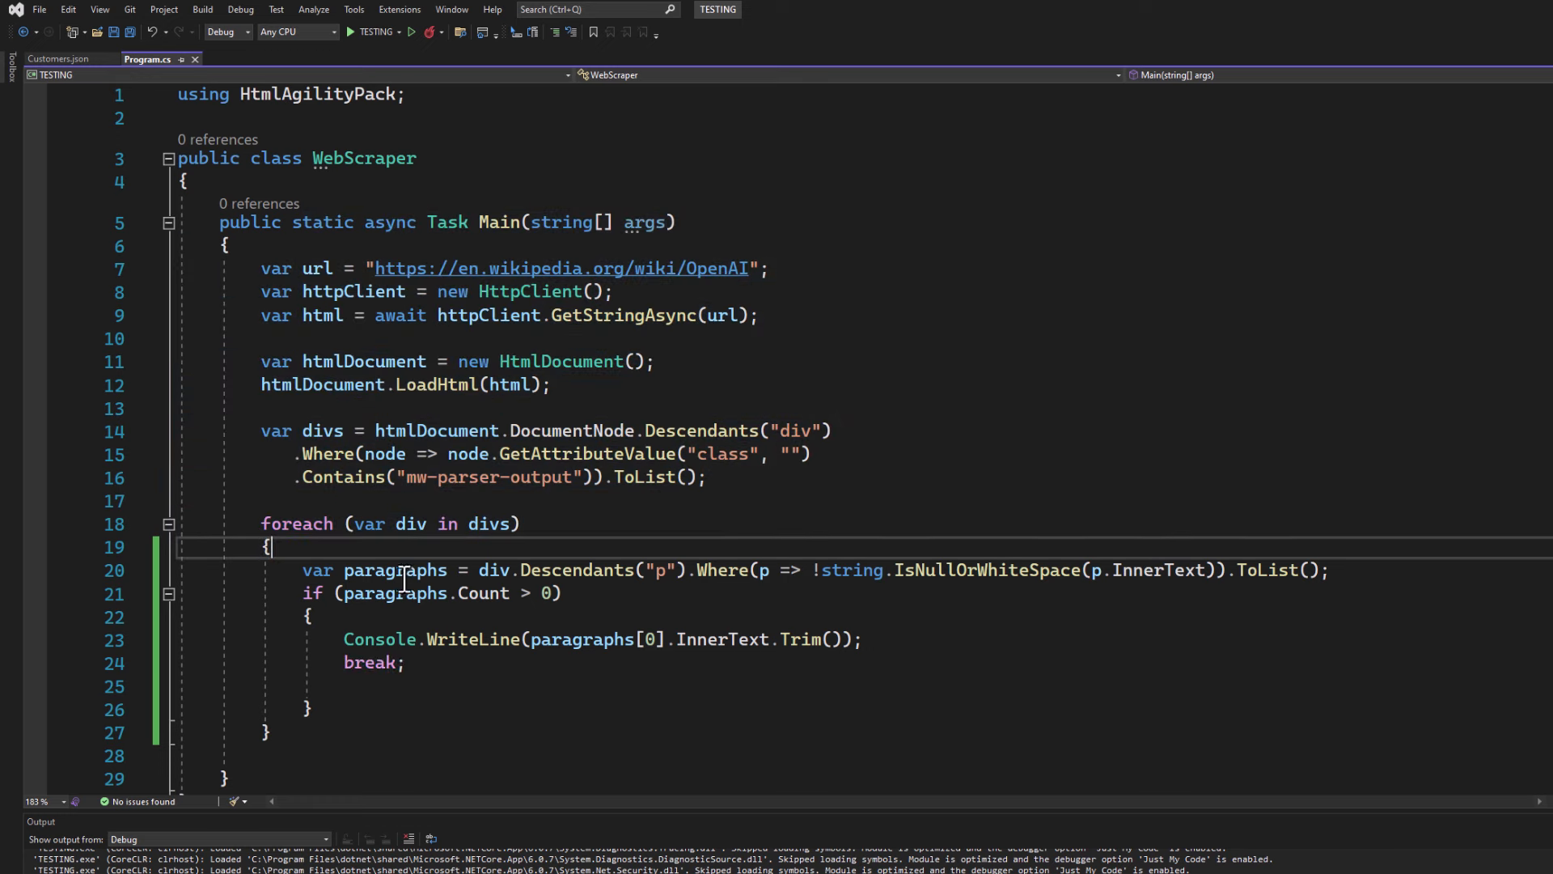
{"action": "mouse_move", "coordinate": [572, 269]}
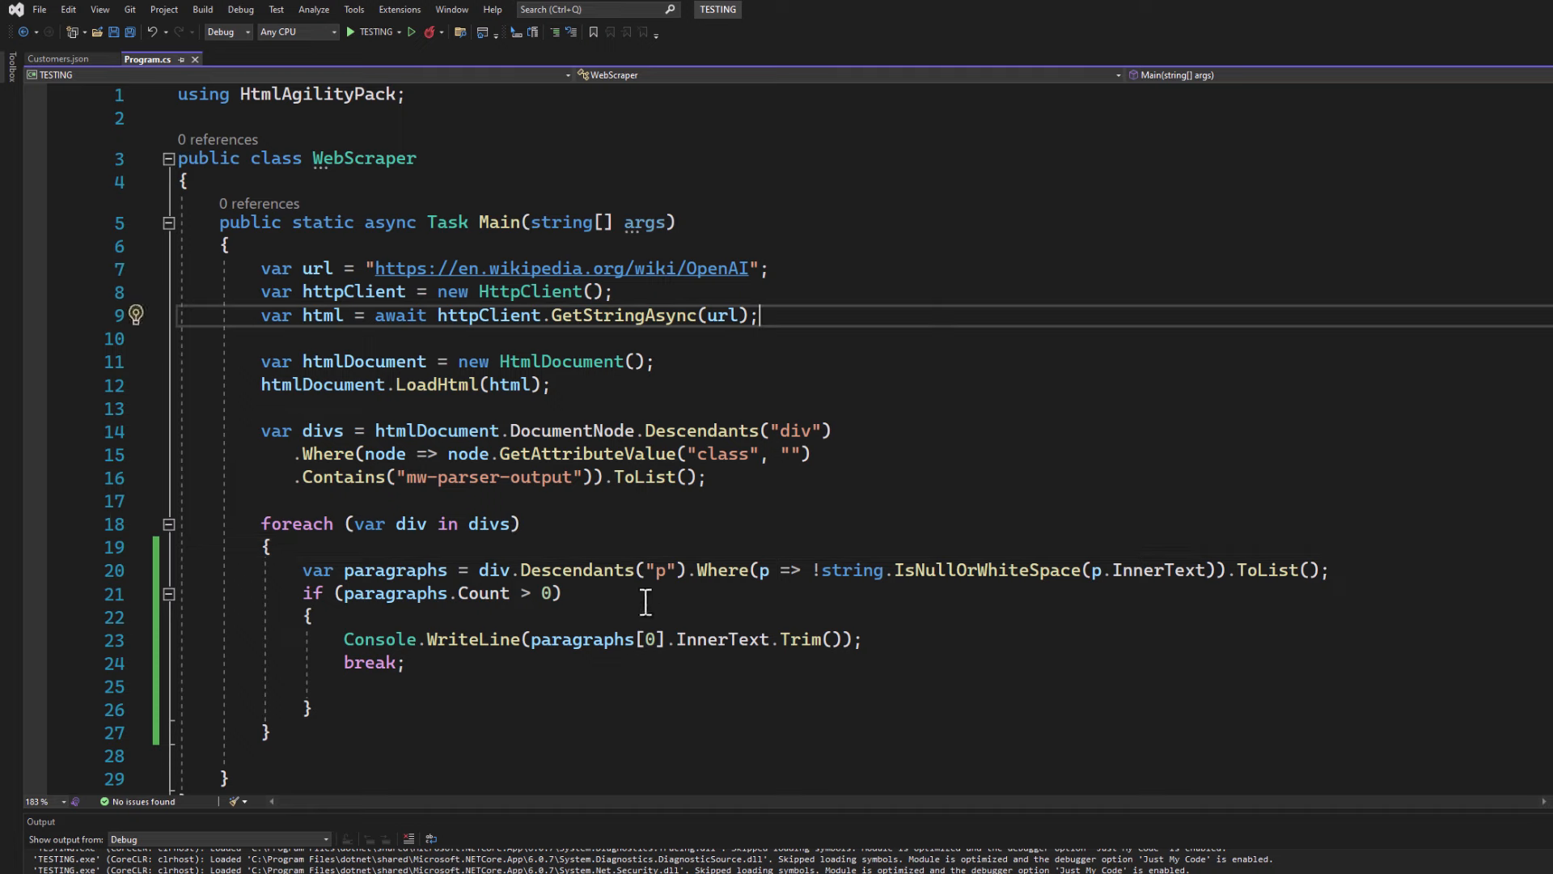
{"action": "mouse_move", "coordinate": [1136, 539]}
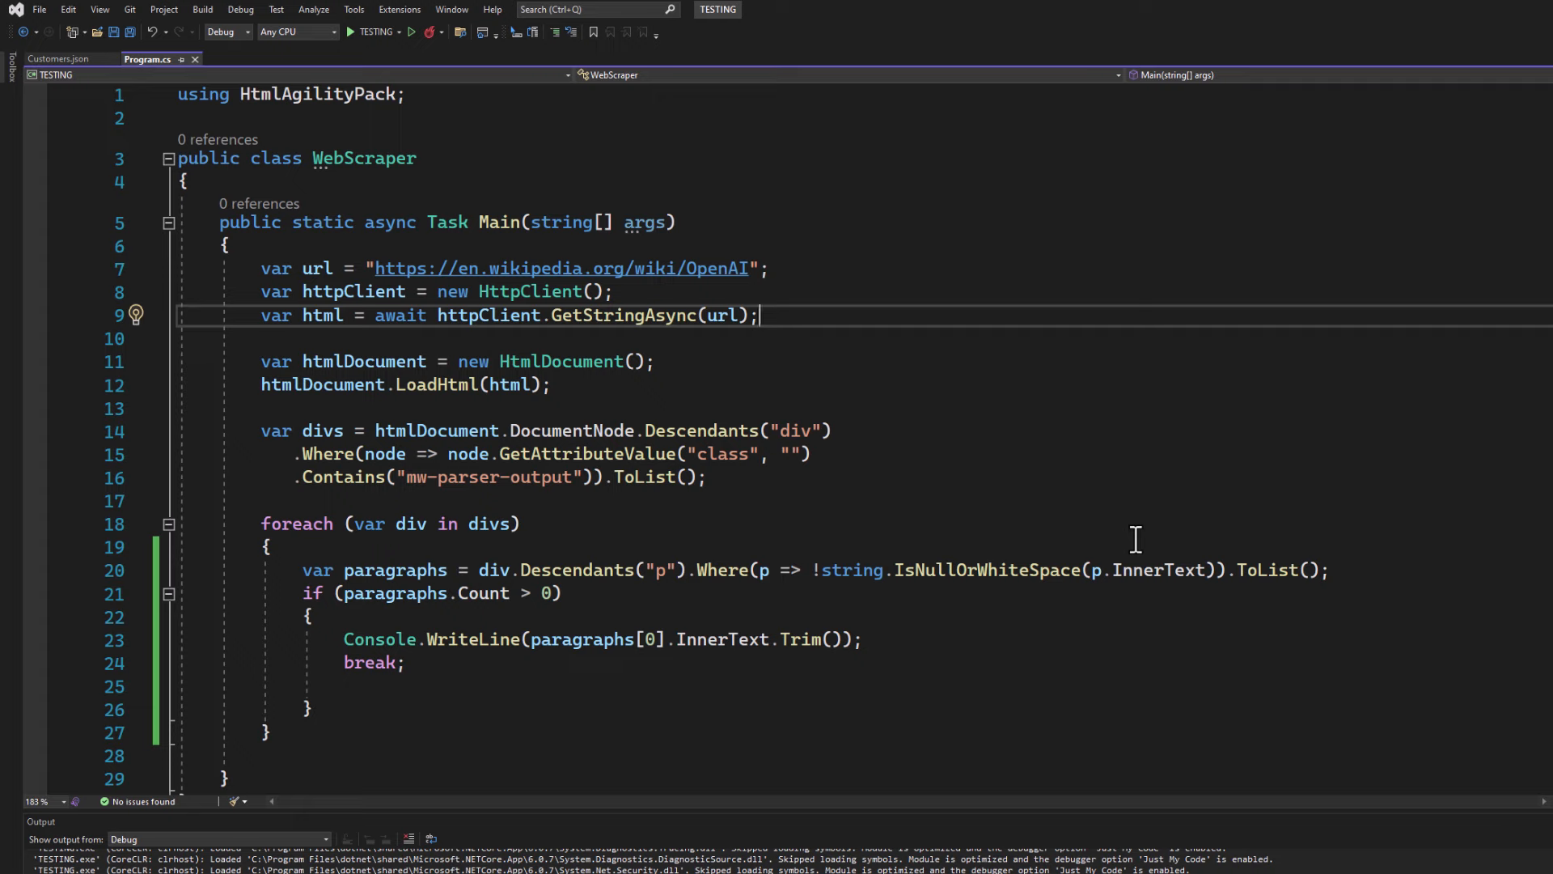
{"action": "left_click", "coordinate": [346, 686]}
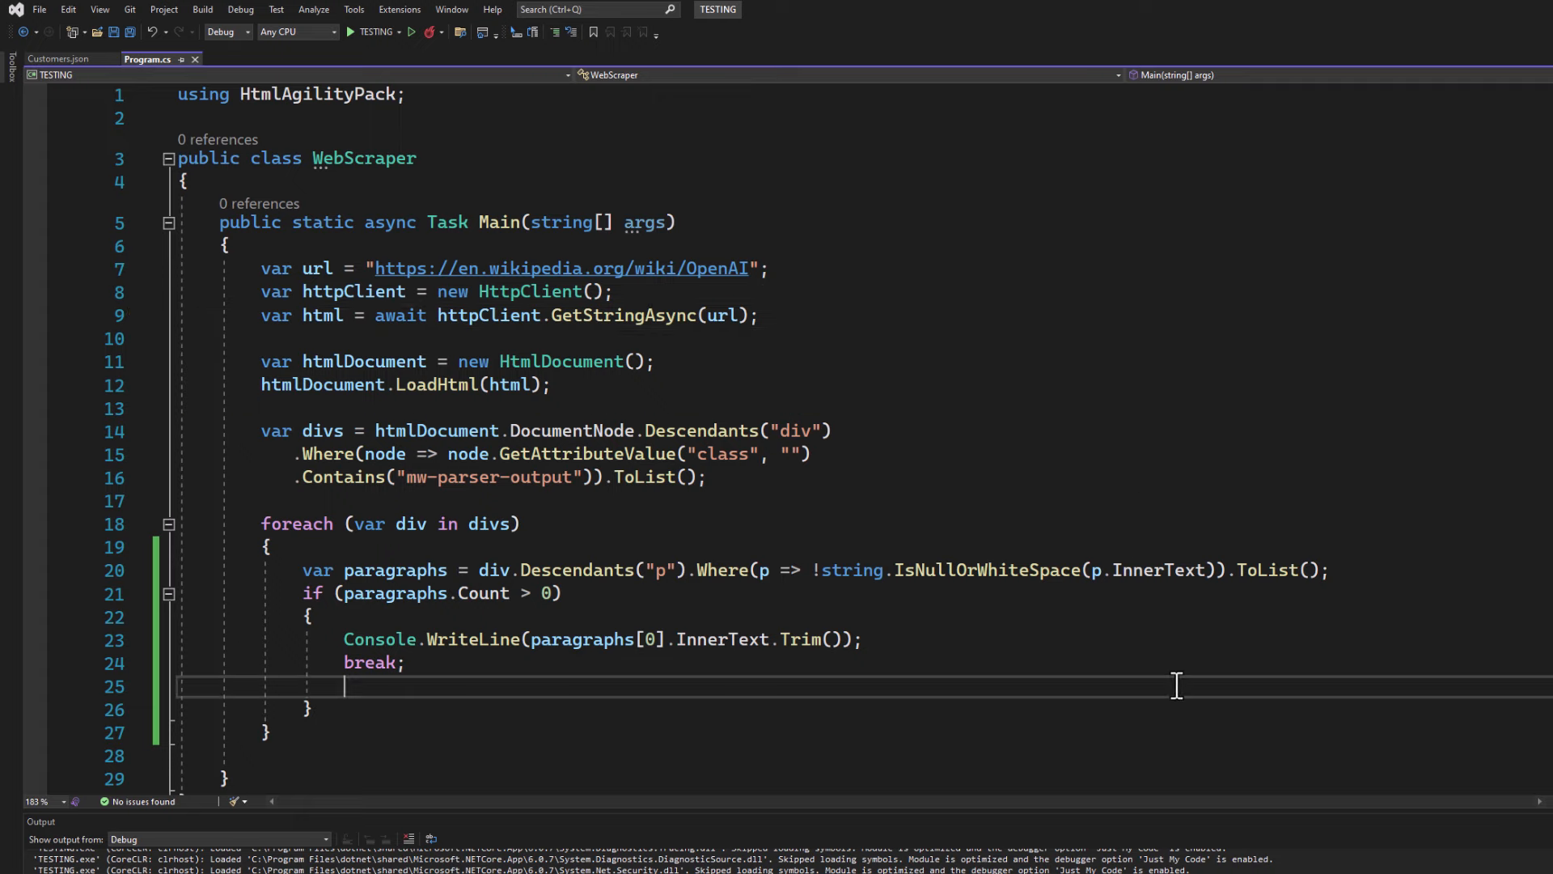
{"action": "mouse_move", "coordinate": [750, 658]}
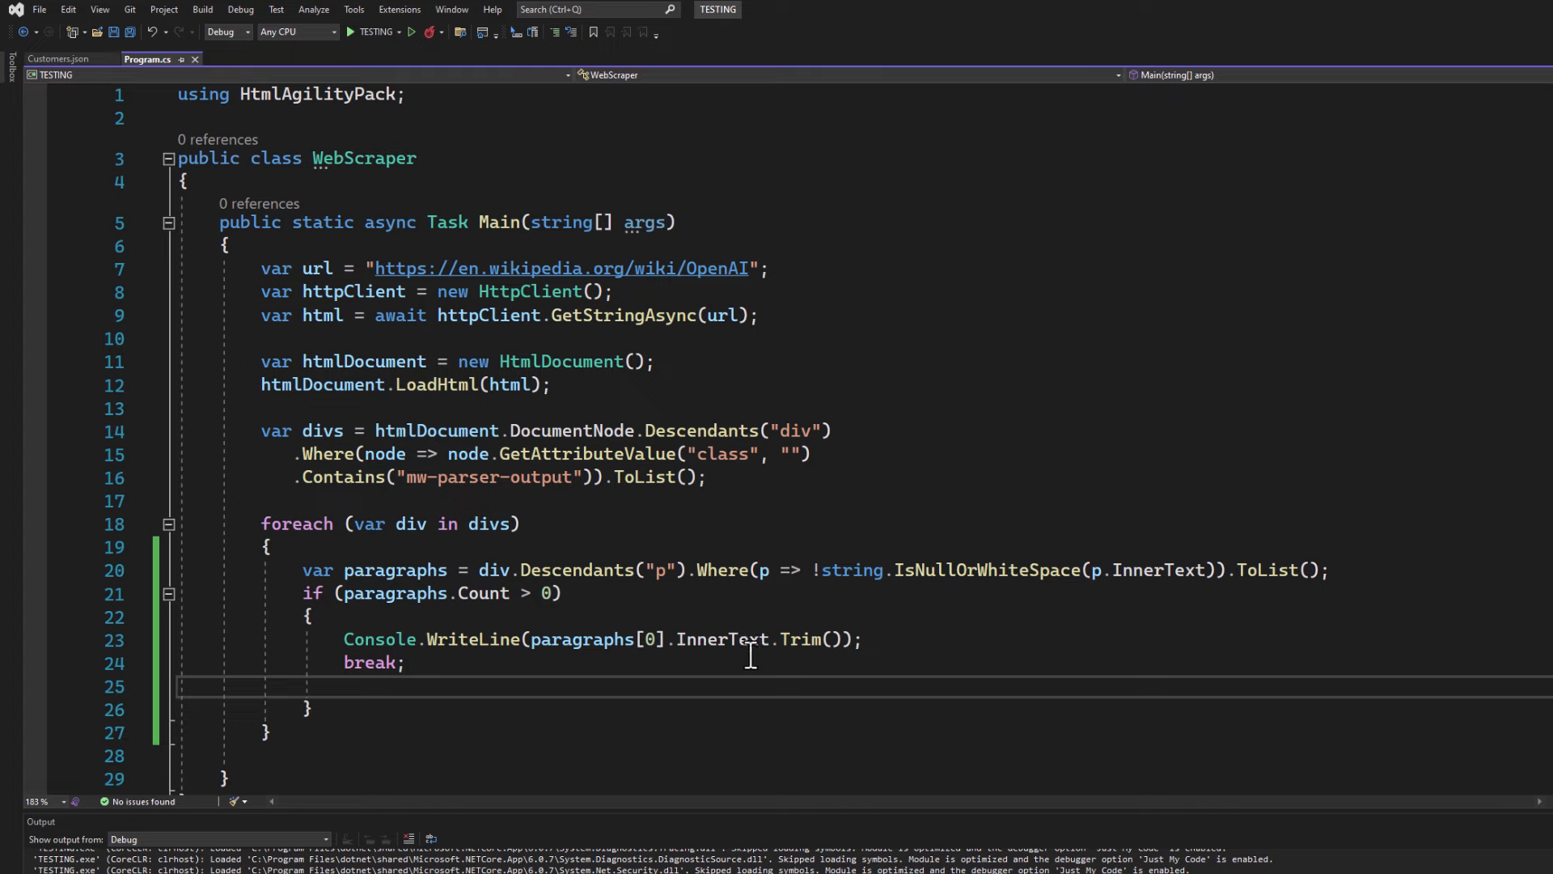